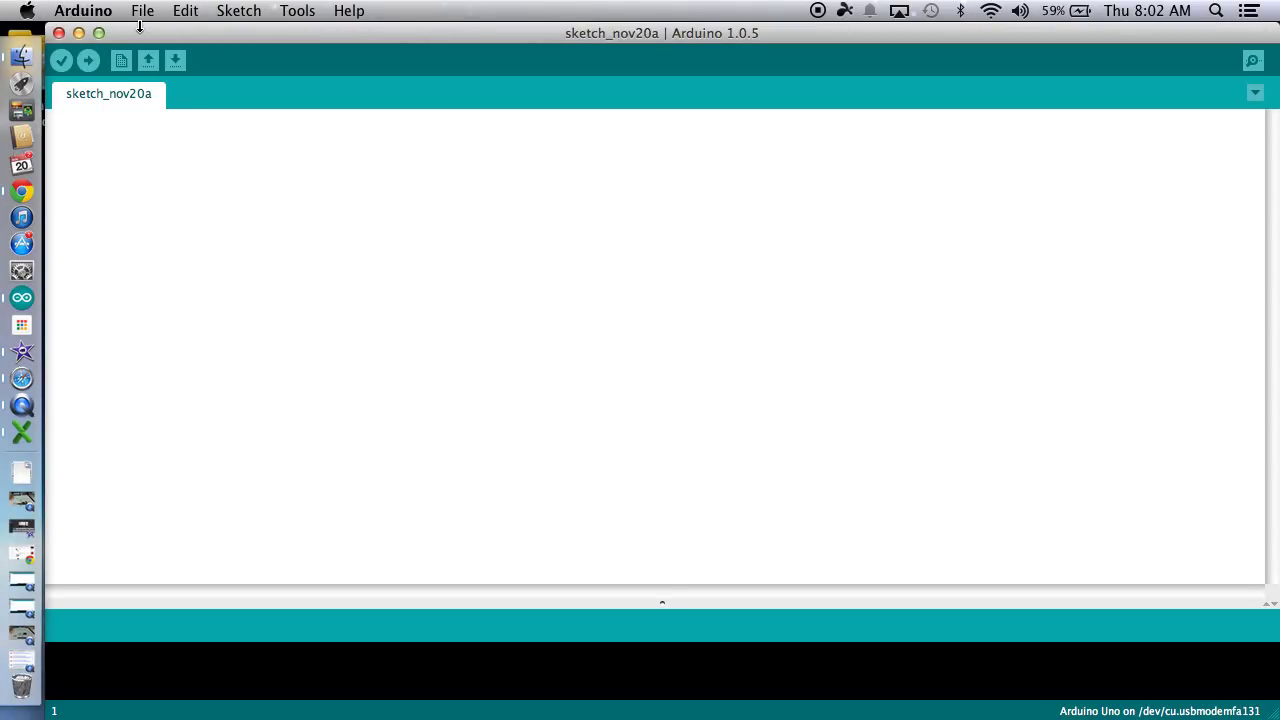
Browse the editing commands list without choosing one, then type and erase a scratch comment.
{"action": "left_click", "coordinate": [192, 11]}
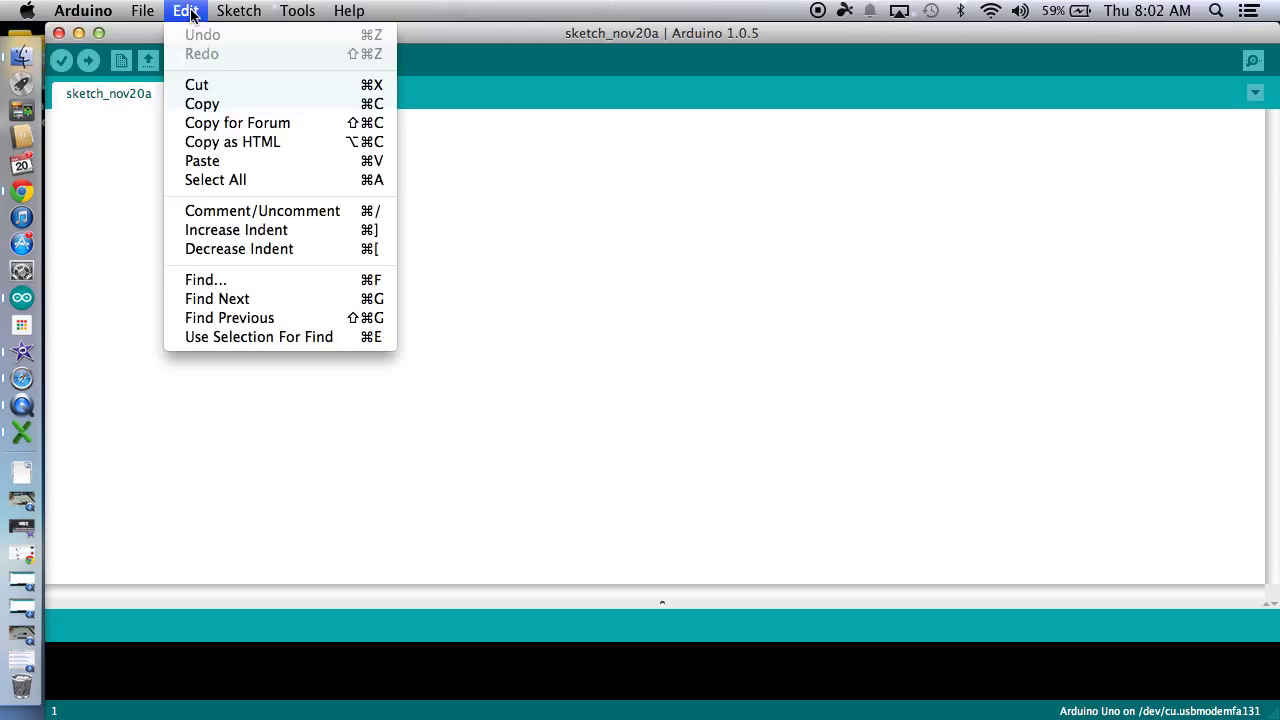
{"action": "mouse_move", "coordinate": [252, 141]}
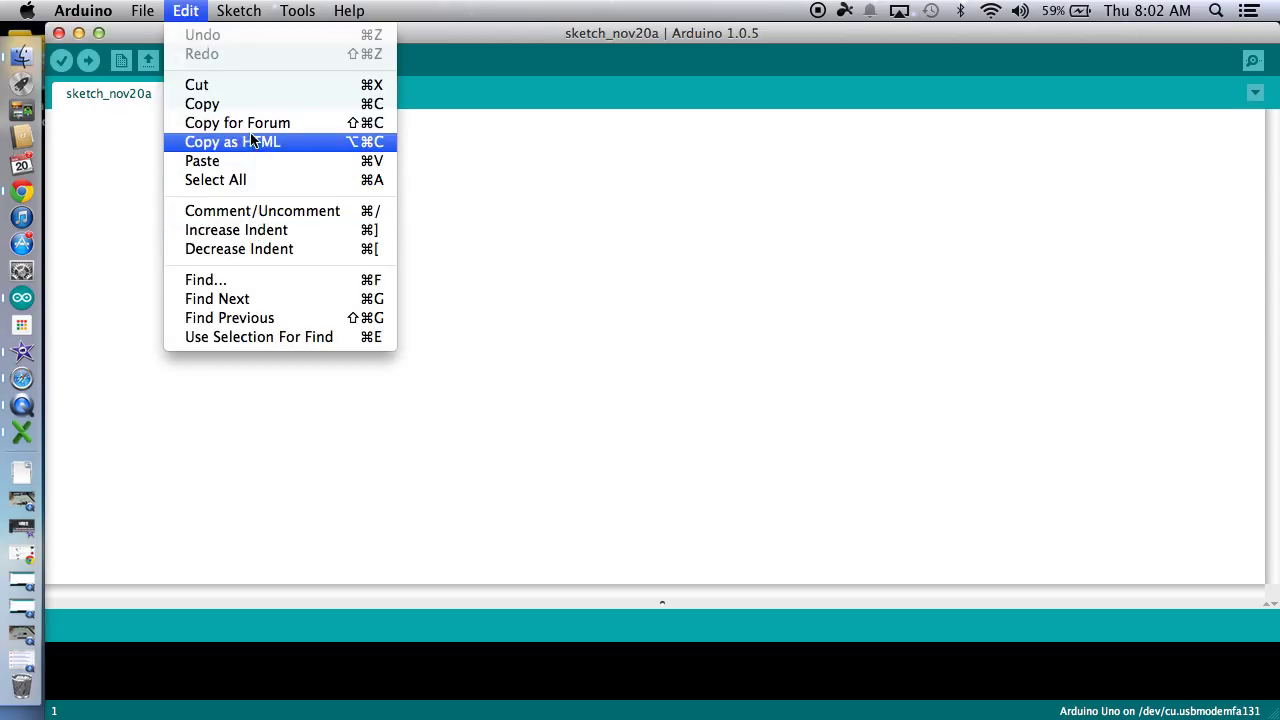
{"action": "mouse_move", "coordinate": [186, 11]}
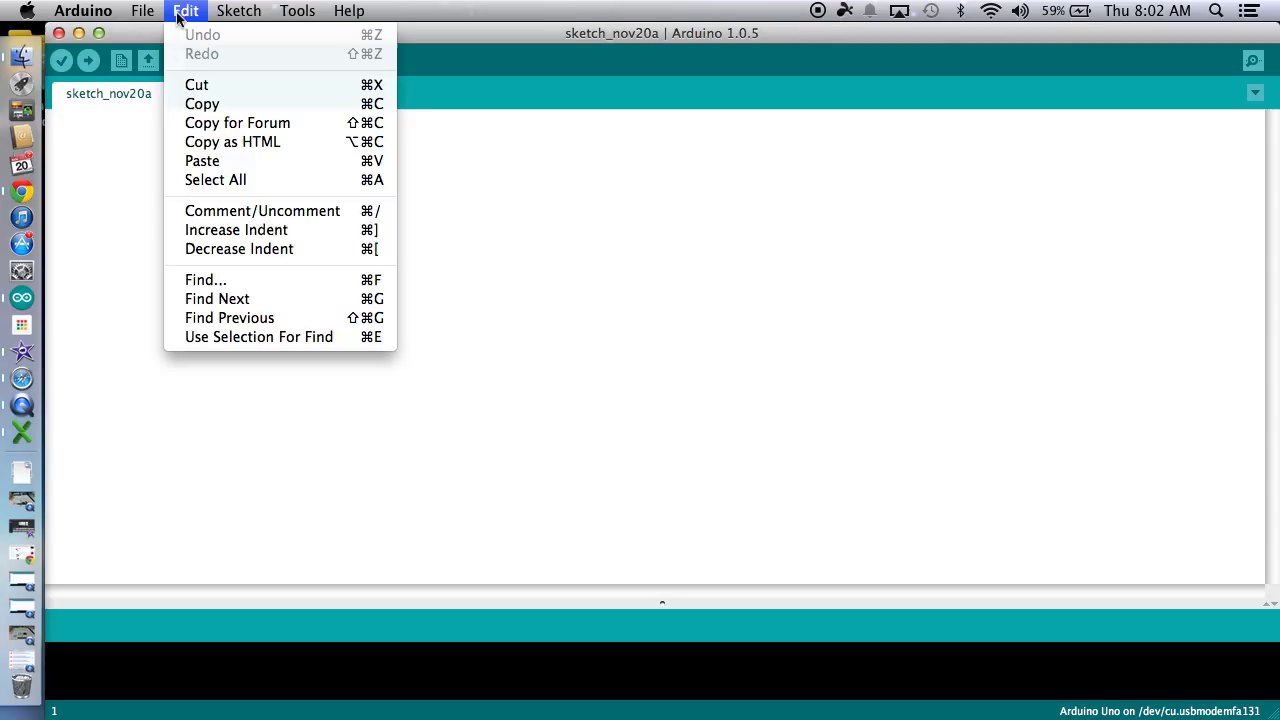
{"action": "left_click", "coordinate": [110, 180]}
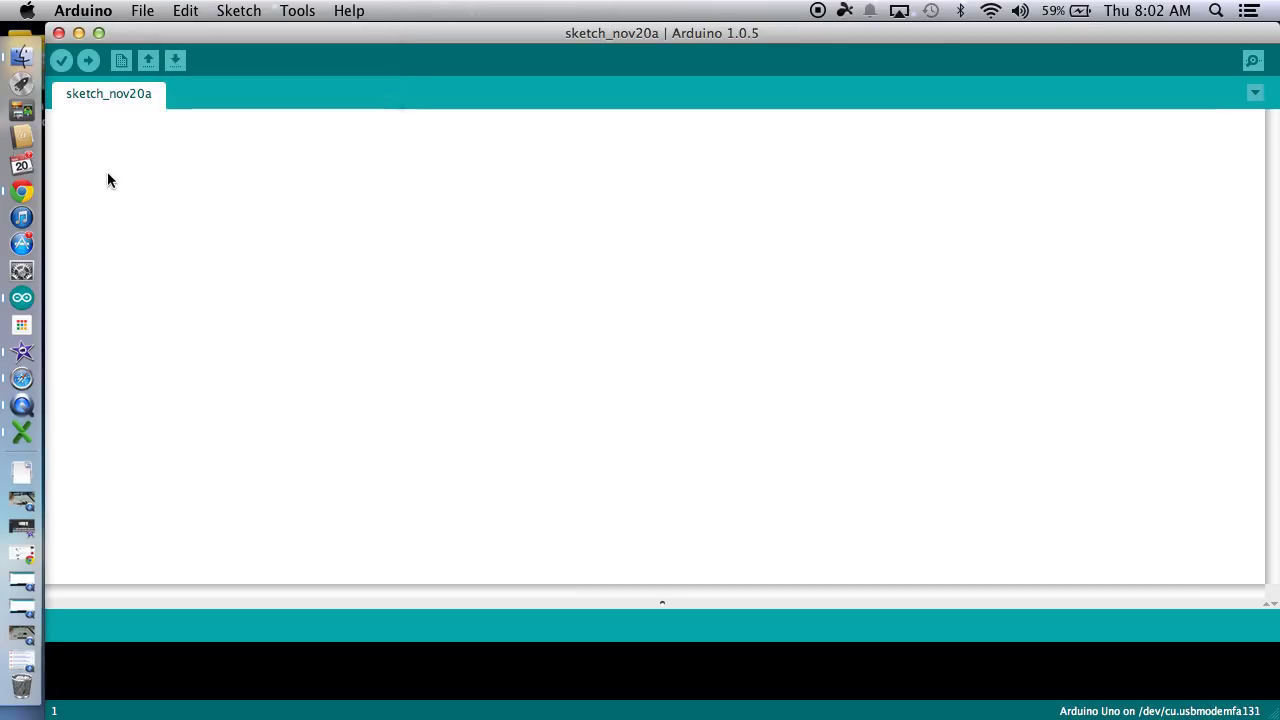
{"action": "mouse_move", "coordinate": [98, 128]}
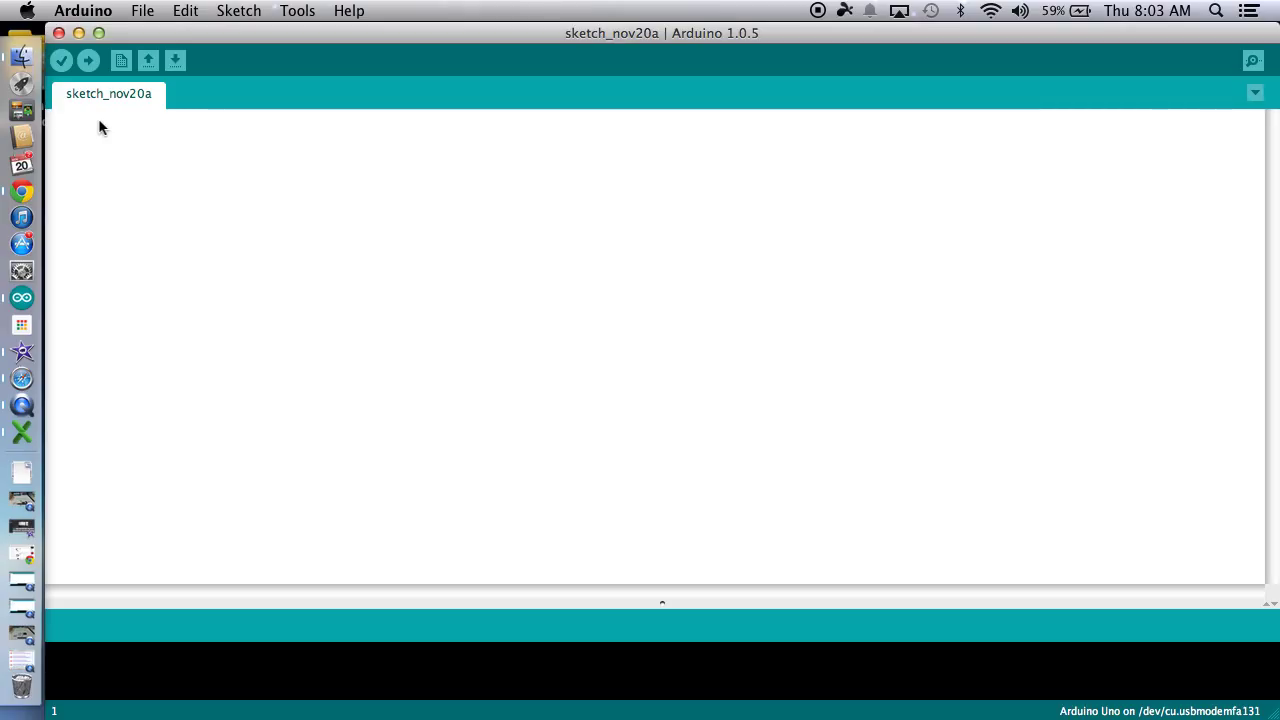
{"action": "type", "text": "//"}
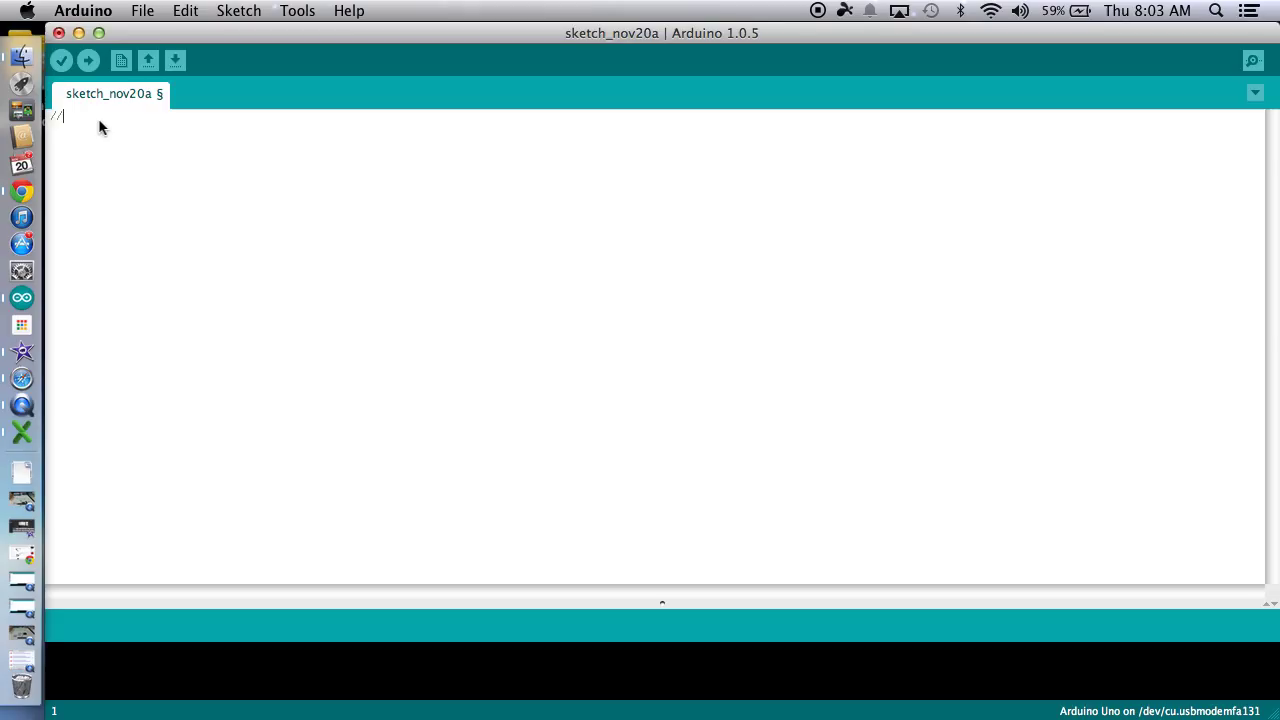
{"action": "type", "text": "gvbnlknlknljbh"}
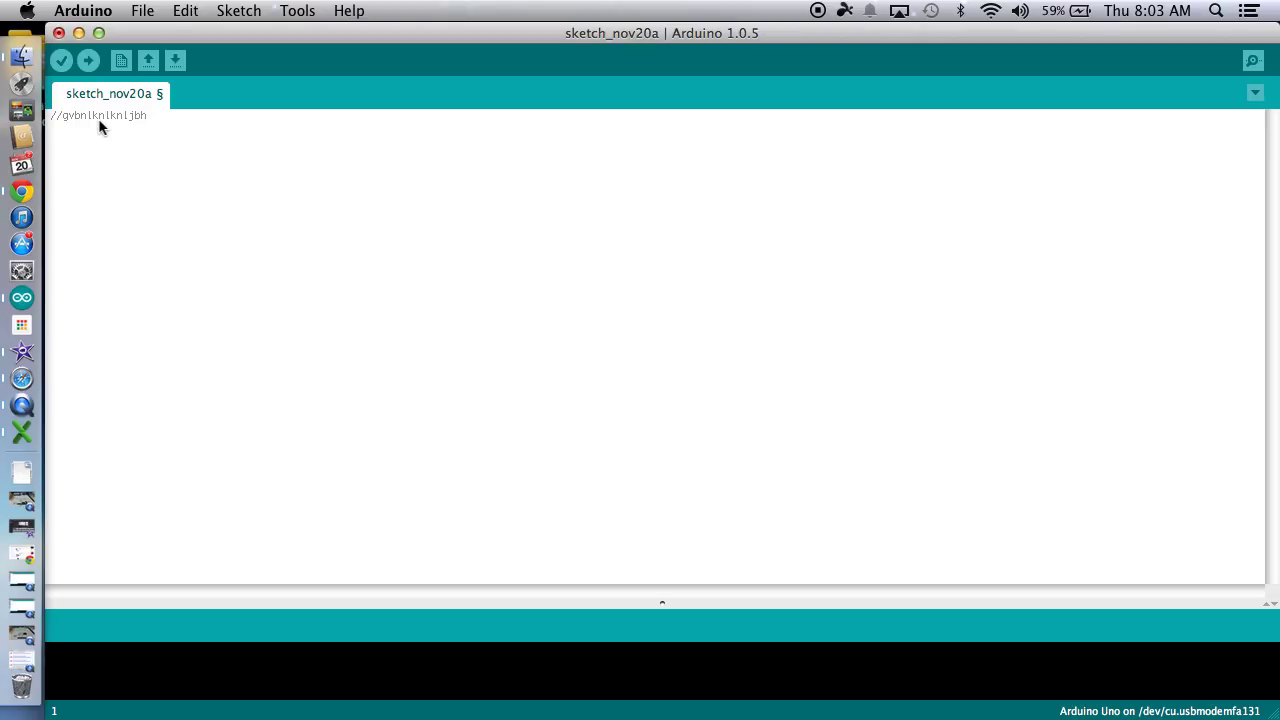
{"action": "key", "text": "Backspace"}
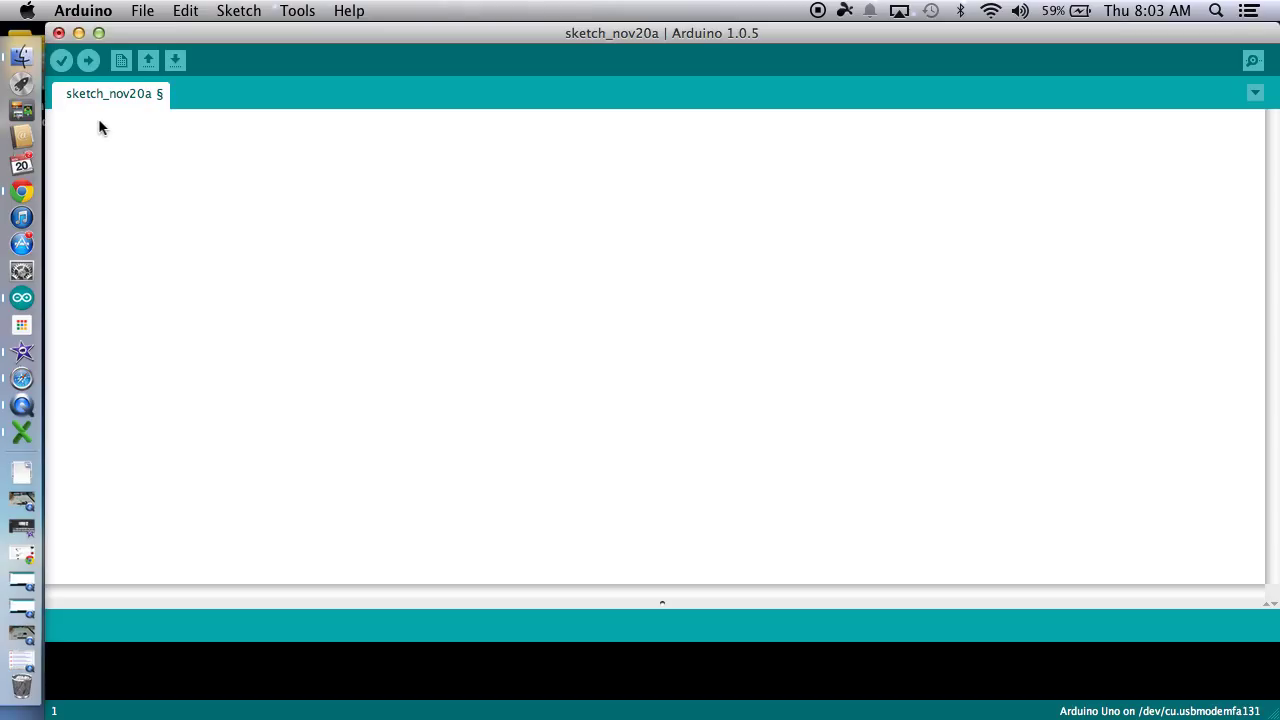
Type the declaration int lm35Pin = A0; on line 1 and start a new line.
{"action": "type", "text": "int l"}
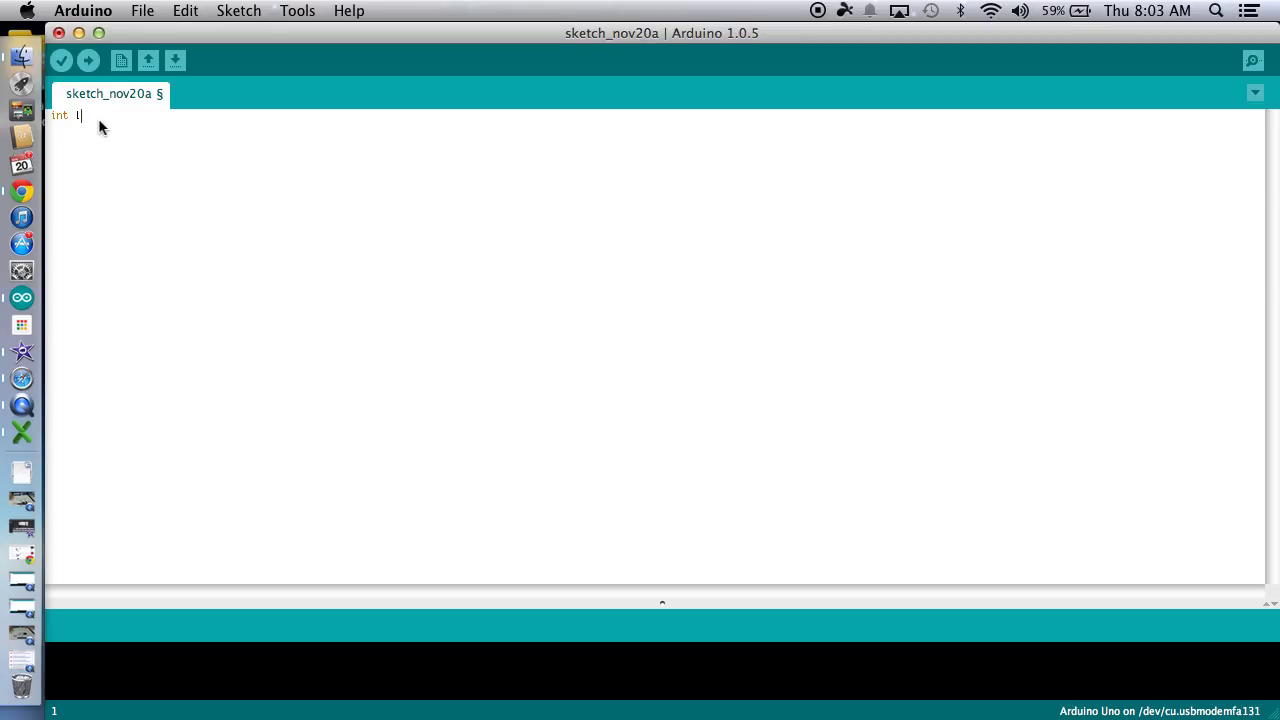
{"action": "type", "text": "m35"}
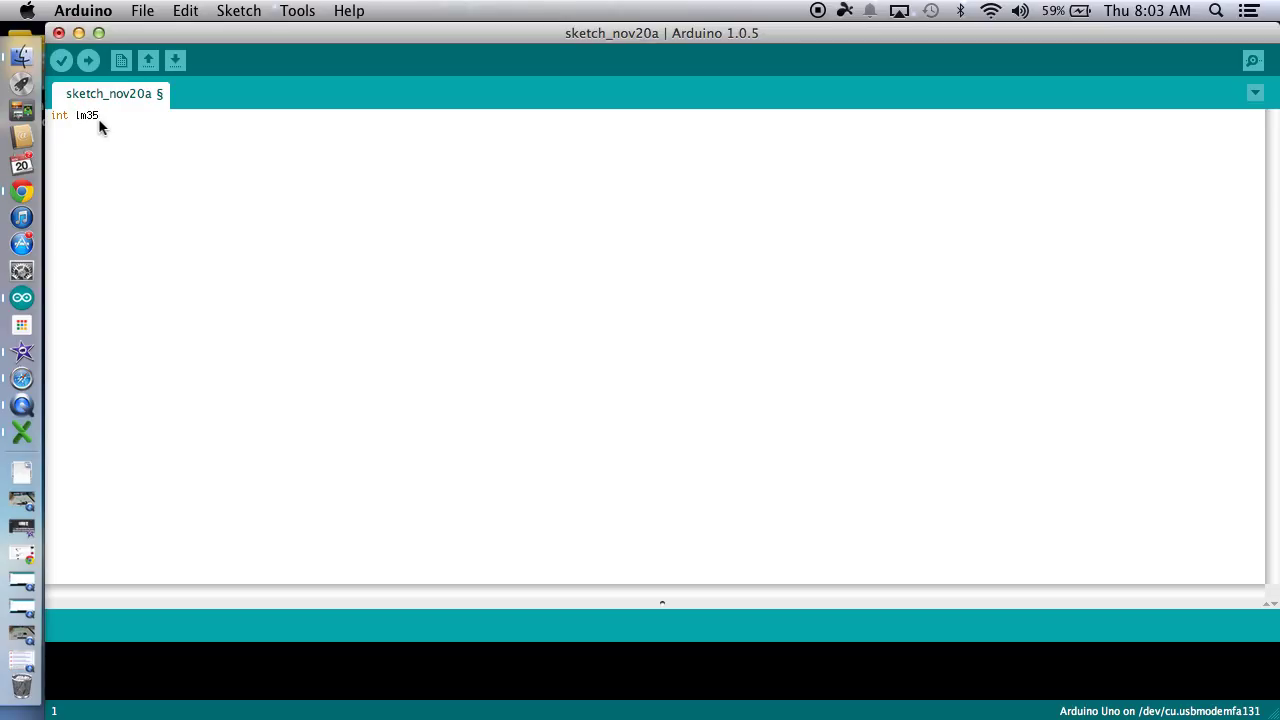
{"action": "type", "text": "P"}
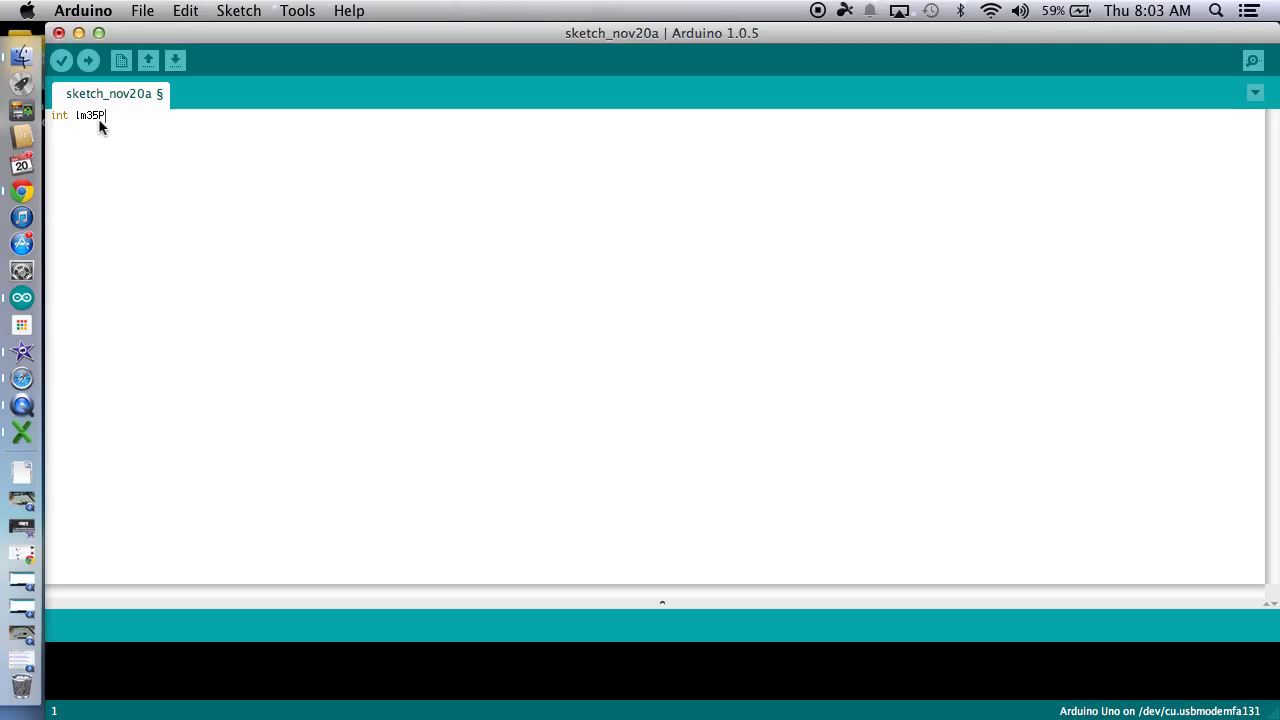
{"action": "type", "text": "in"}
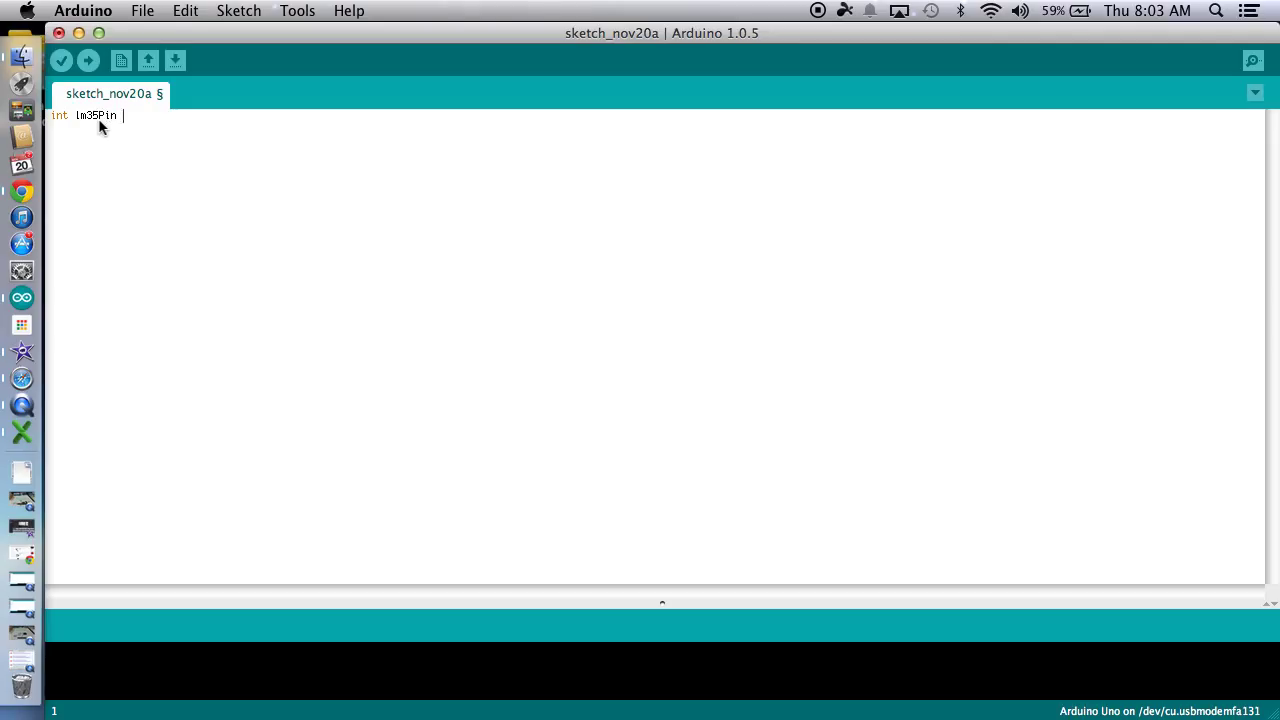
{"action": "type", "text": "+"}
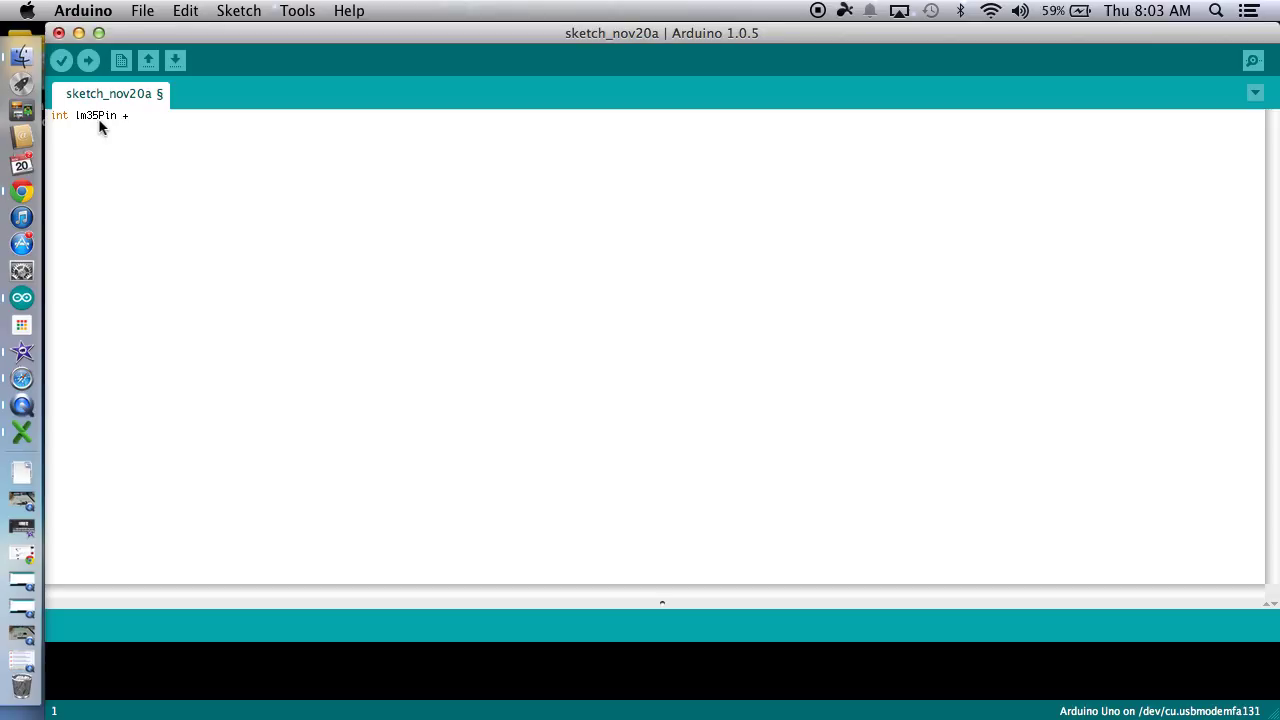
{"action": "type", "text": "="}
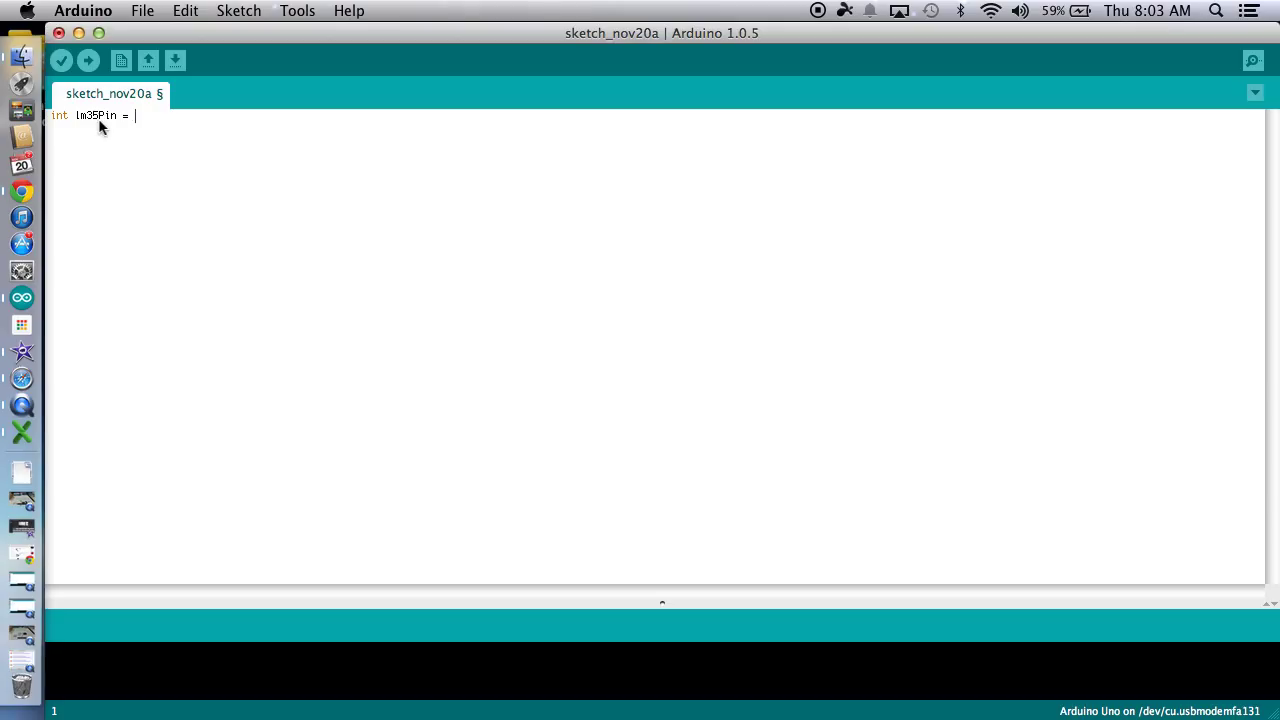
{"action": "type", "text": "A)"}
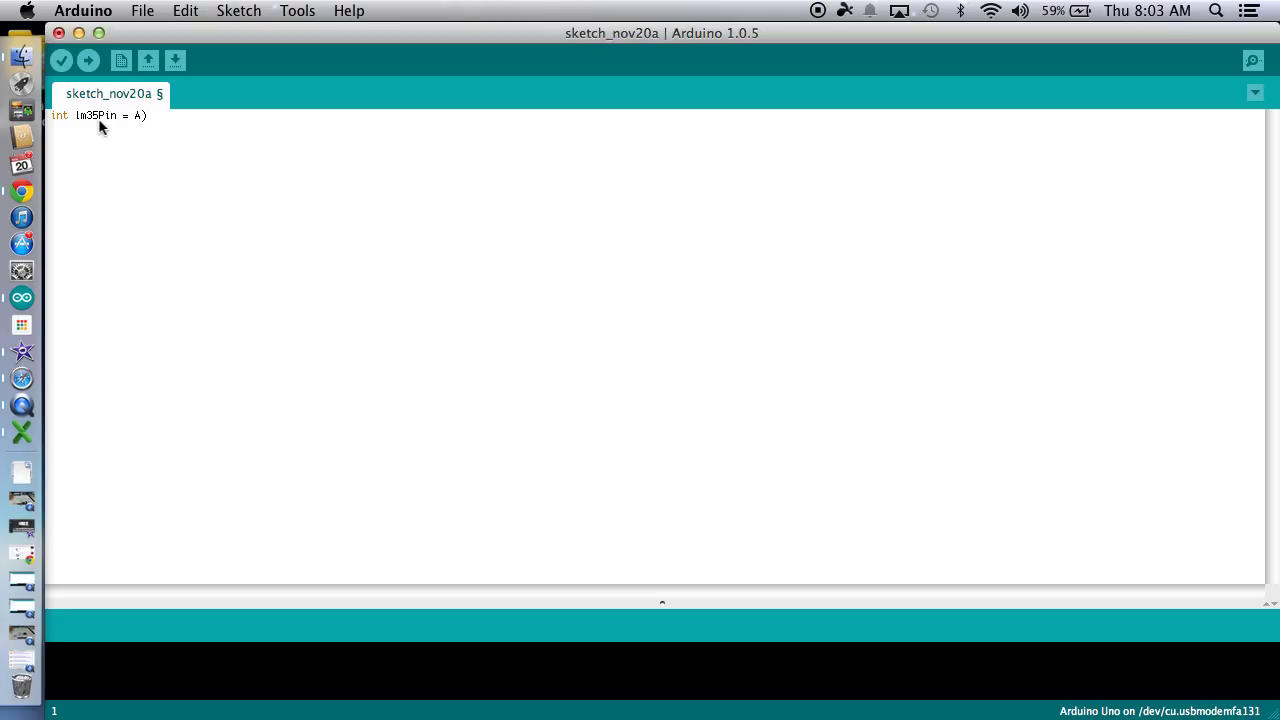
{"action": "type", "text": "0"}
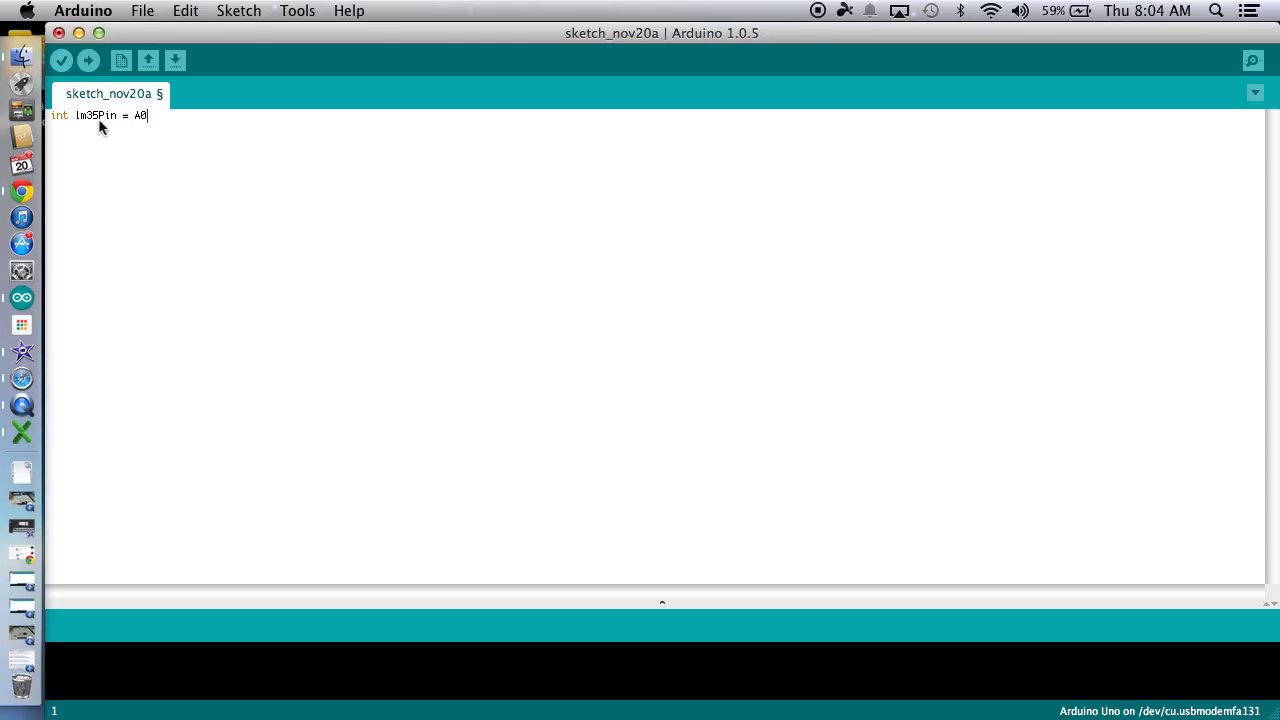
{"action": "type", "text": ";"}
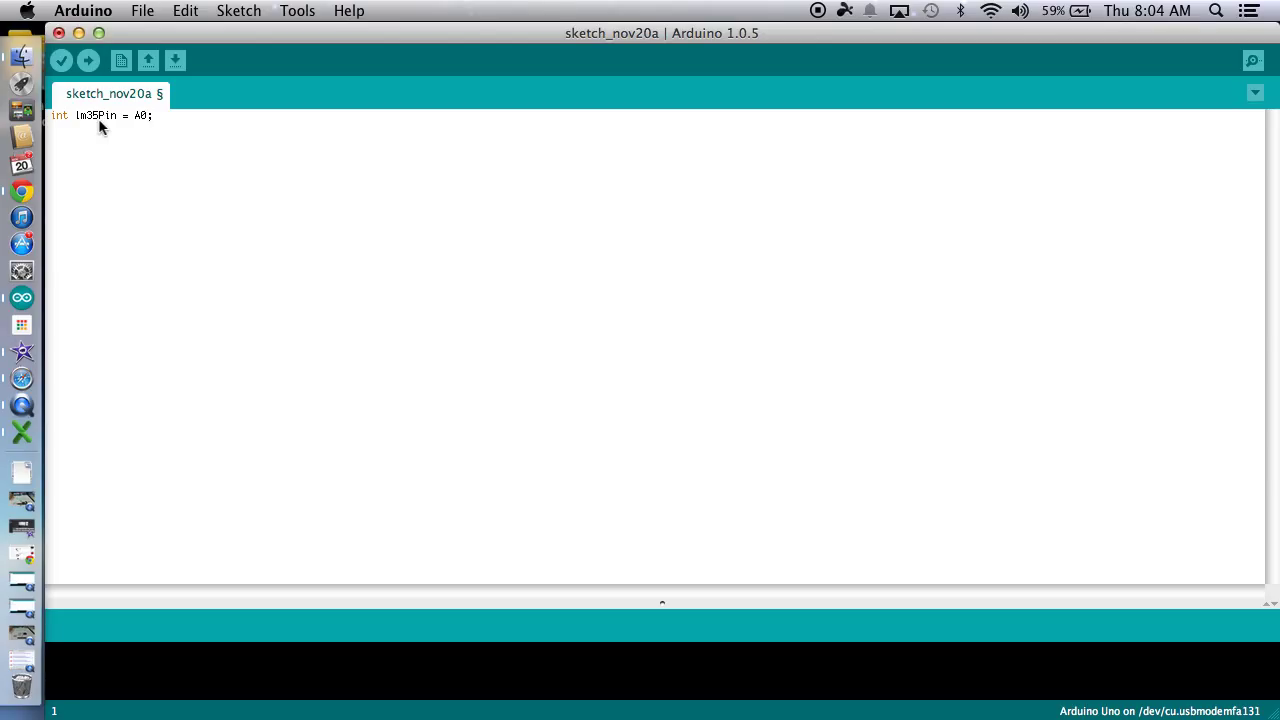
{"action": "key", "text": "Enter"}
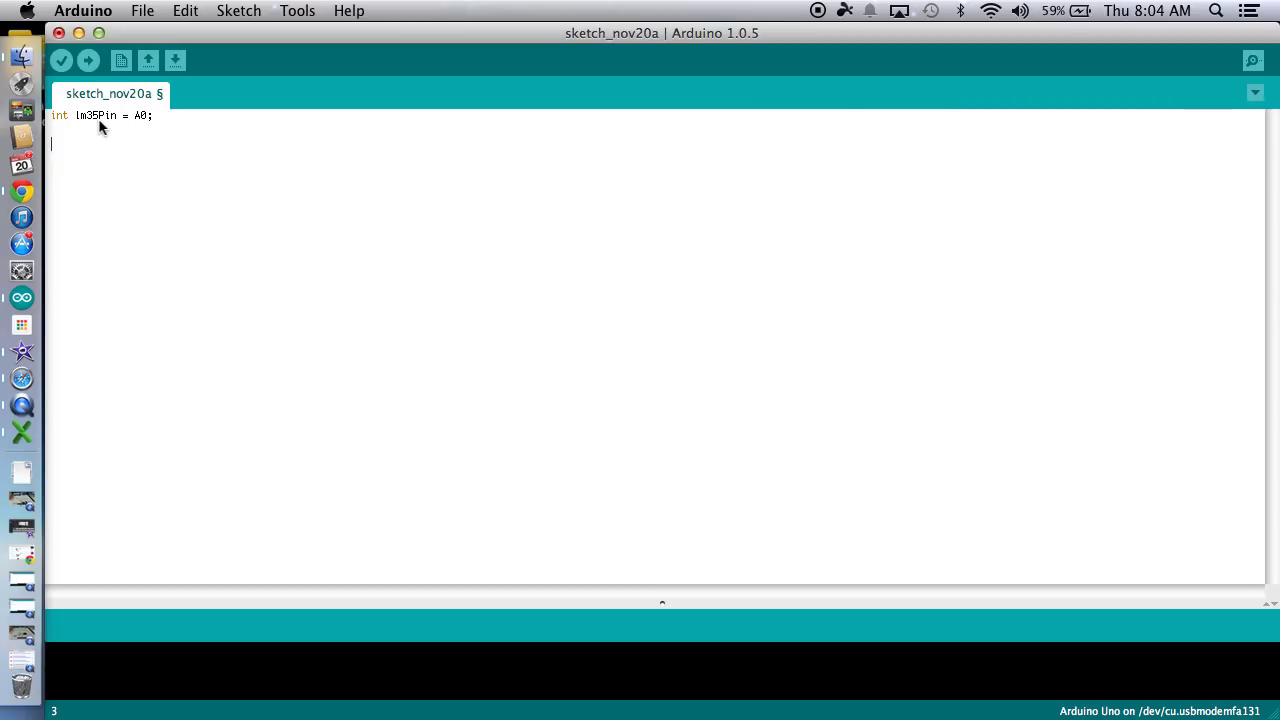
Type void setup() containing Serial.begin(9600);.
{"action": "type", "text": "voi"}
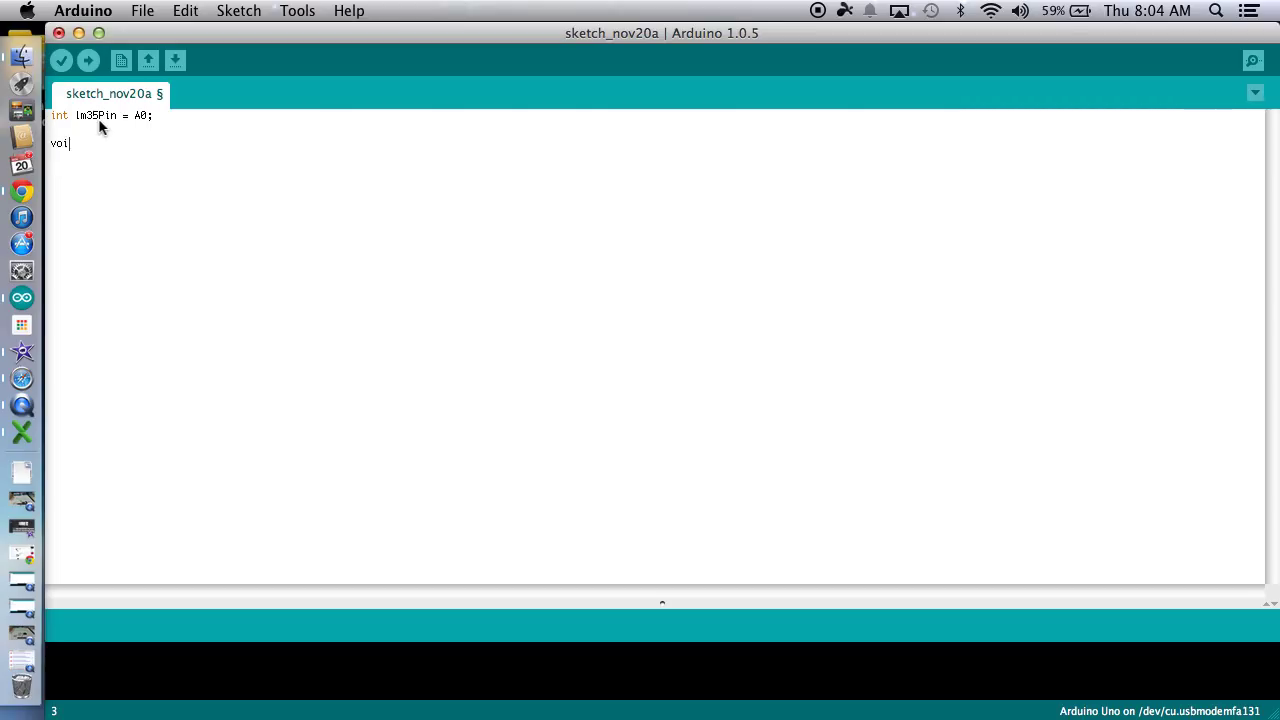
{"action": "type", "text": "d setu"}
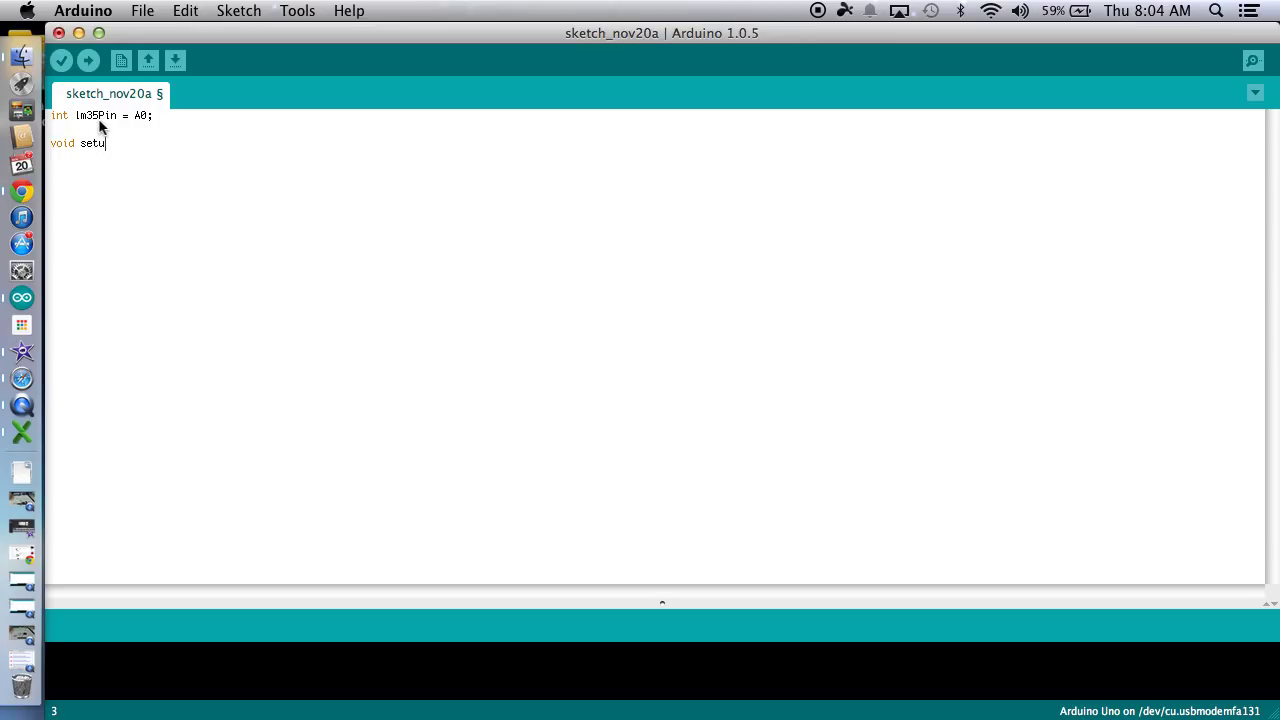
{"action": "type", "text": "p()"}
{"action": "type", "text": "{"}
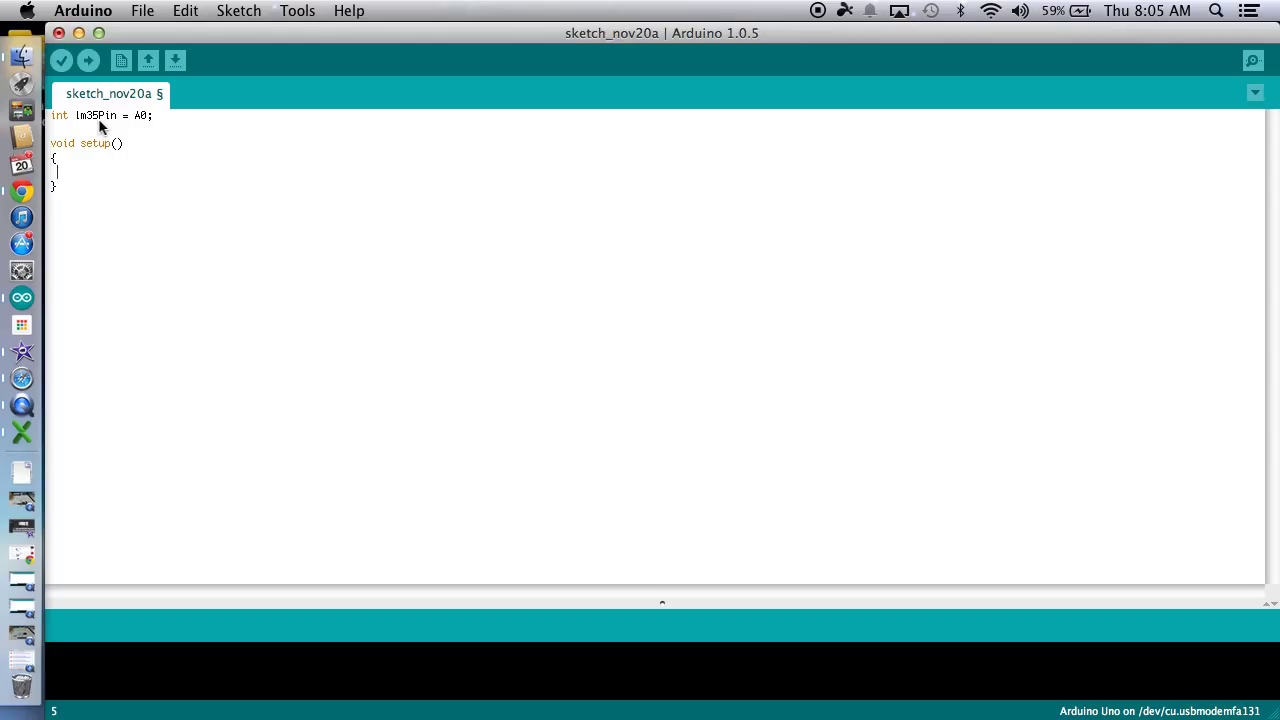
{"action": "type", "text": "Serial."}
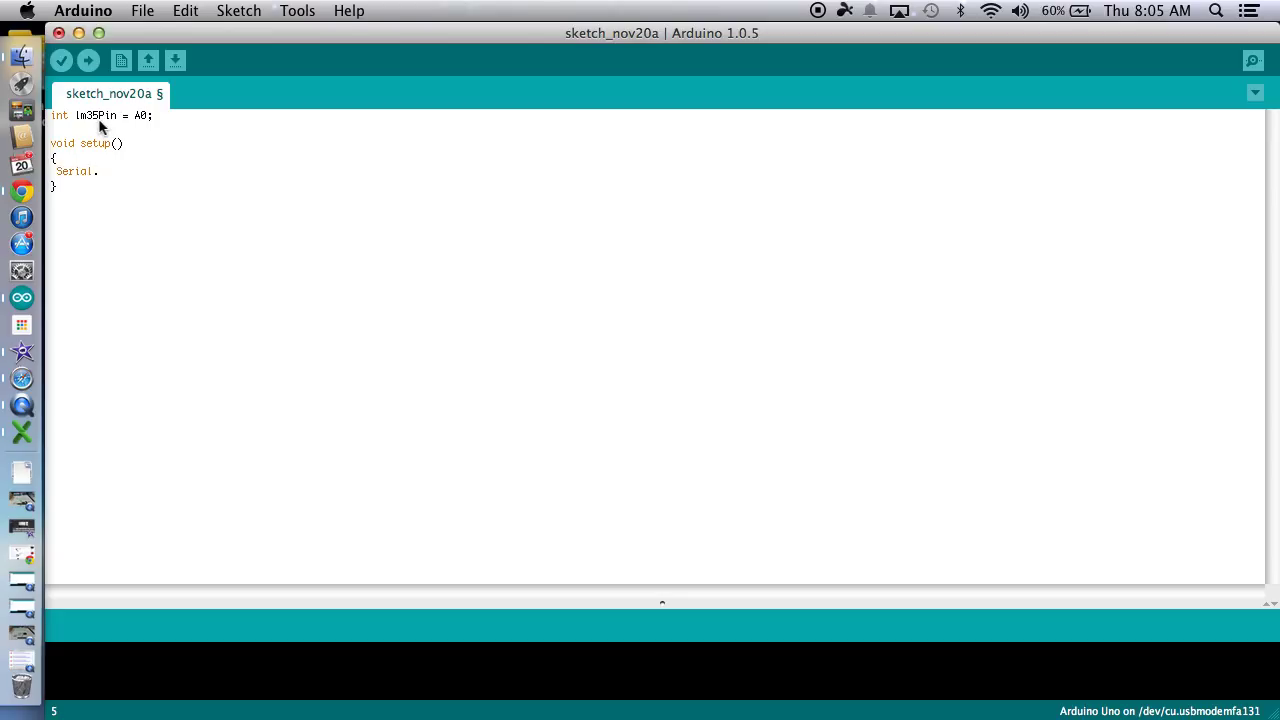
{"action": "type", "text": "begin"}
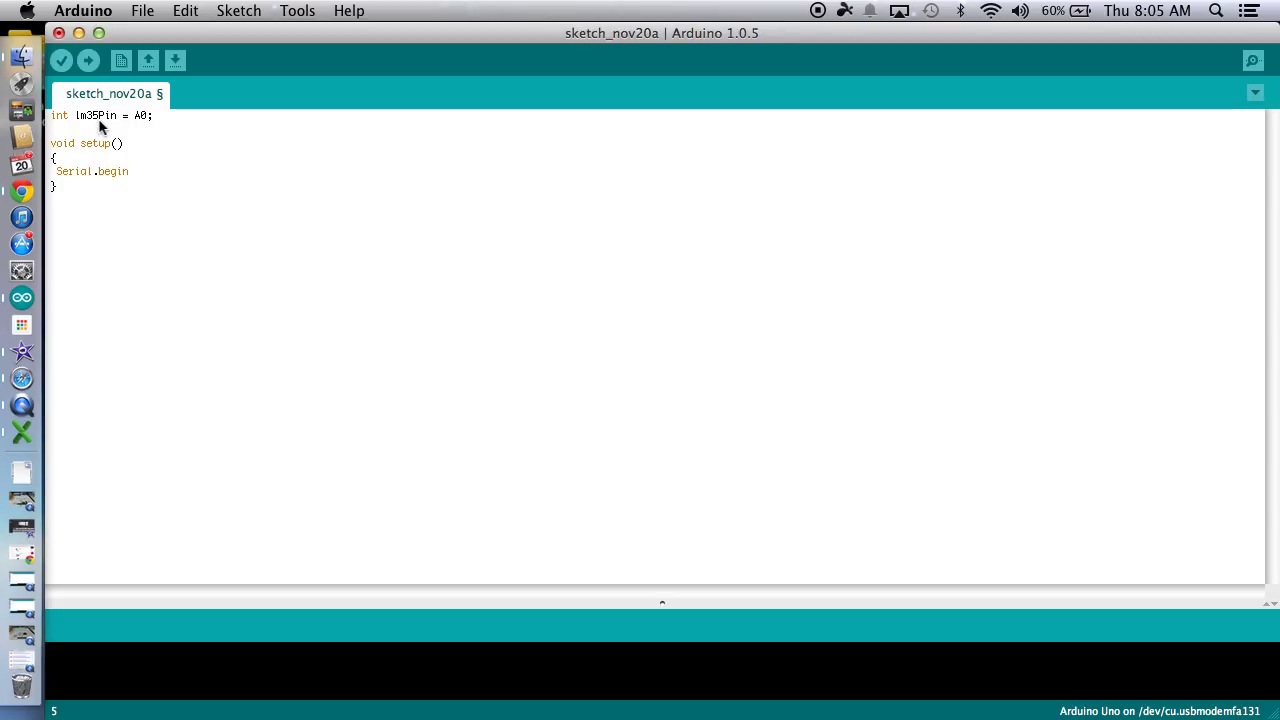
{"action": "type", "text": "(9600);"}
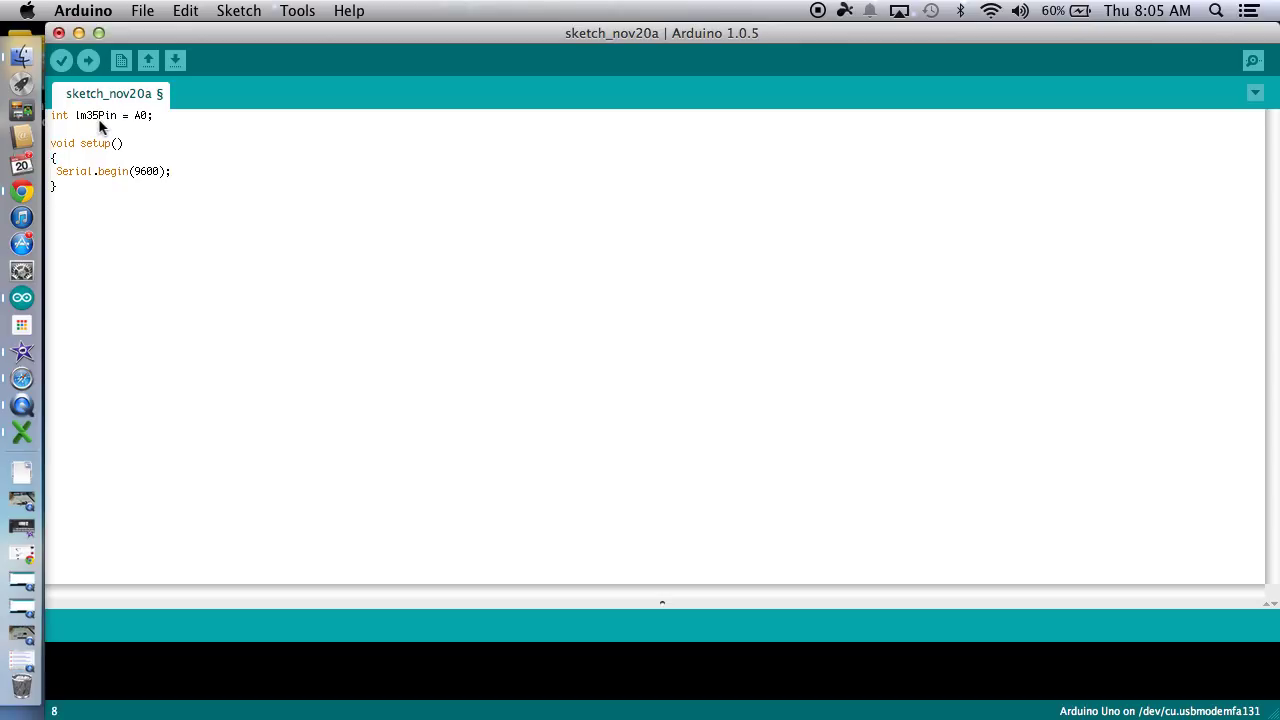
Add void loop() declaring int analogValue; and begin typing 'float' below it.
{"action": "type", "text": "void"}
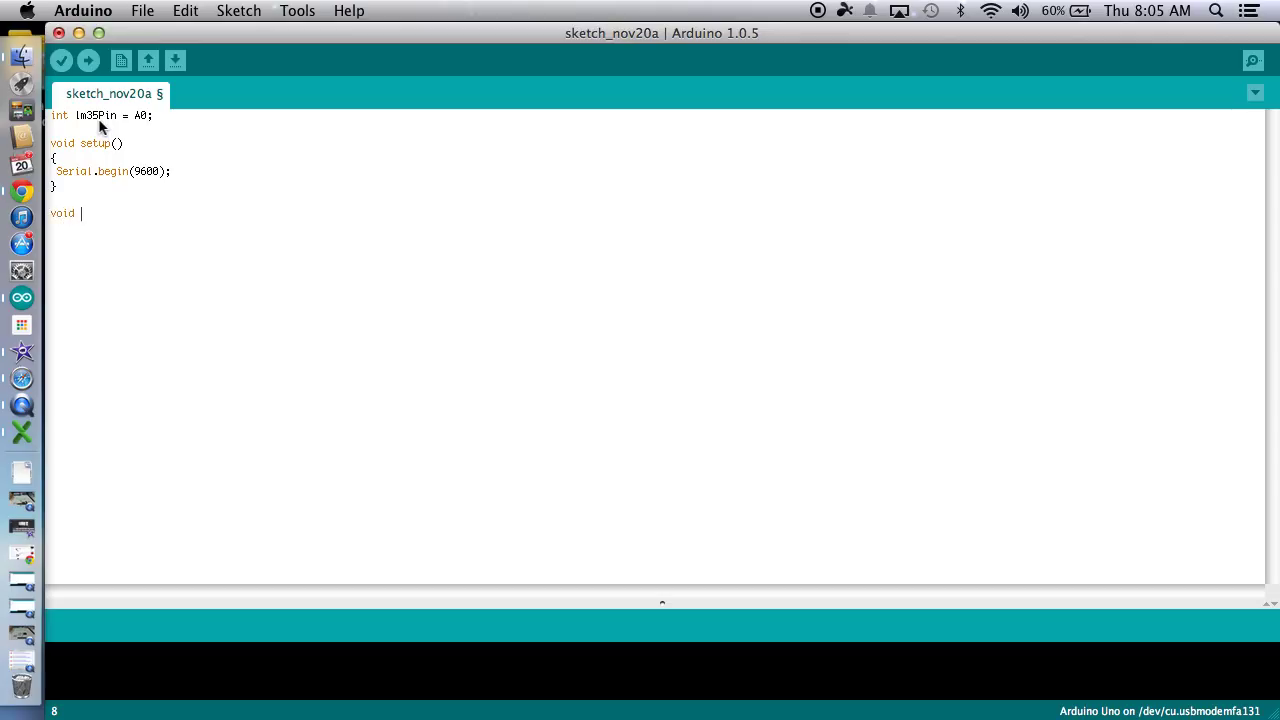
{"action": "type", "text": "loop()"}
{"action": "type", "text": "{"}
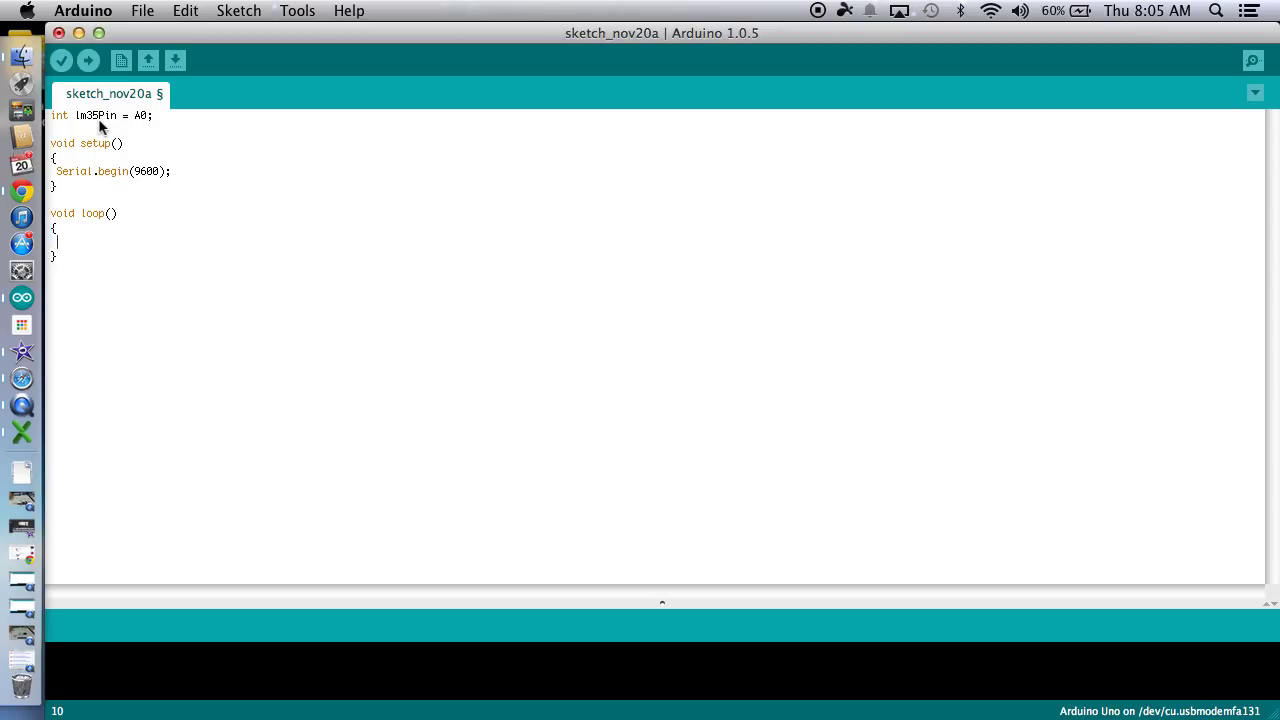
{"action": "type", "text": "i"}
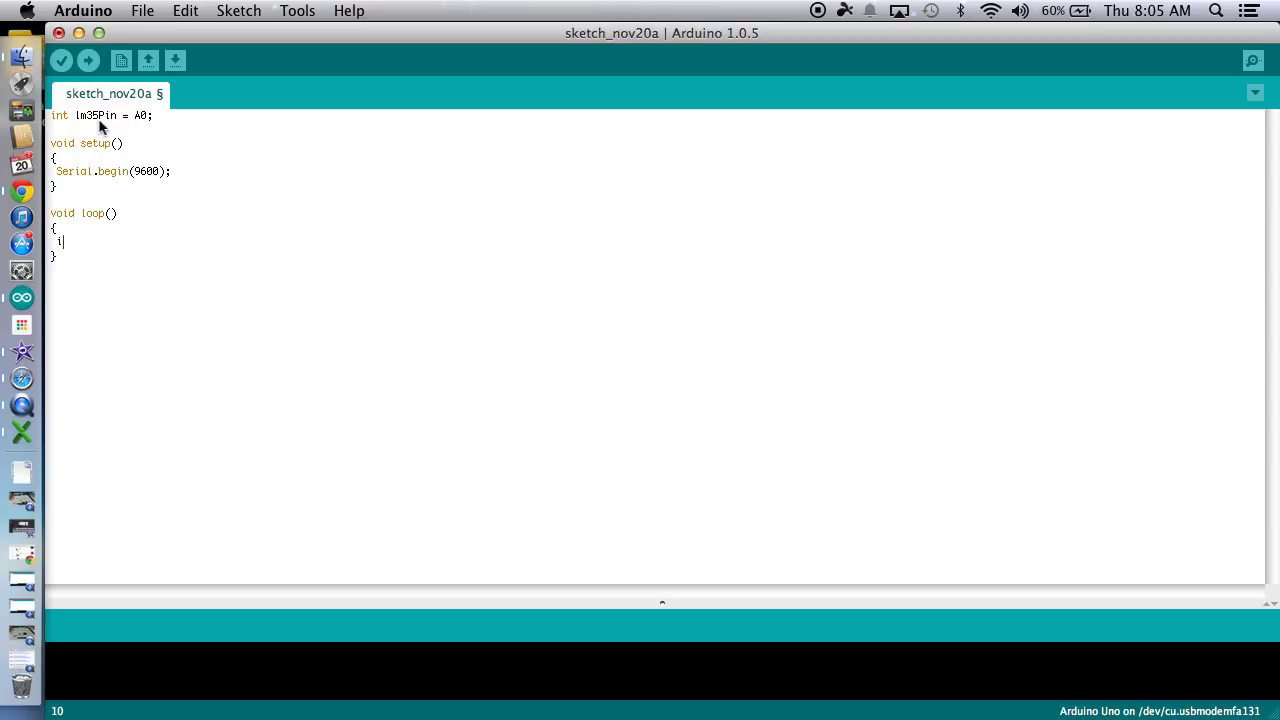
{"action": "type", "text": "nt"}
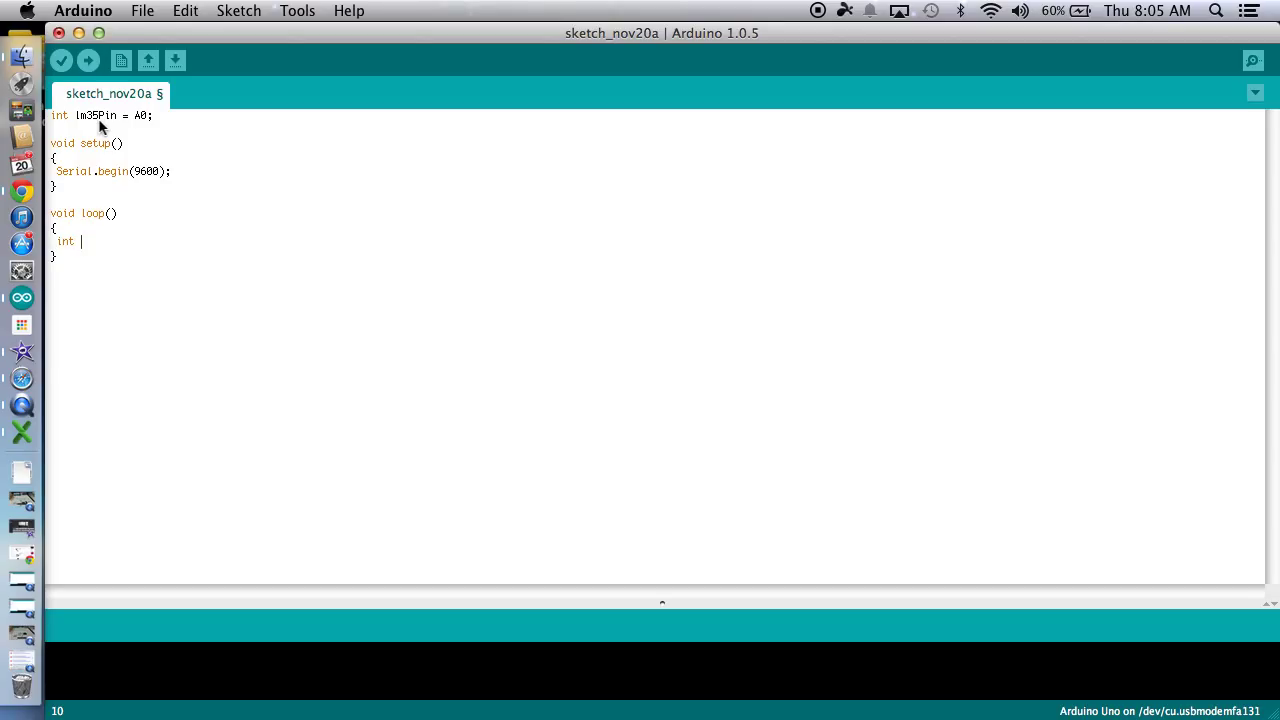
{"action": "type", "text": "analogV"}
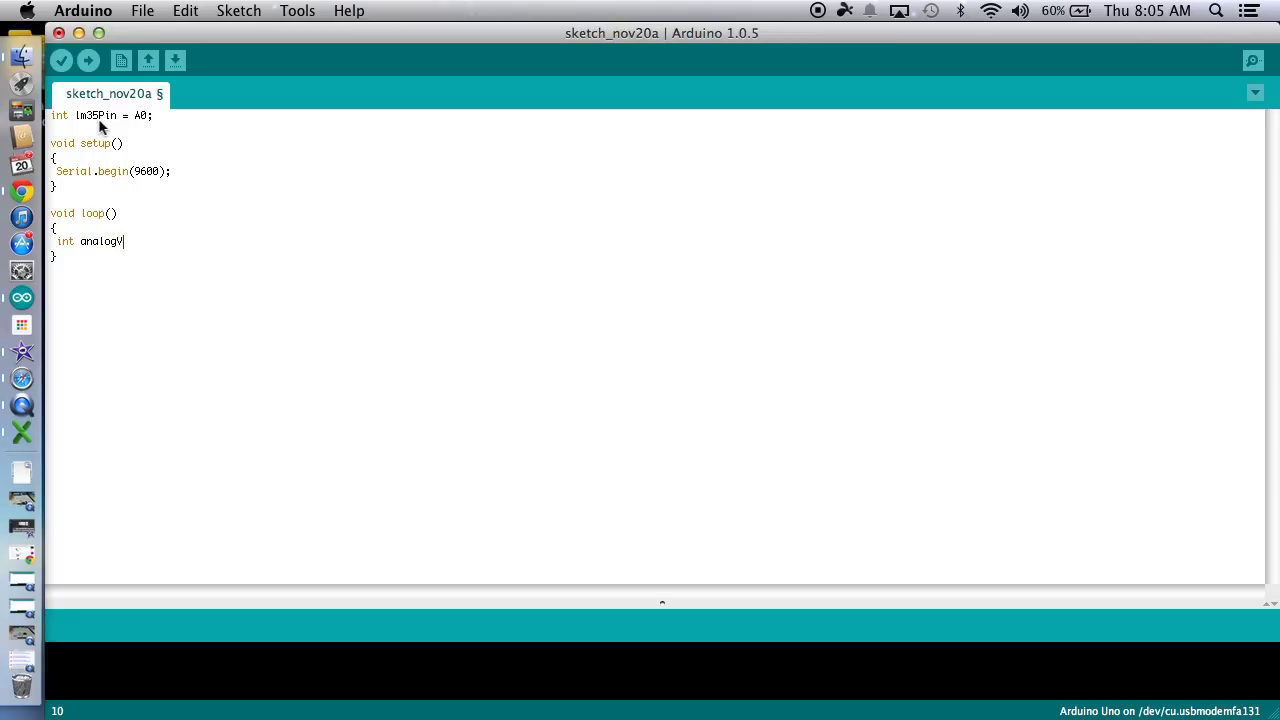
{"action": "type", "text": "alue"}
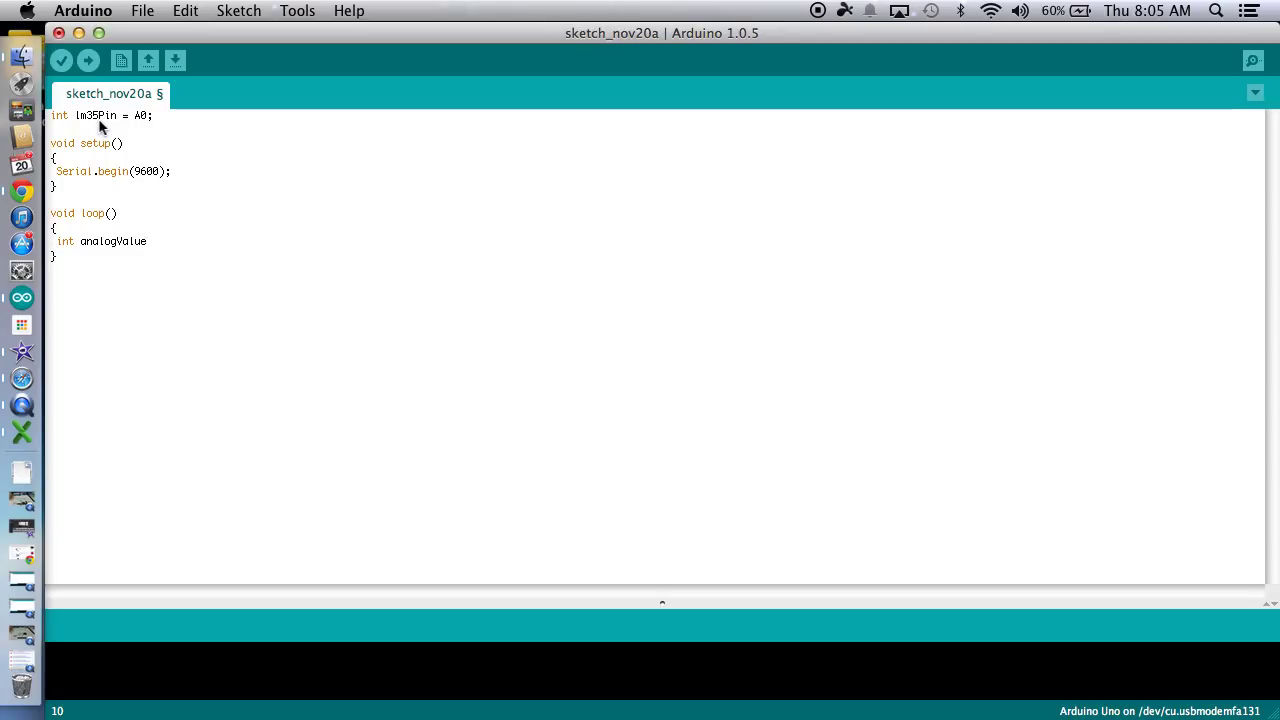
{"action": "type", "text": ";"}
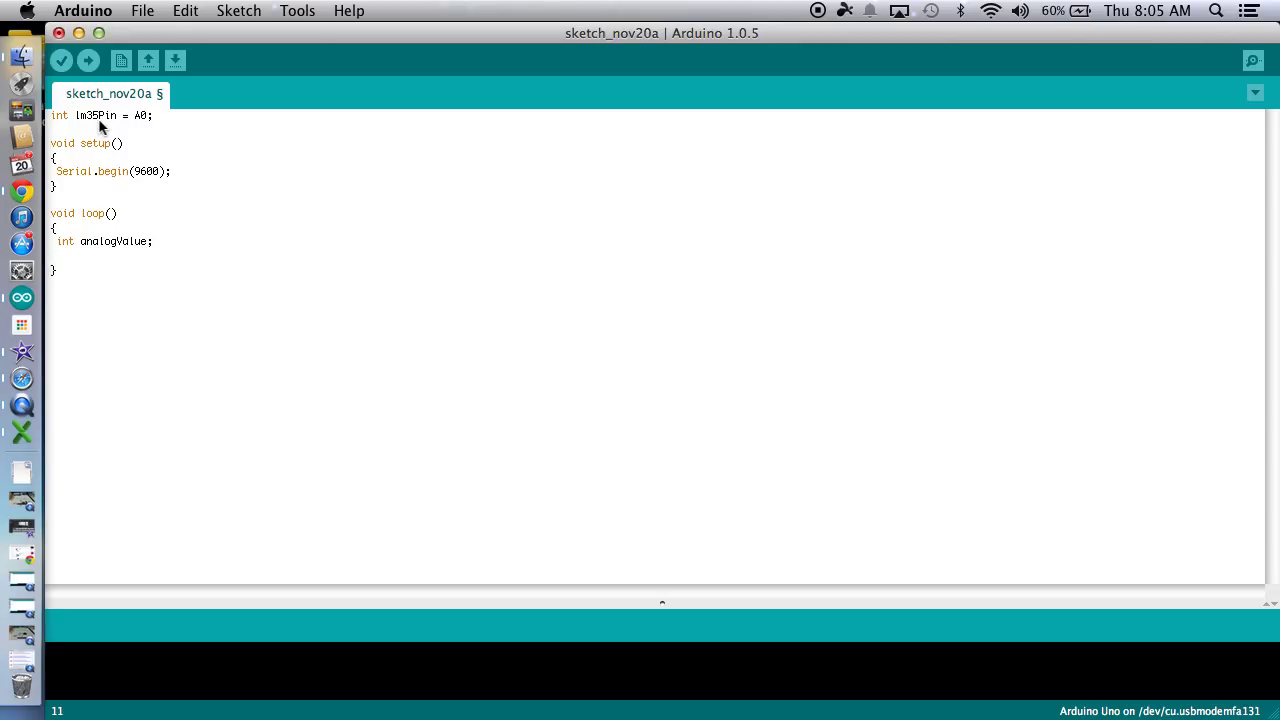
{"action": "type", "text": "floa"}
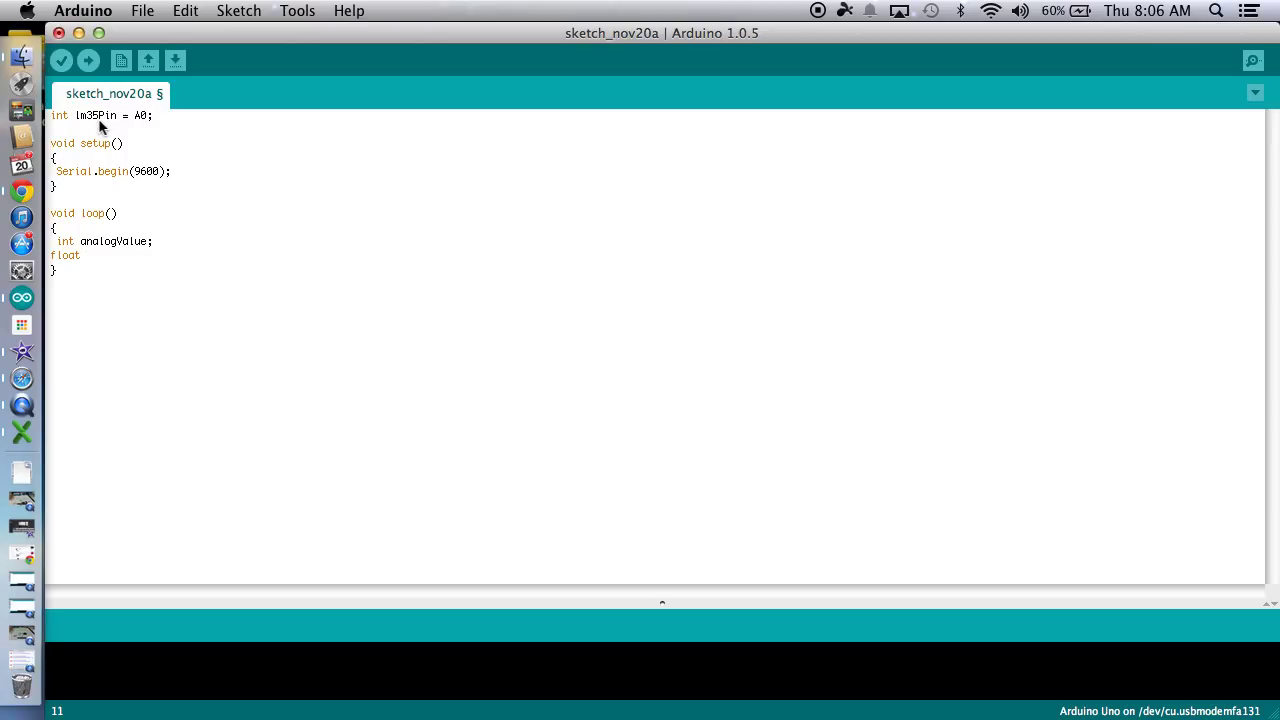
Complete the line as float temperature; in loop().
{"action": "type", "text": "tempe"}
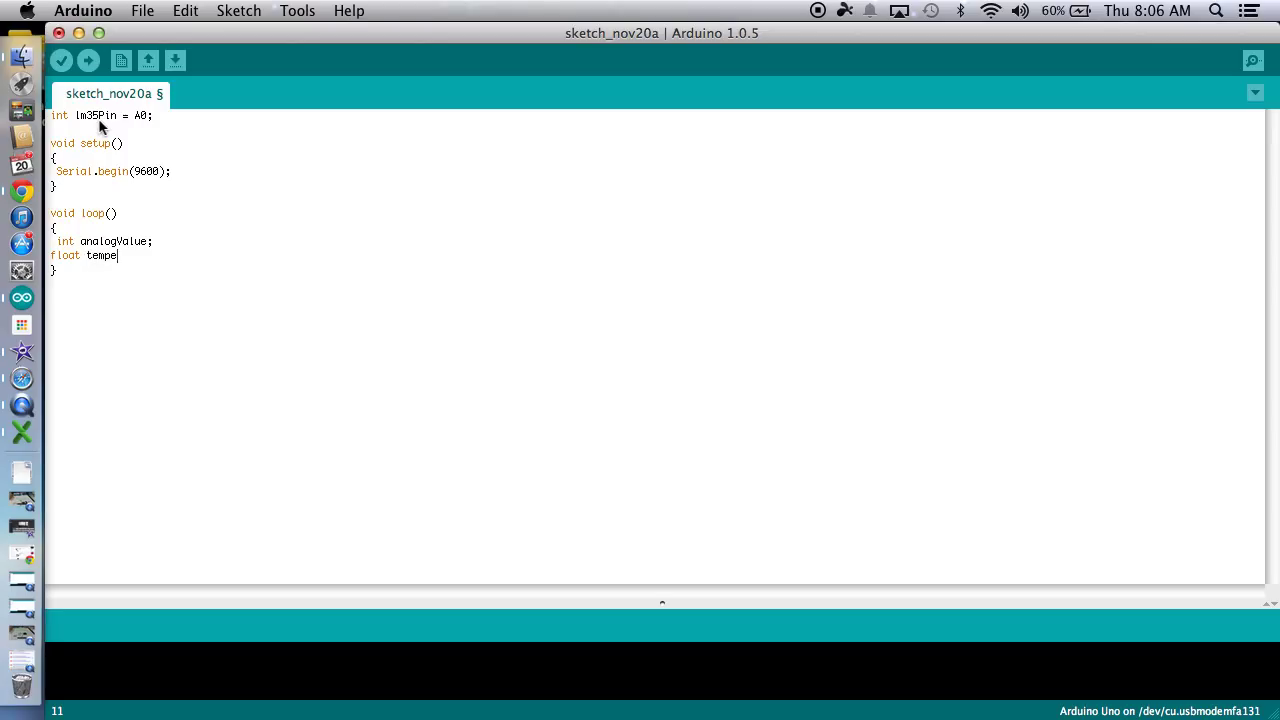
{"action": "type", "text": "rature;"}
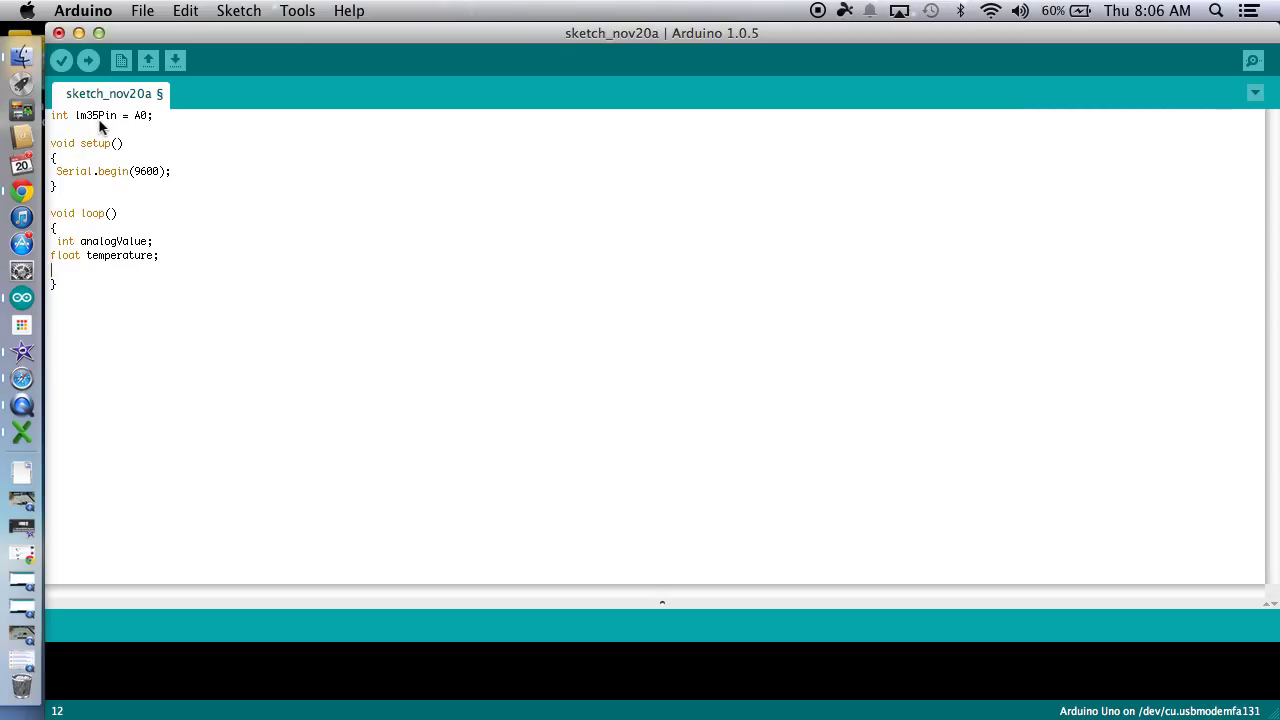
Type analogValue = analogRead(lm35Pin); on the new line in loop().
{"action": "type", "text": "analogV"}
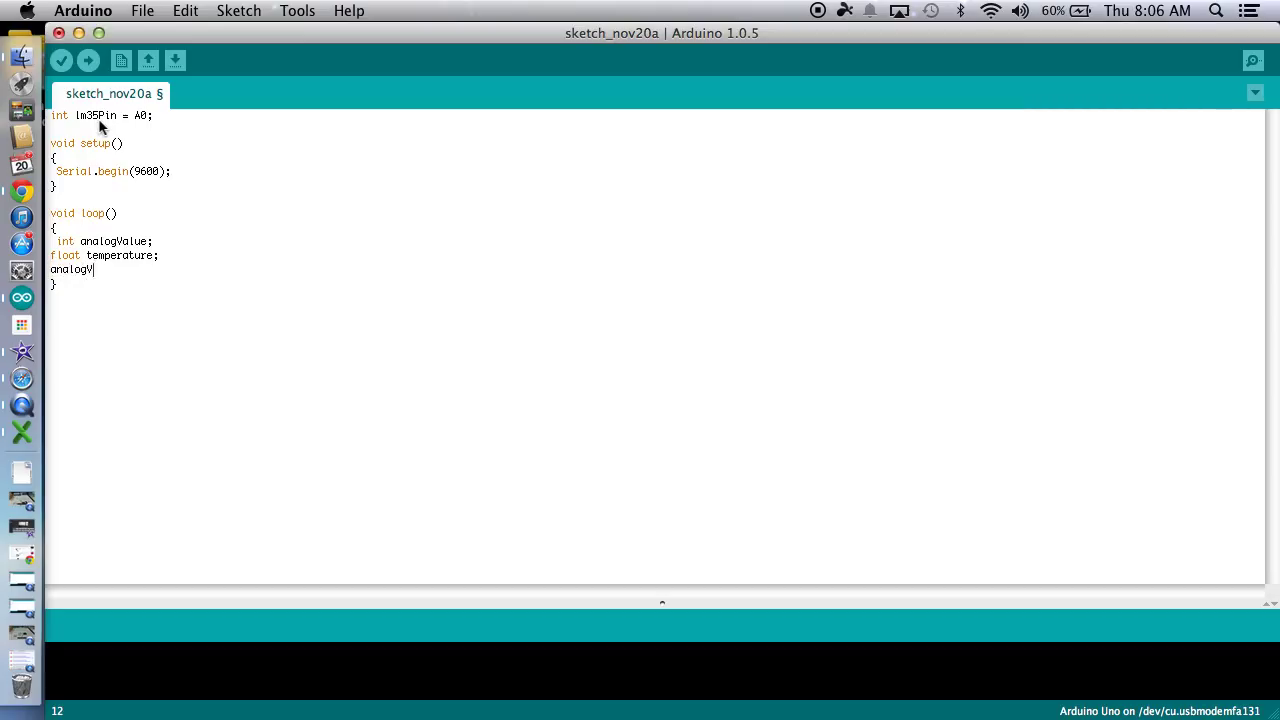
{"action": "type", "text": "alue"}
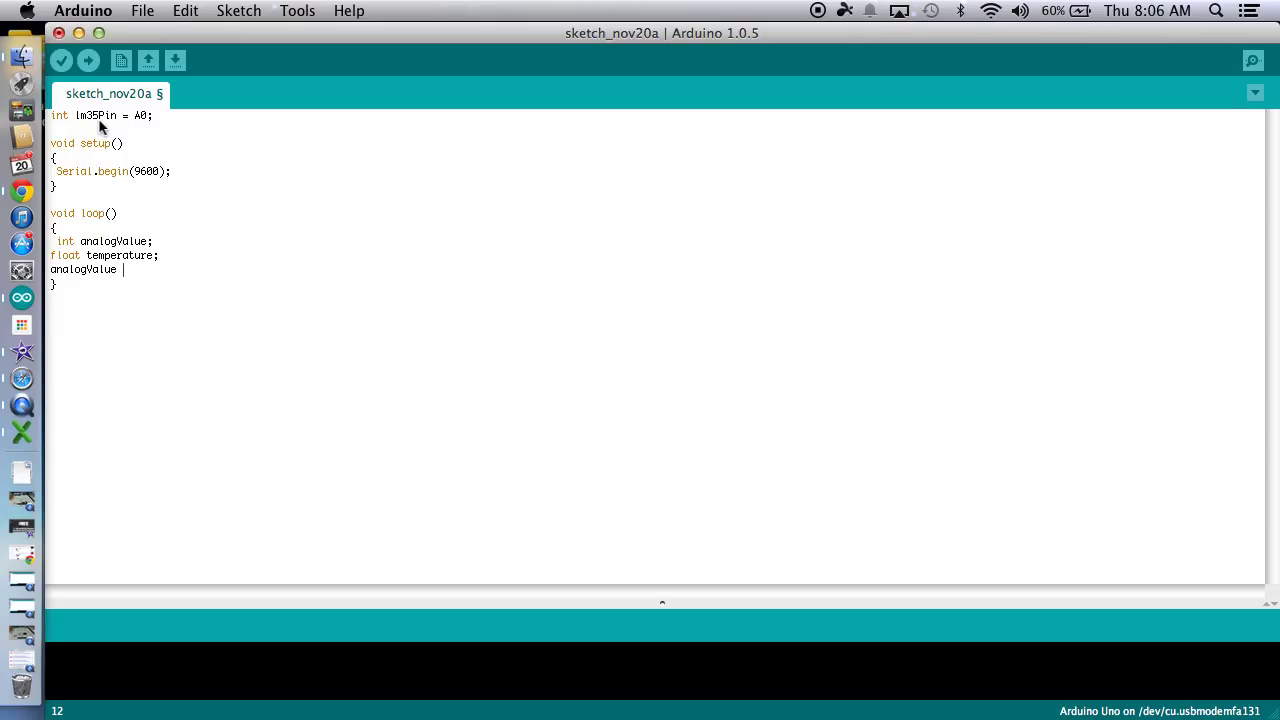
{"action": "type", "text": "="}
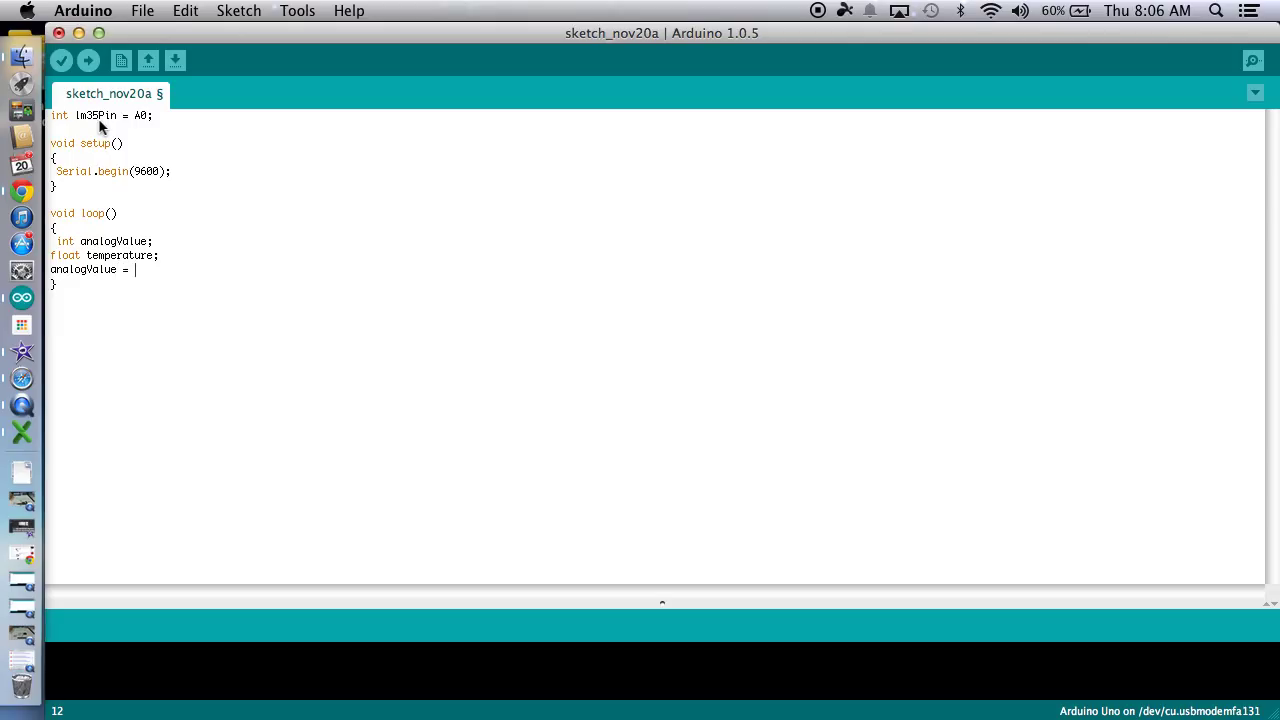
{"action": "type", "text": "ana"}
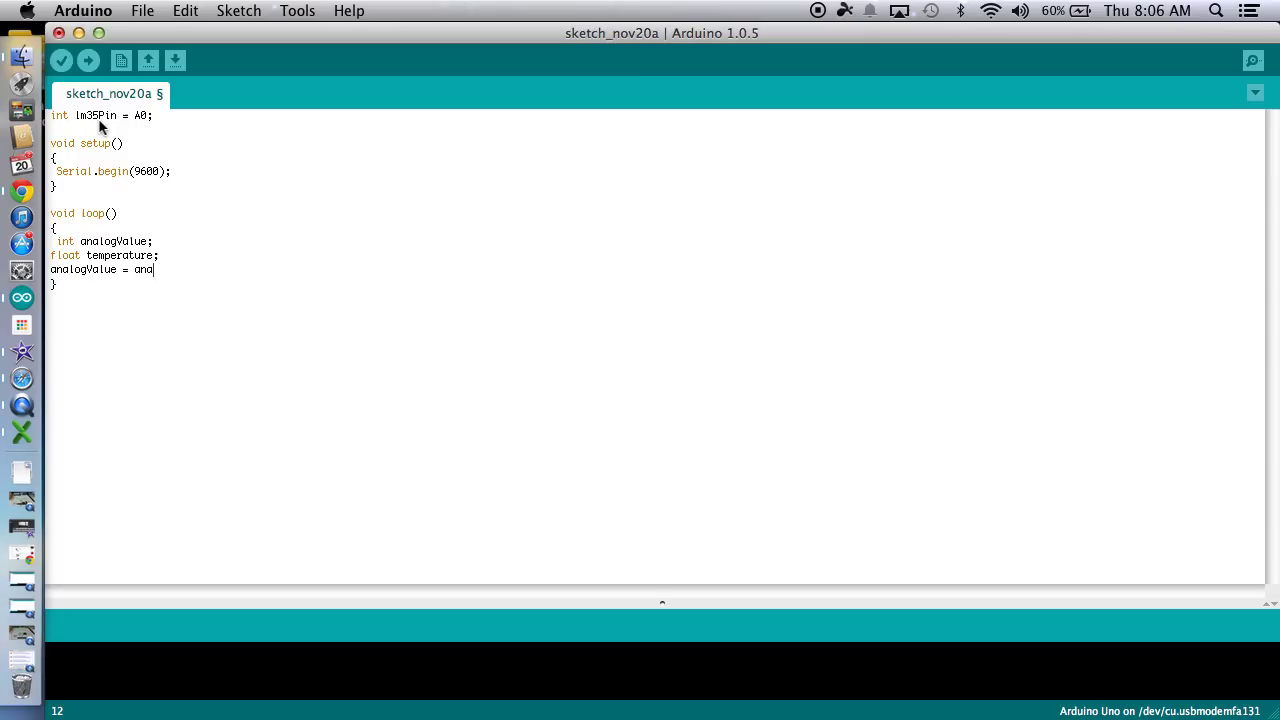
{"action": "type", "text": "logRead"}
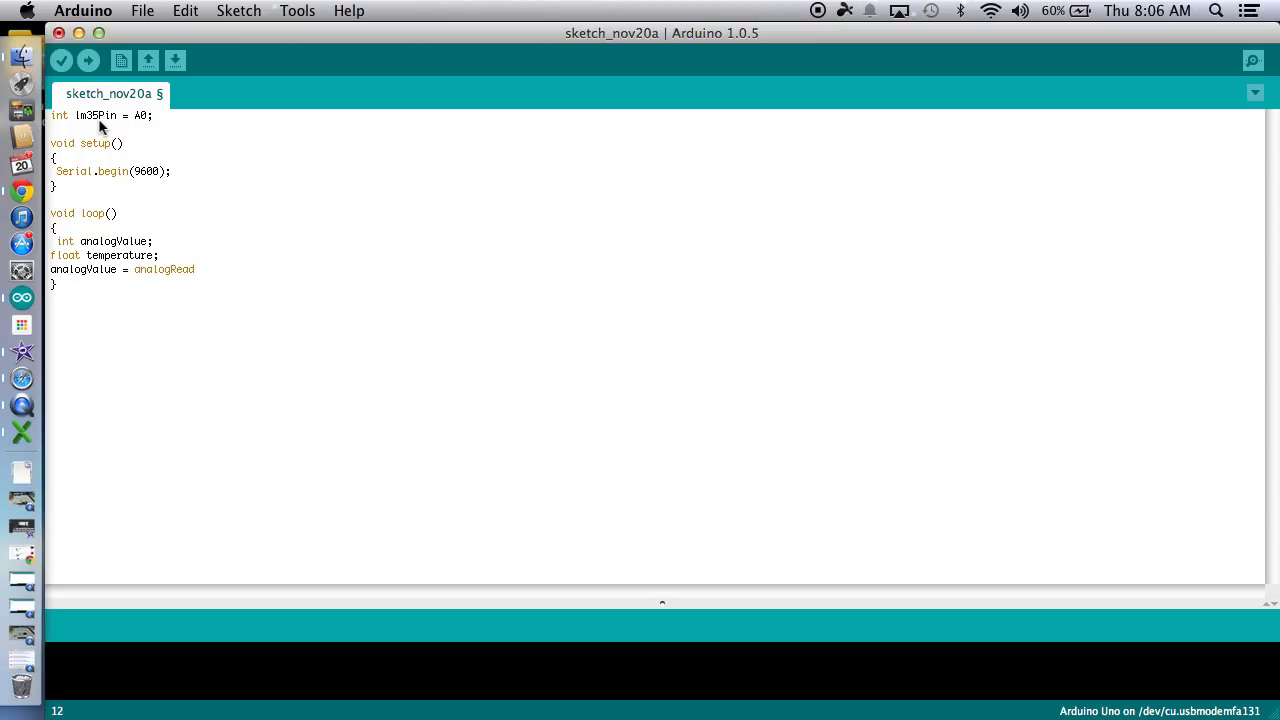
{"action": "type", "text": "(lm"}
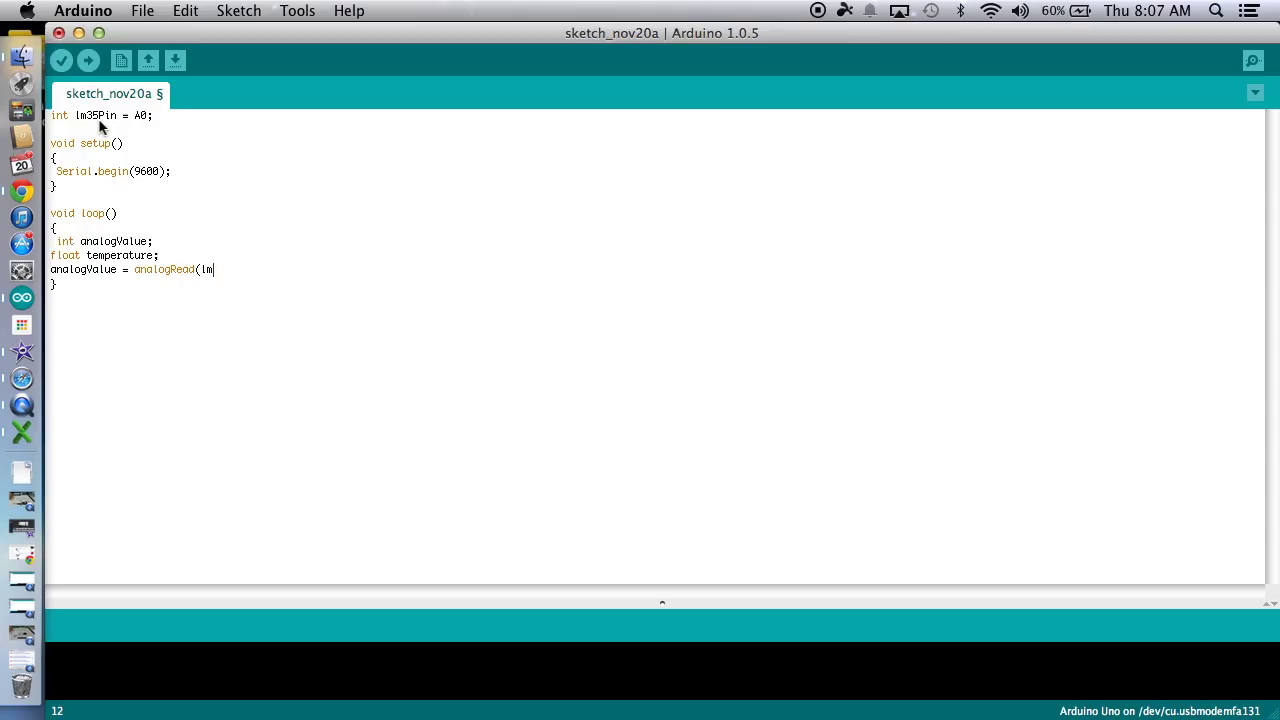
{"action": "type", "text": "35Pin"}
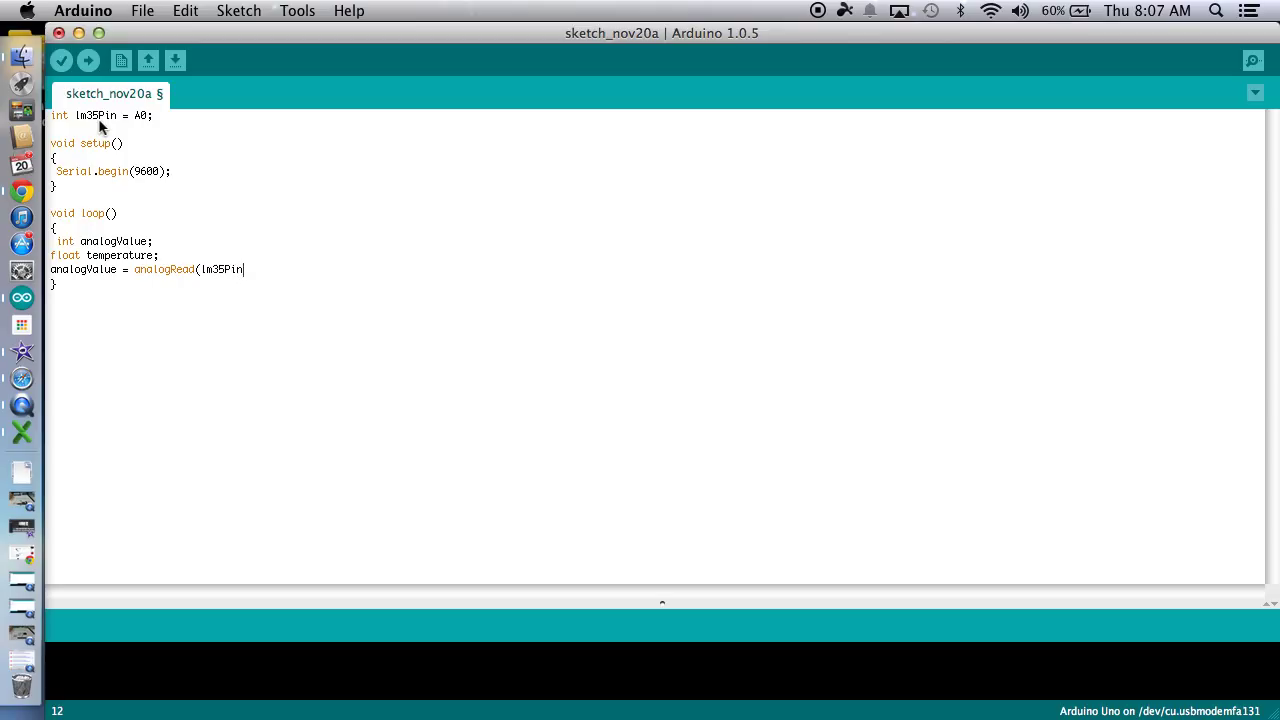
{"action": "type", "text": ");"}
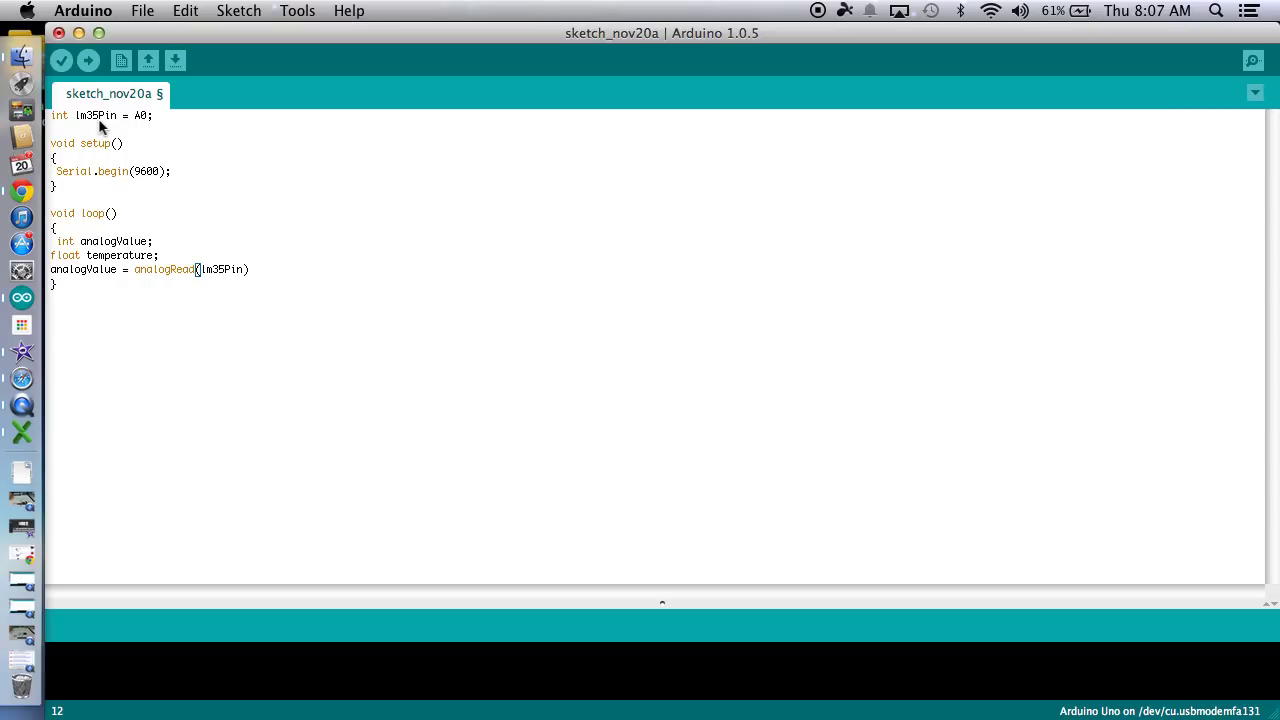
{"action": "type", "text": ";"}
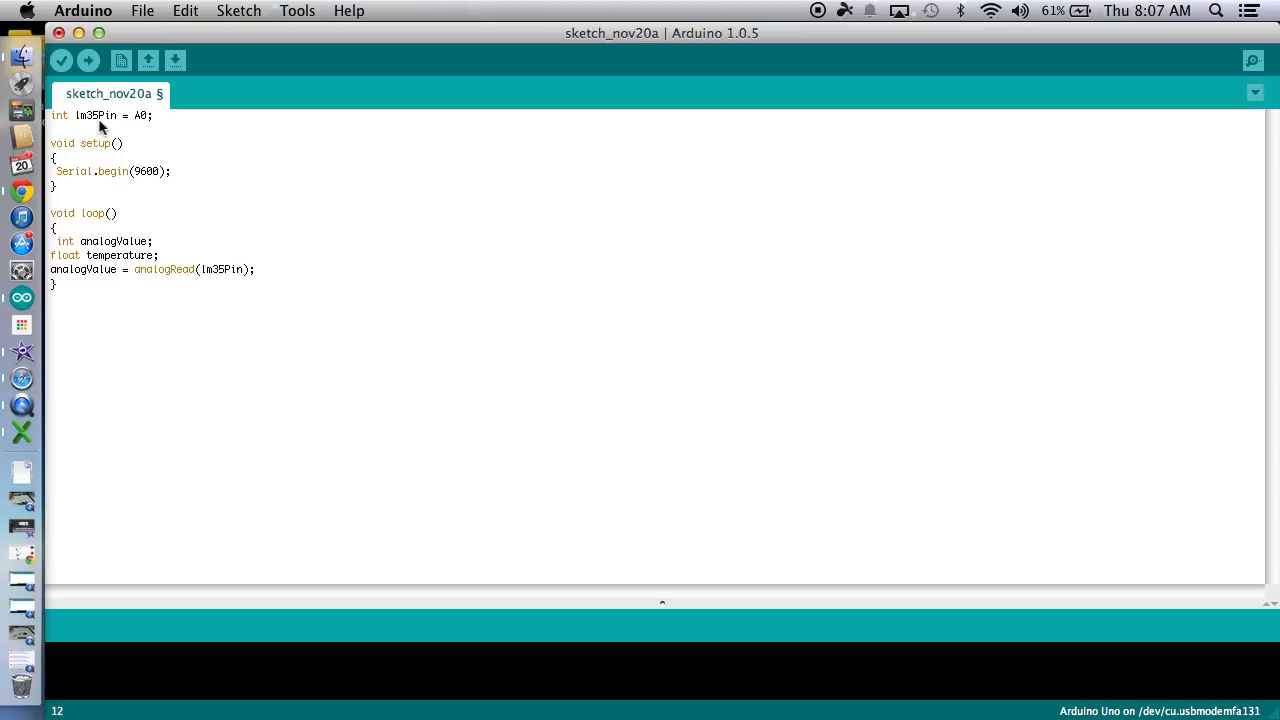
Add temperature = float(analogValue)/1023; to loop() and open a new line.
{"action": "type", "text": "tem"}
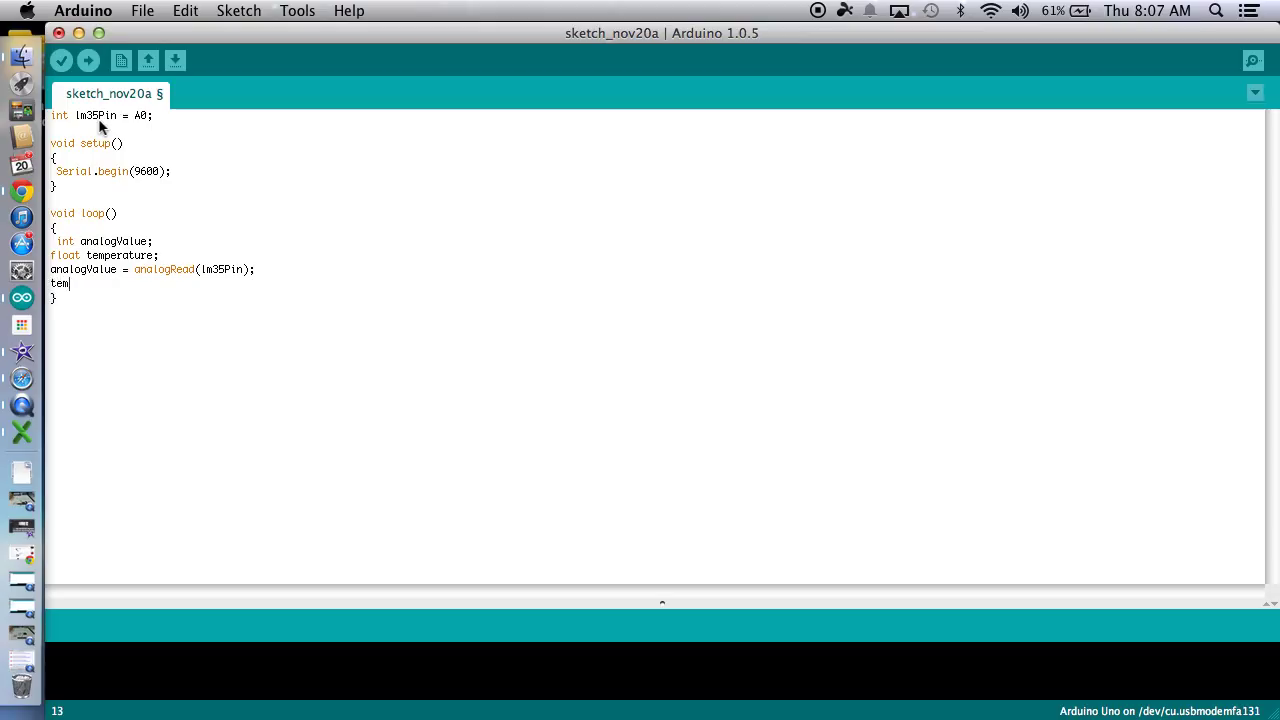
{"action": "type", "text": "perature"}
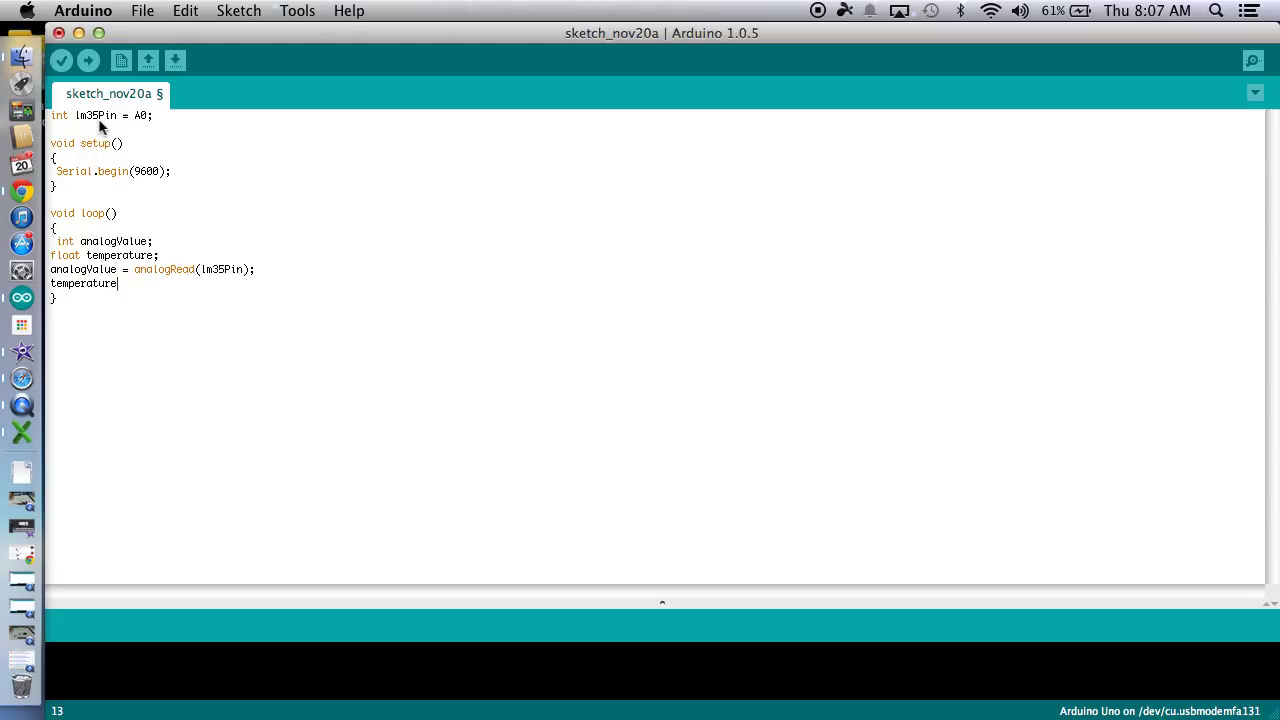
{"action": "type", "text": "="}
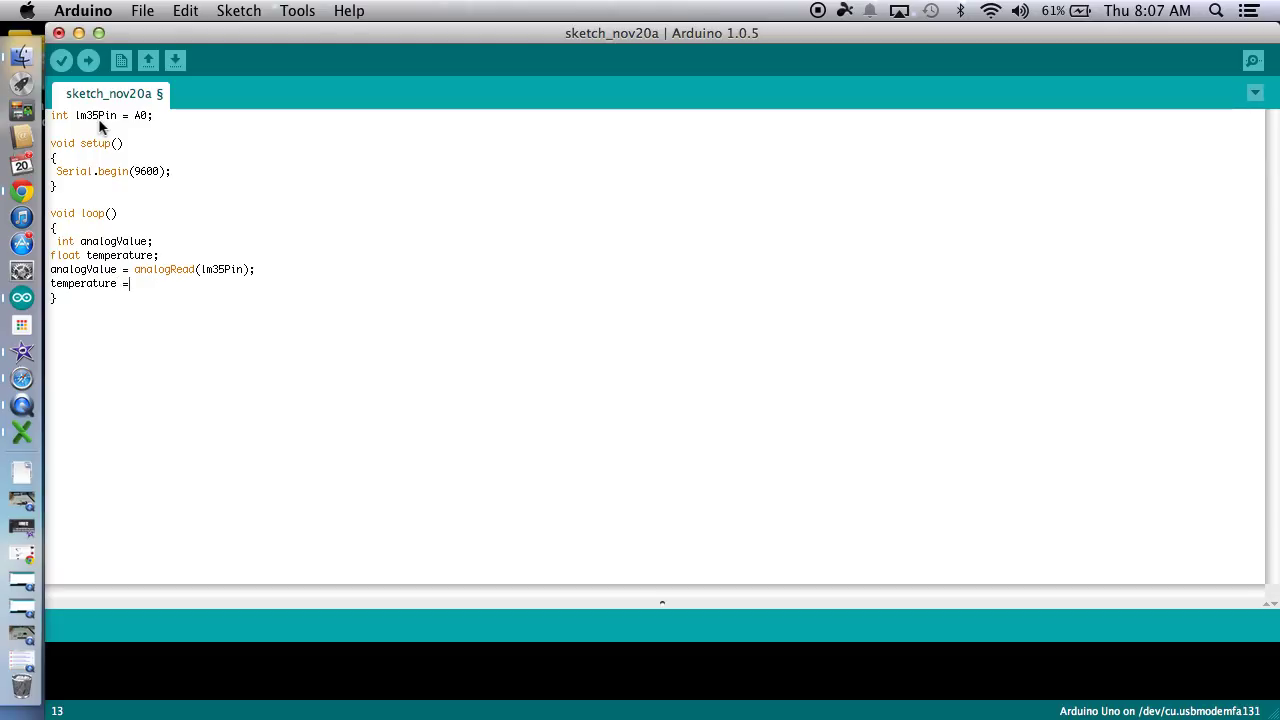
{"action": "type", "text": "f"}
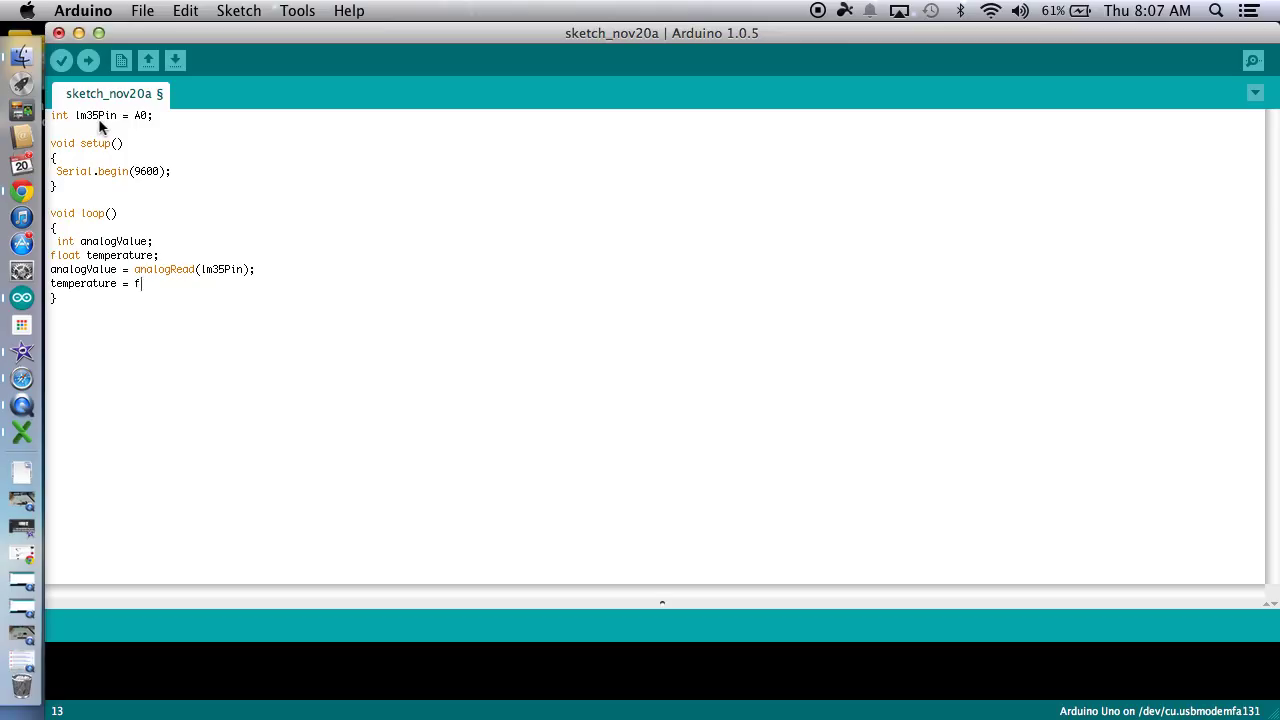
{"action": "type", "text": "loat(a"}
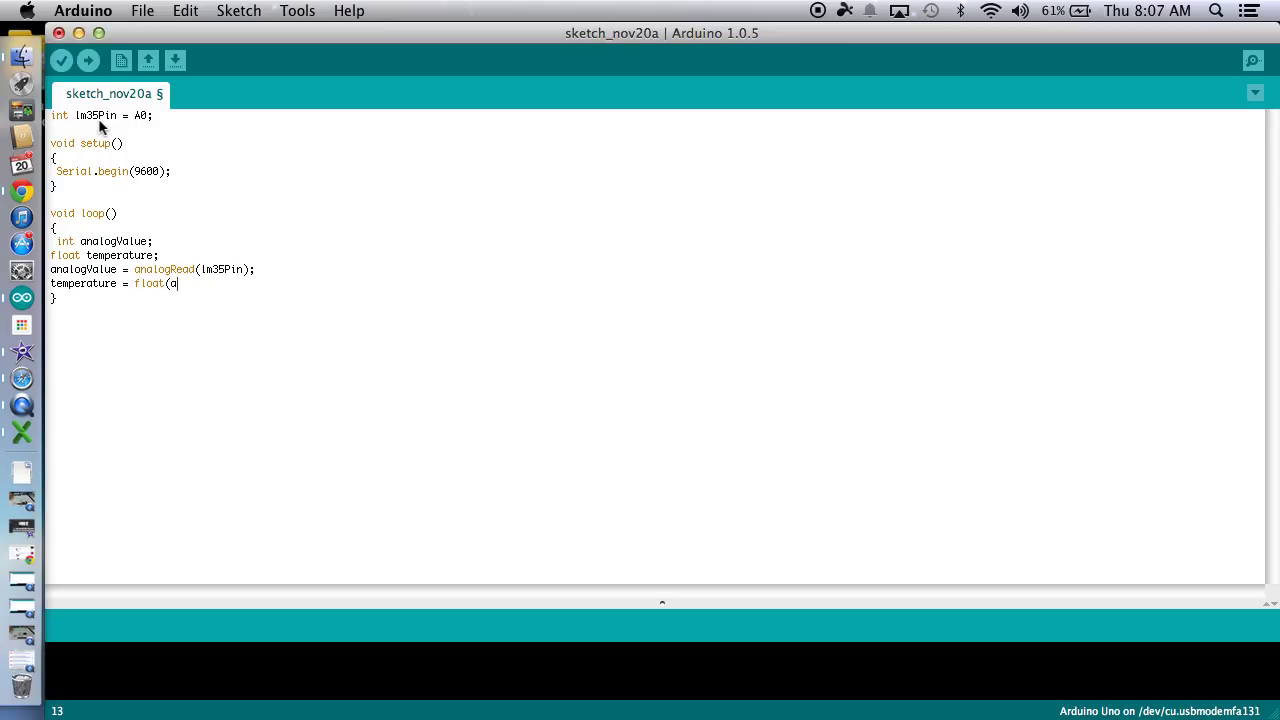
{"action": "type", "text": "naloValu"}
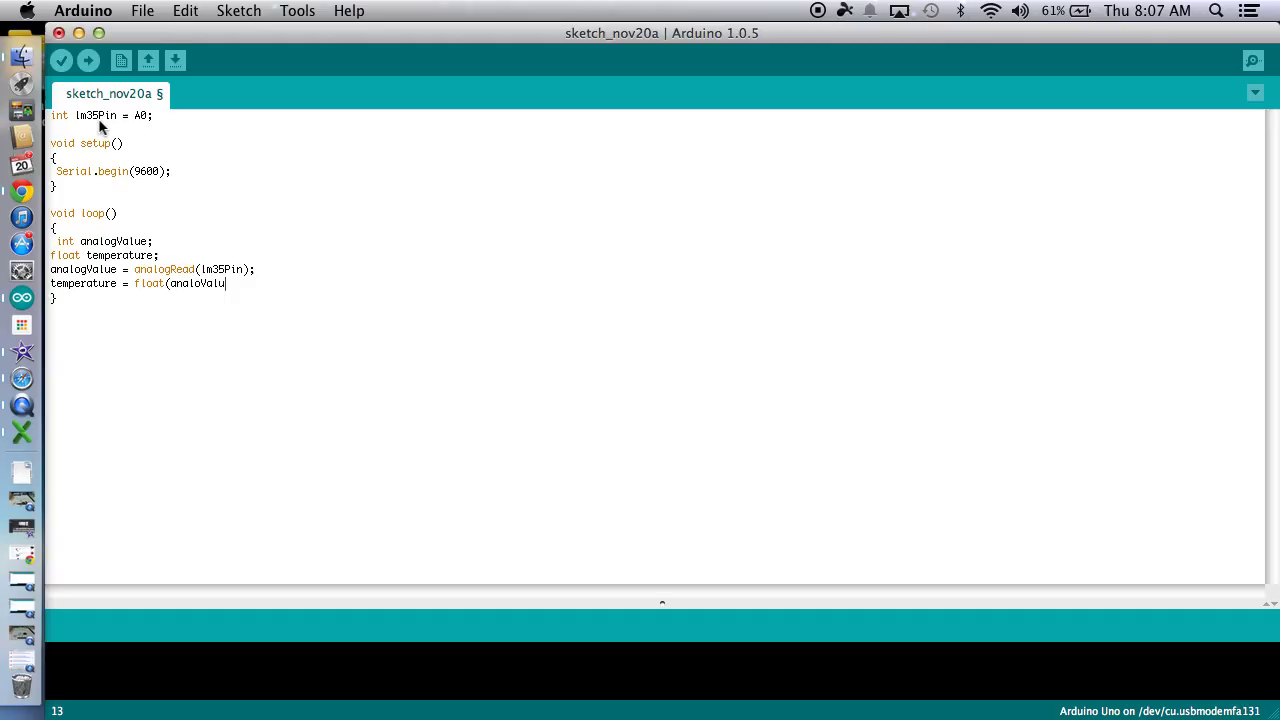
{"action": "type", "text": "e"}
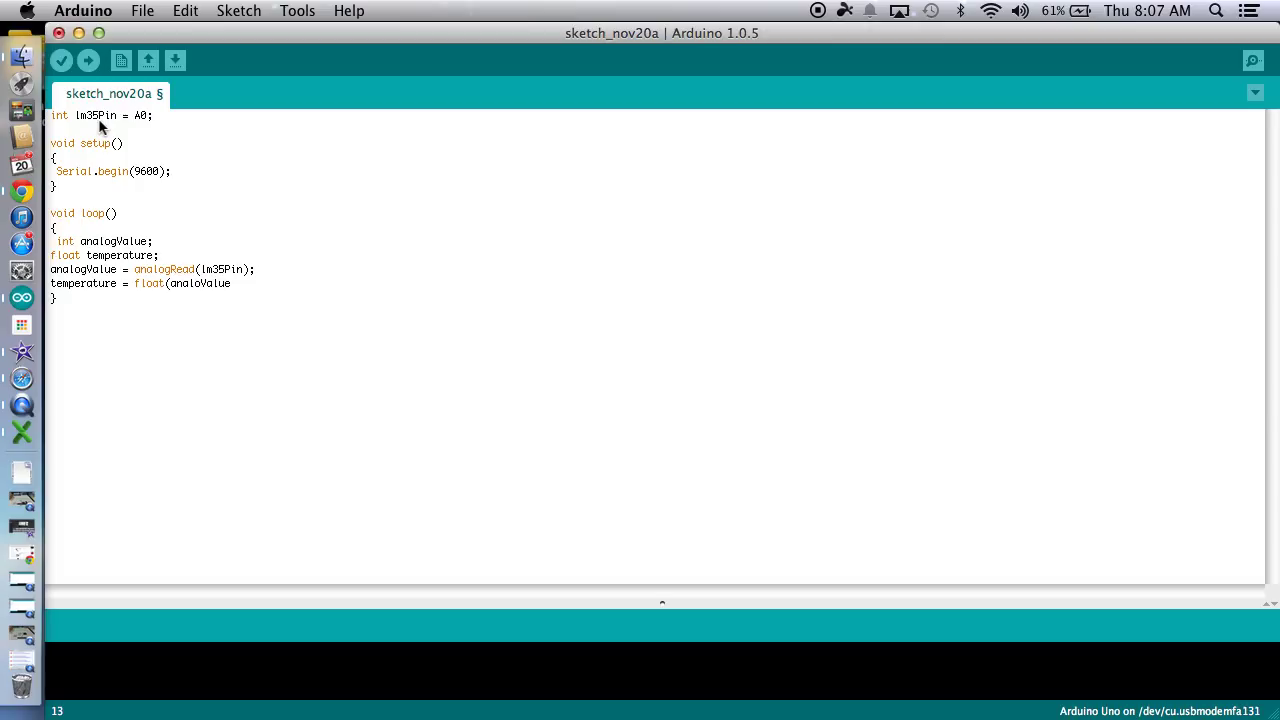
{"action": "type", "text": ")"}
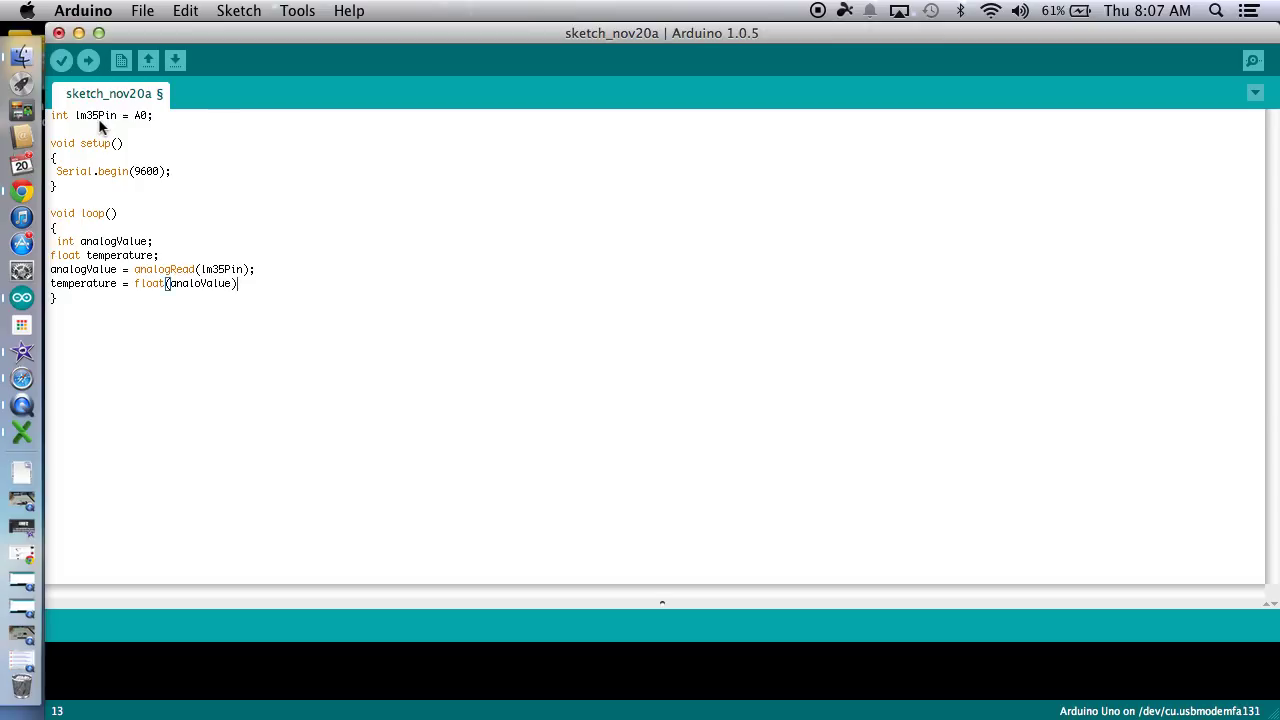
{"action": "mouse_move", "coordinate": [218, 335]}
{"action": "type", "text": "g"}
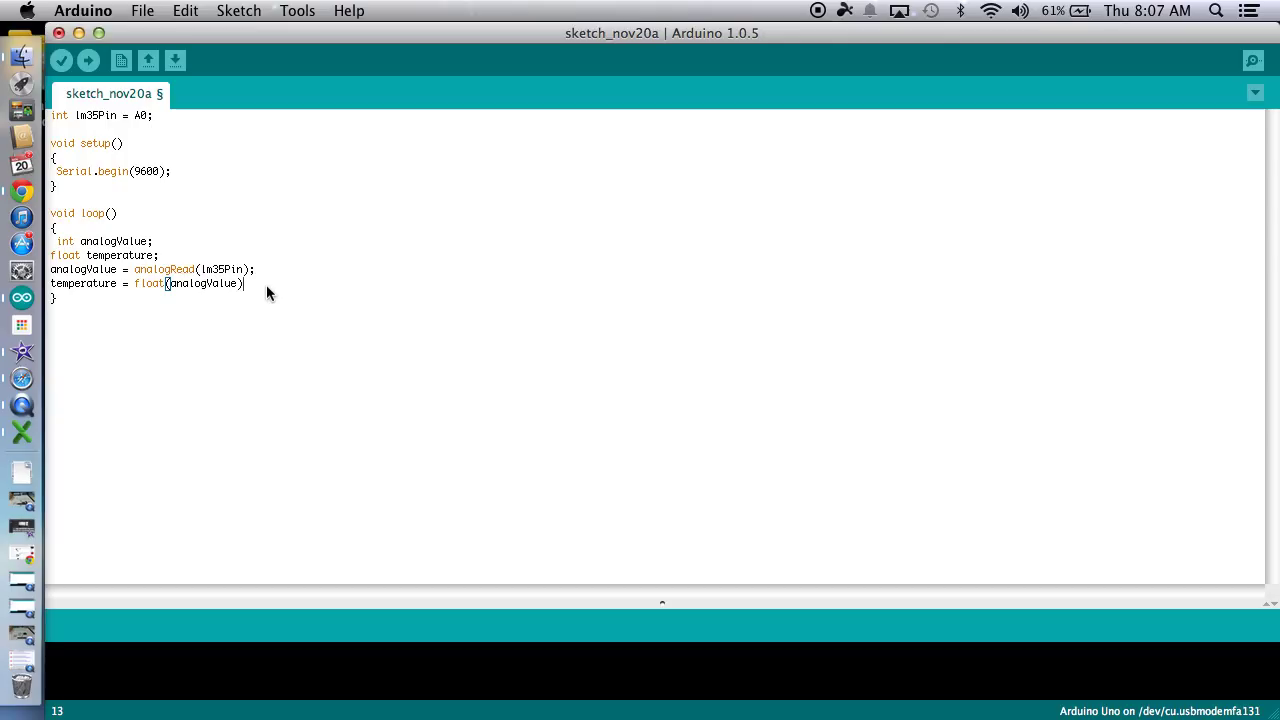
{"action": "type", "text": "/1023"}
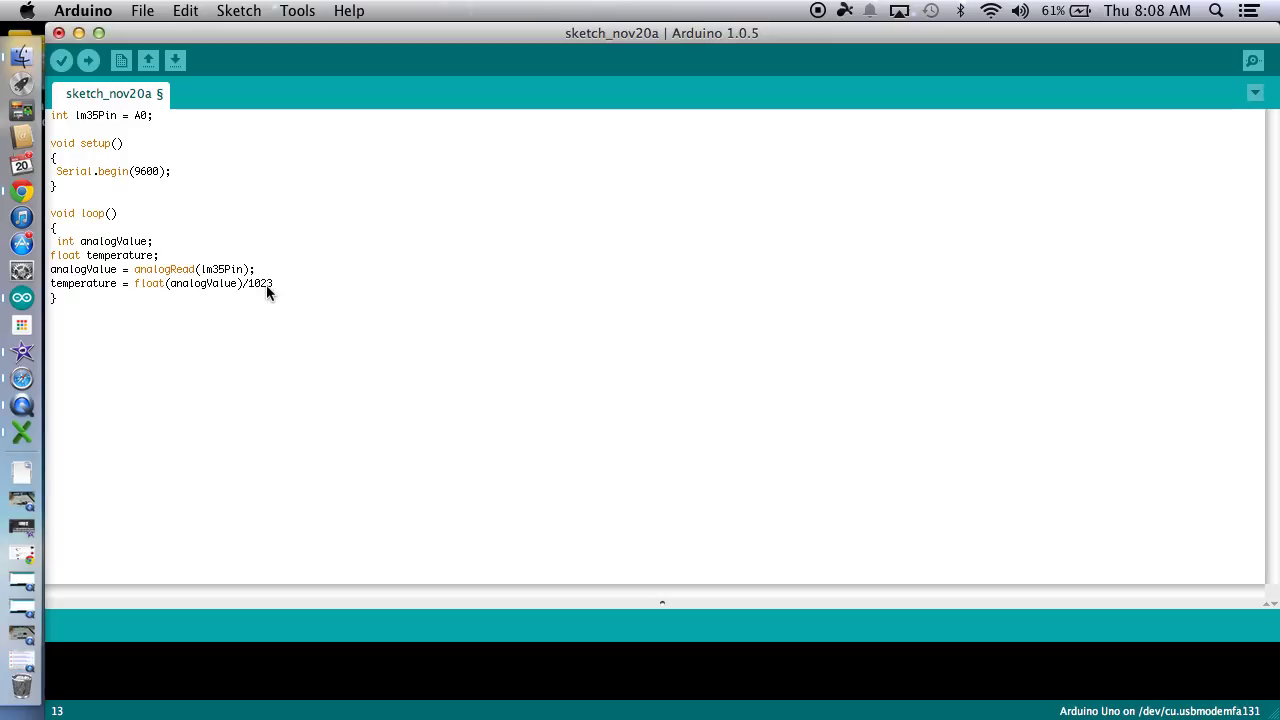
{"action": "type", "text": ";"}
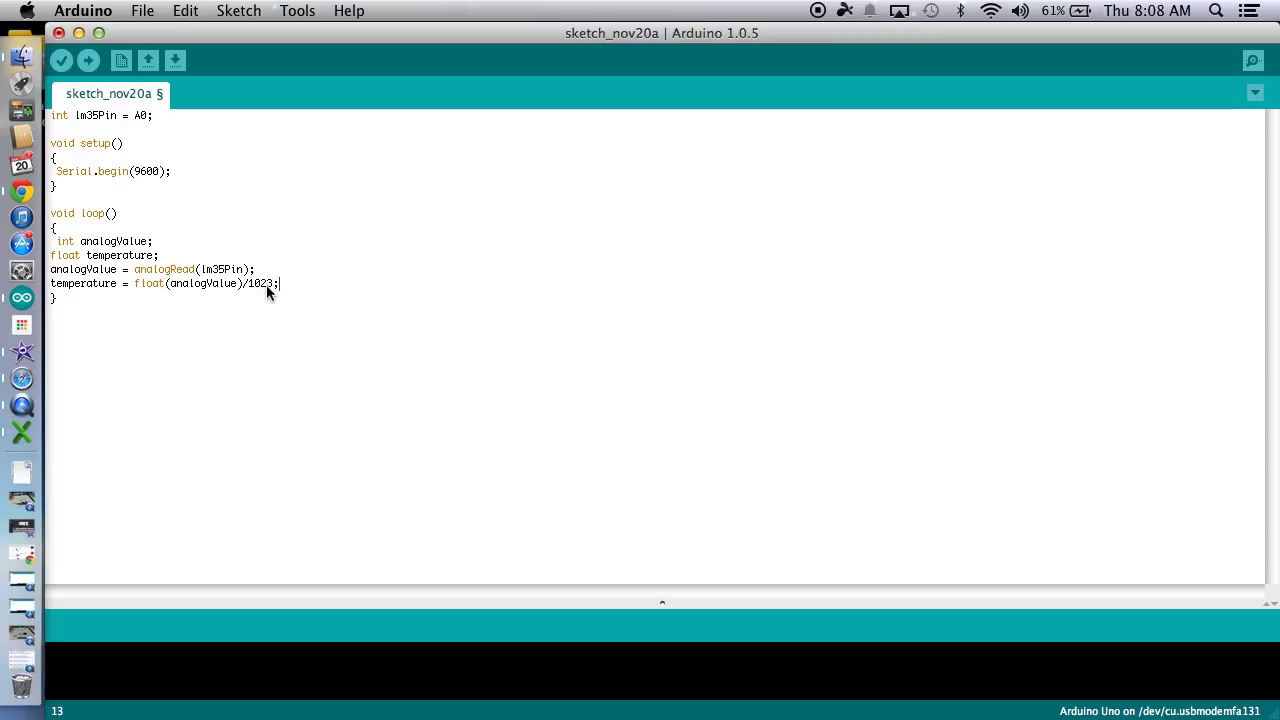
{"action": "key", "text": "Enter"}
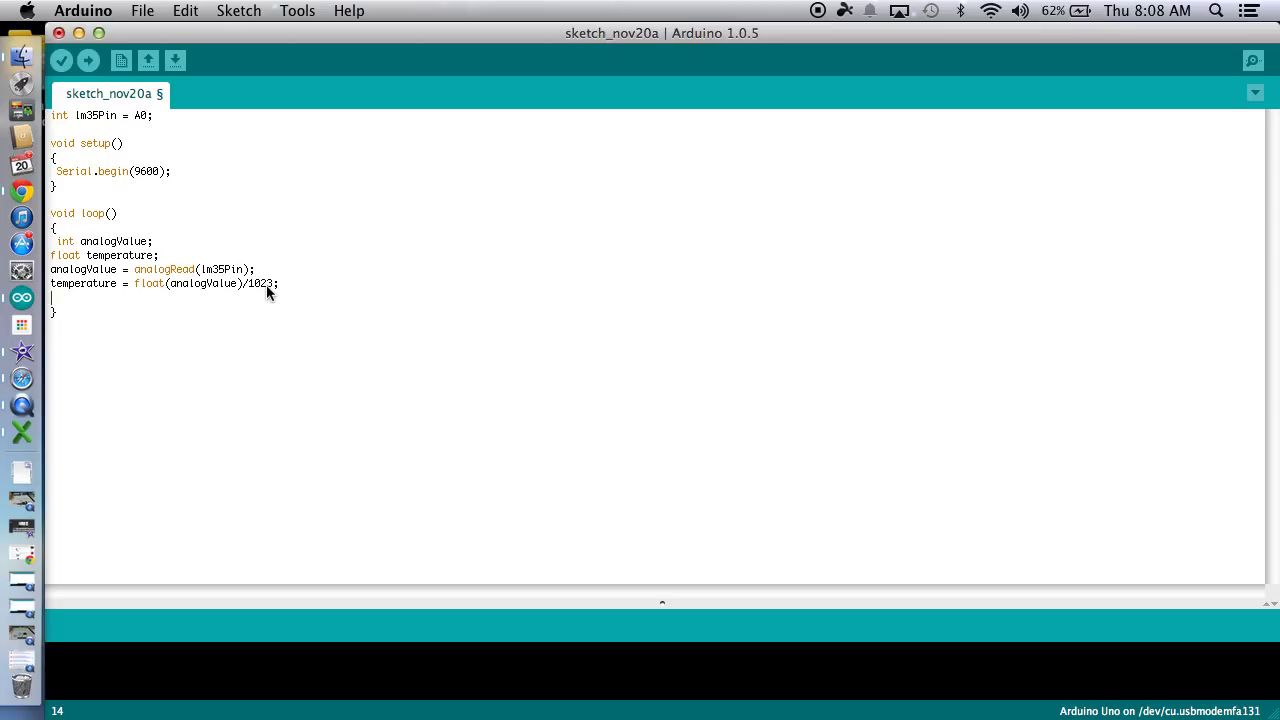
Add the statement temperature = temperature*500; to loop().
{"action": "type", "text": "tem"}
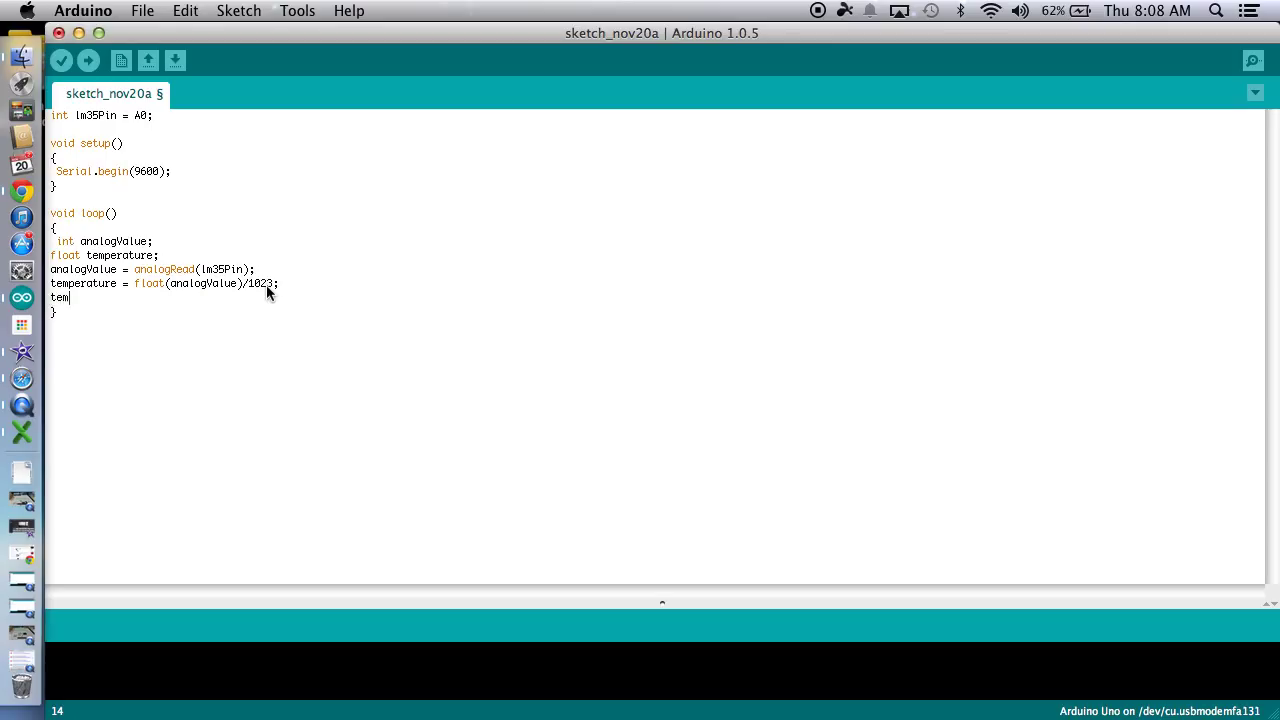
{"action": "type", "text": "perature ="}
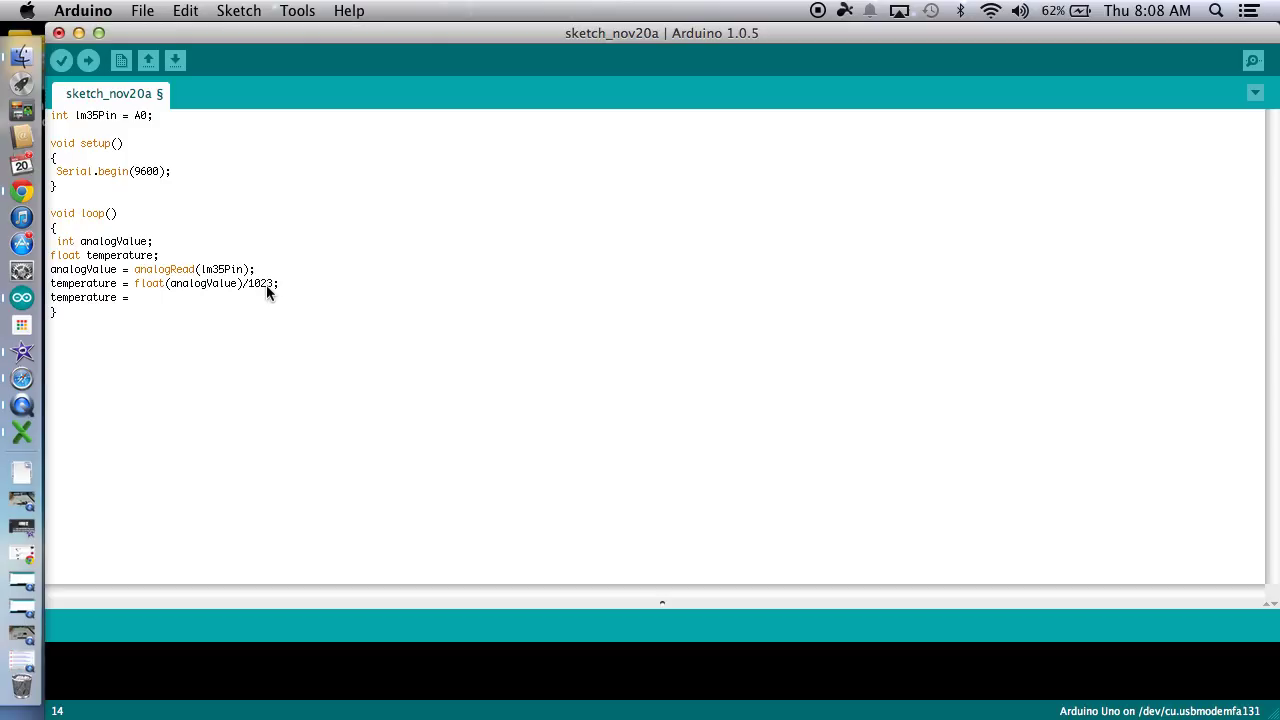
{"action": "type", "text": "temoer"}
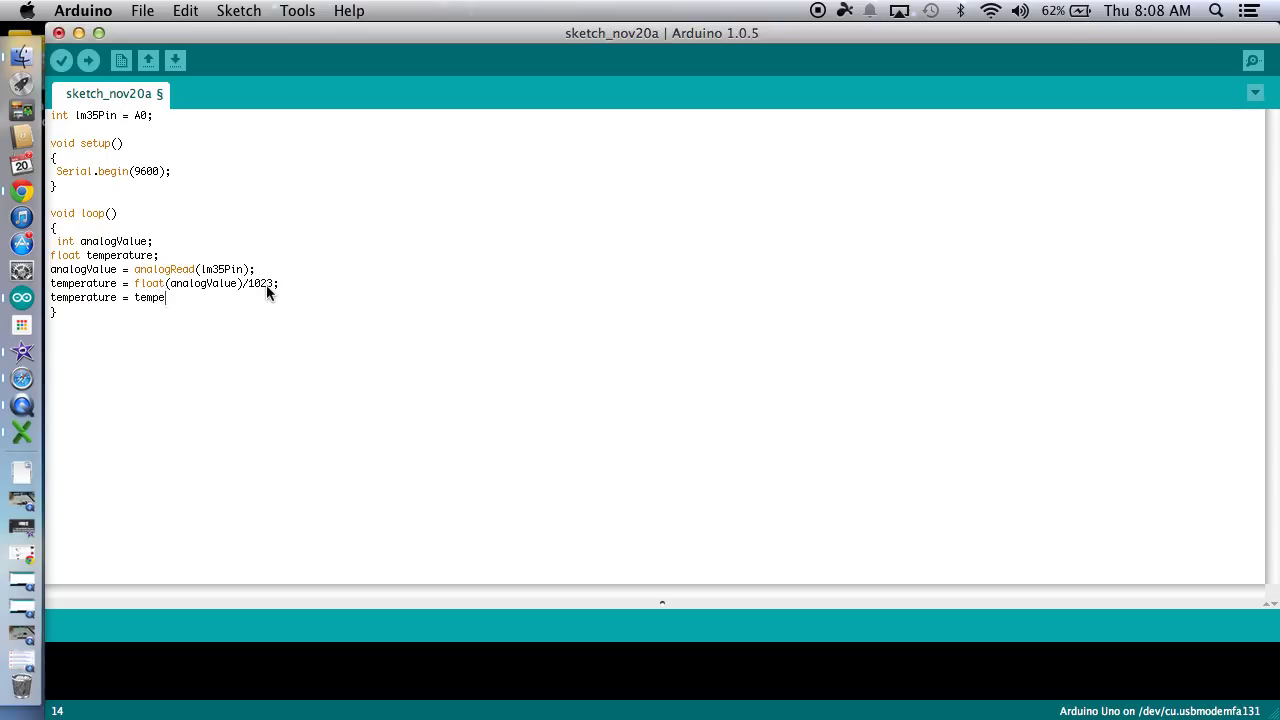
{"action": "type", "text": "rasture"}
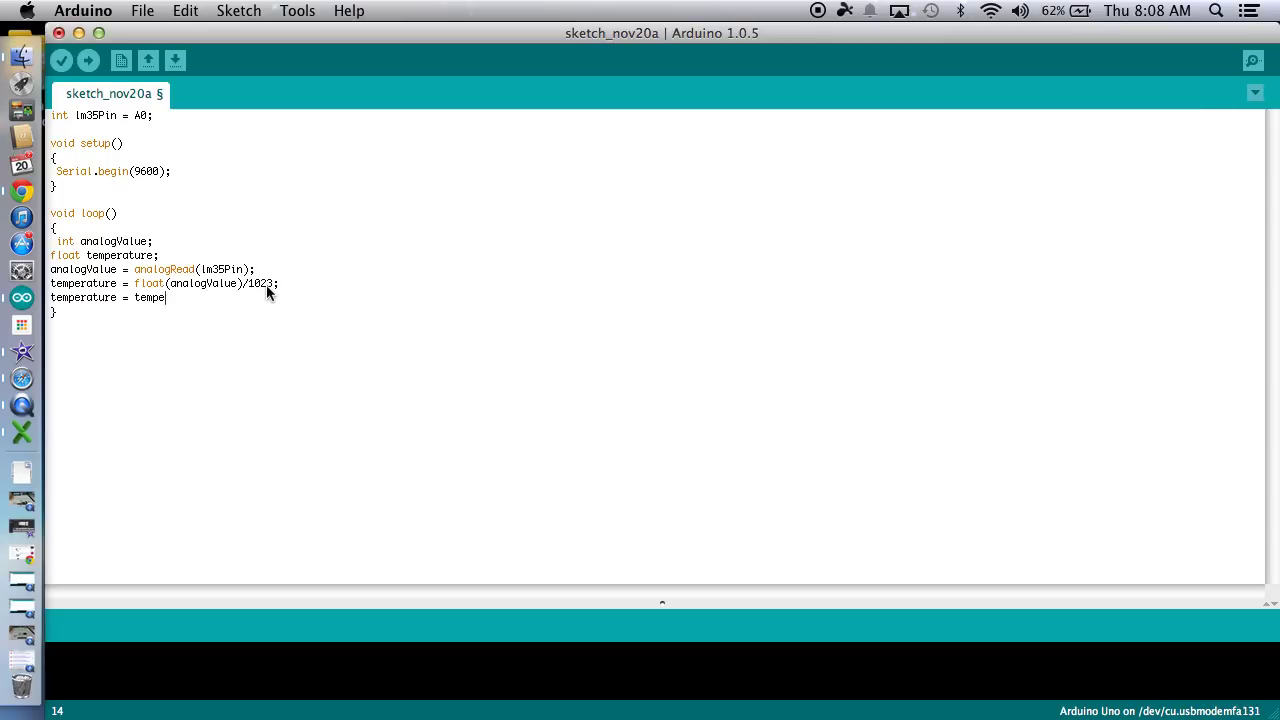
{"action": "type", "text": "rature"}
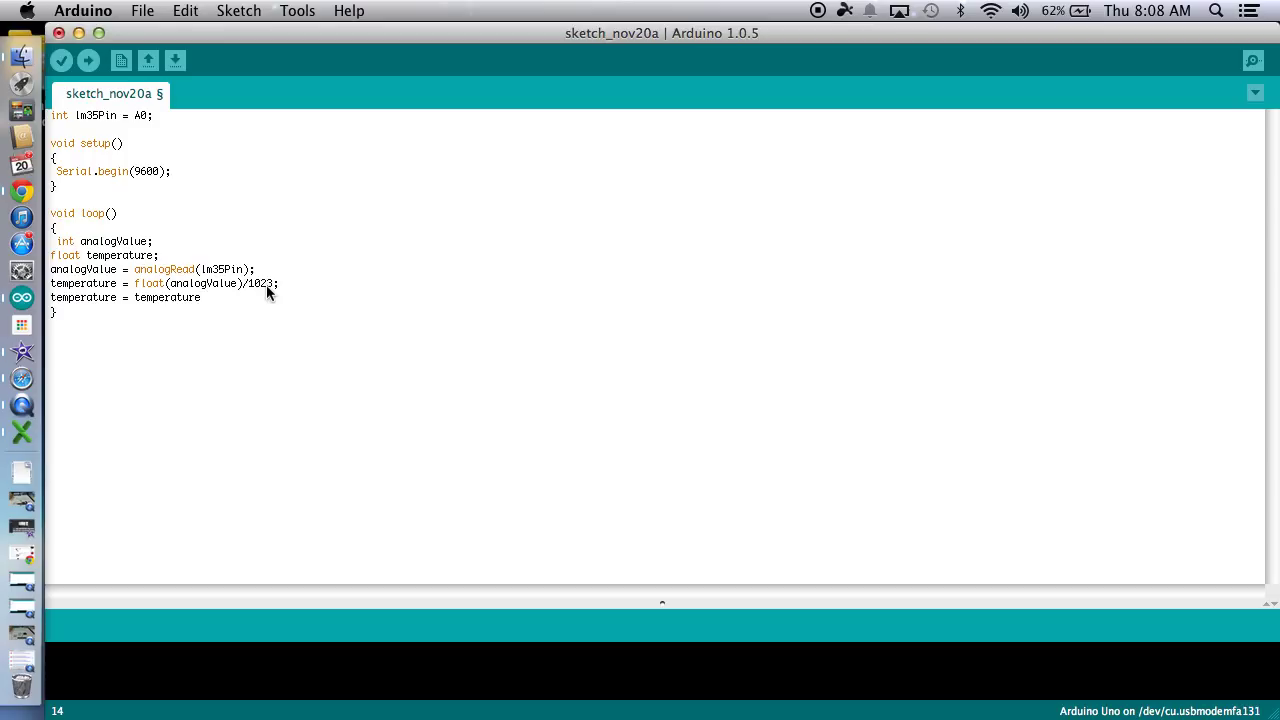
{"action": "type", "text": "*"}
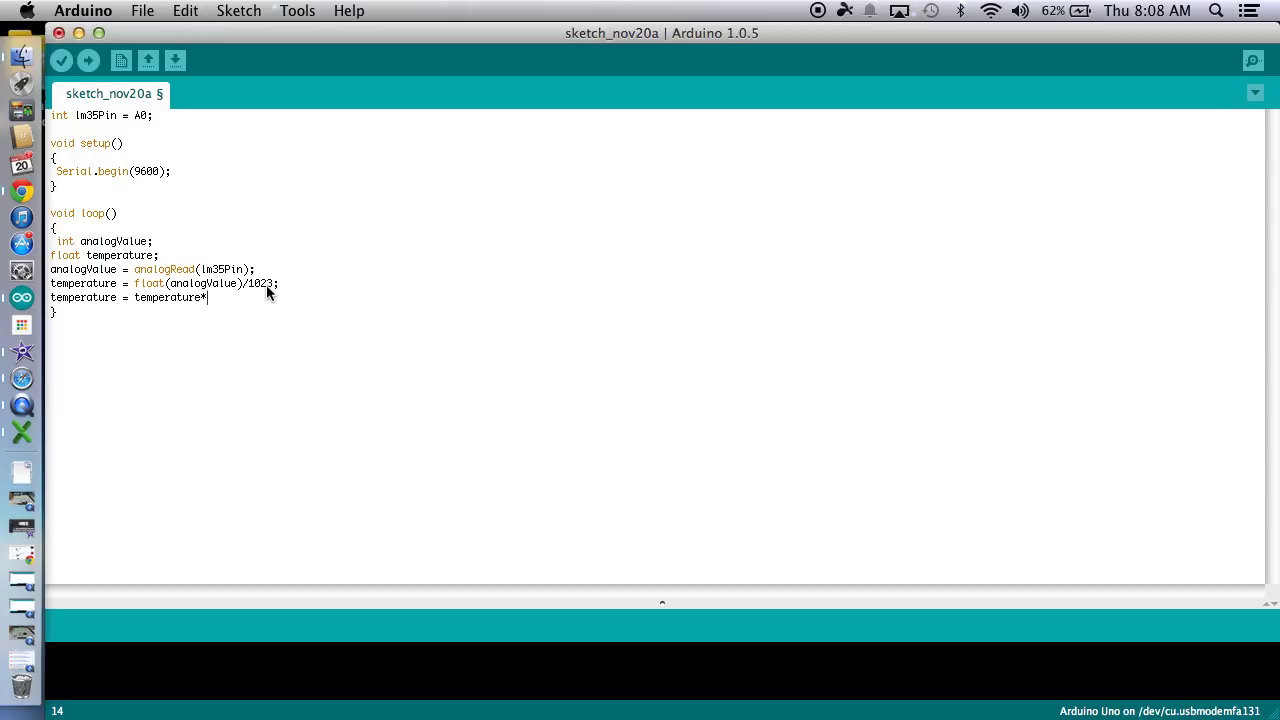
{"action": "type", "text": "500"}
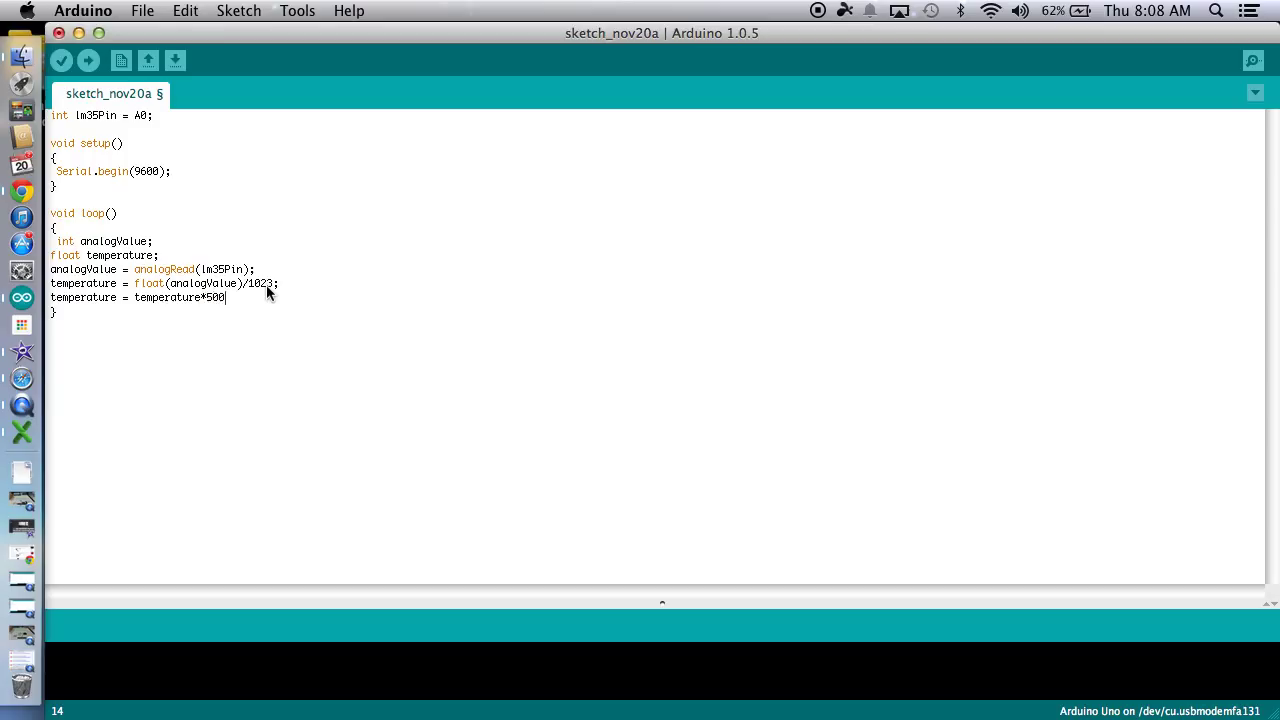
{"action": "type", "text": ";"}
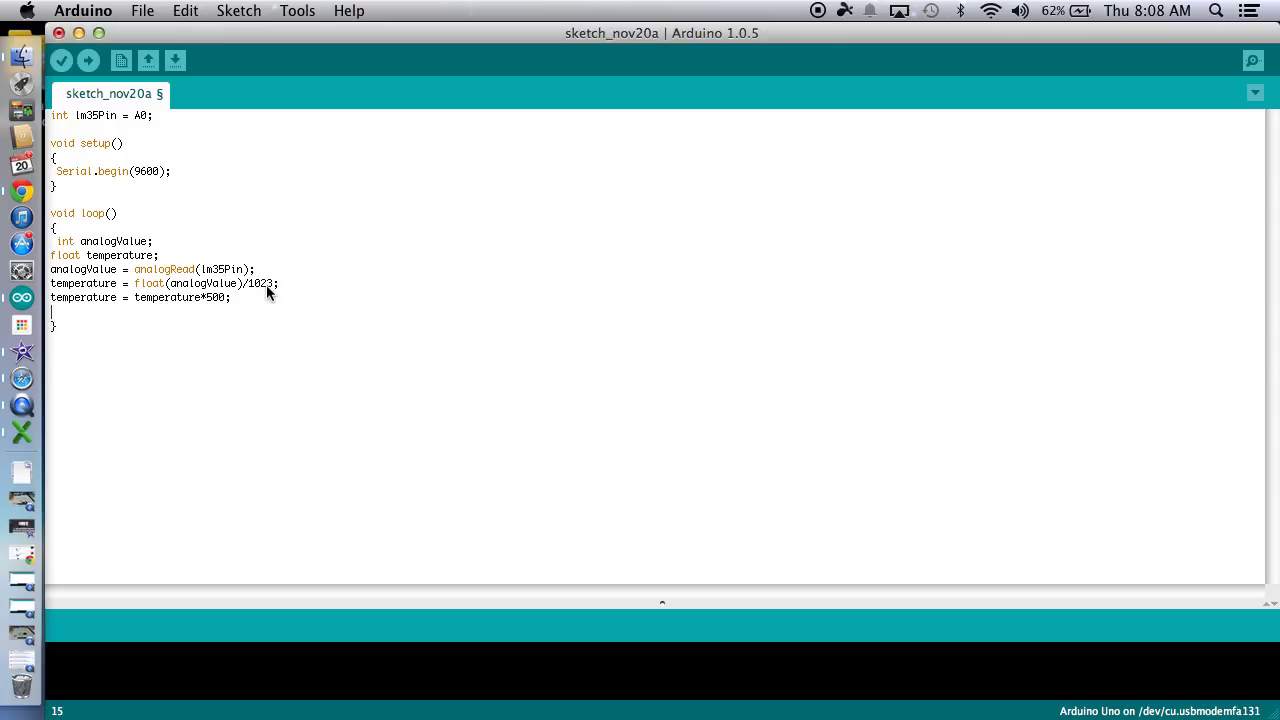
Type Serial.print("TEMP: "); to print the label.
{"action": "type", "text": "Ser"}
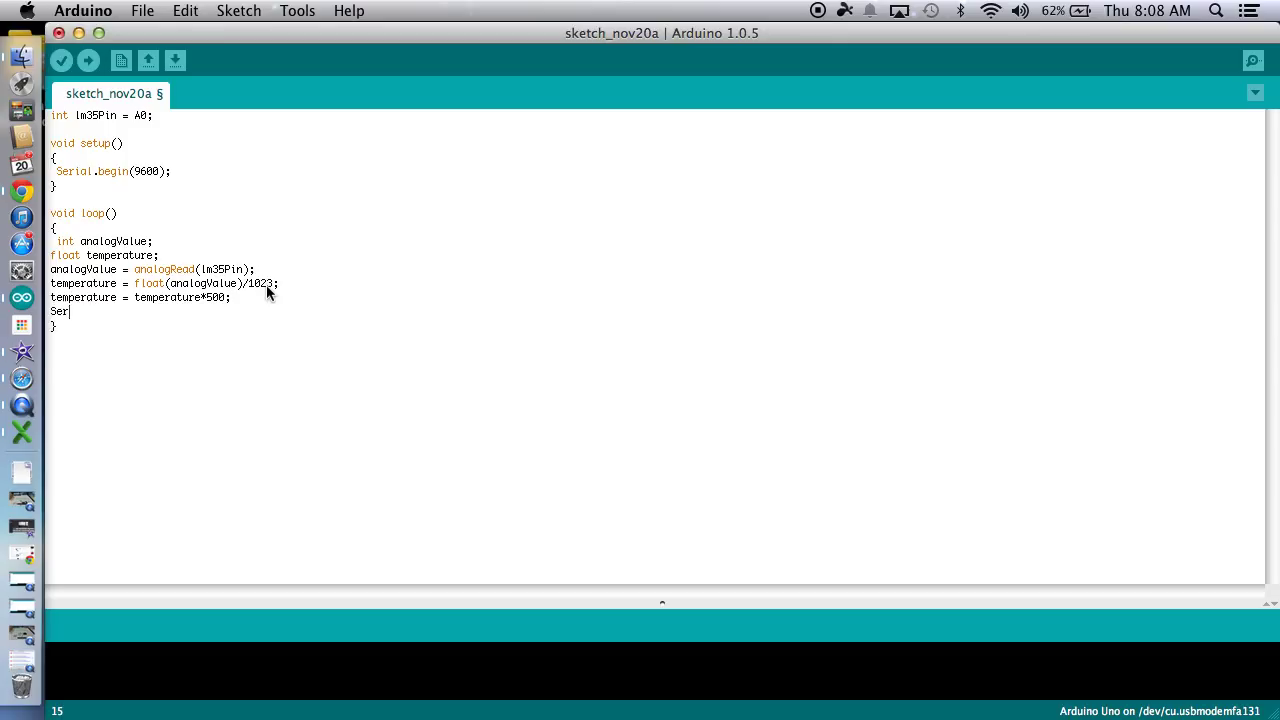
{"action": "type", "text": "ial.p"}
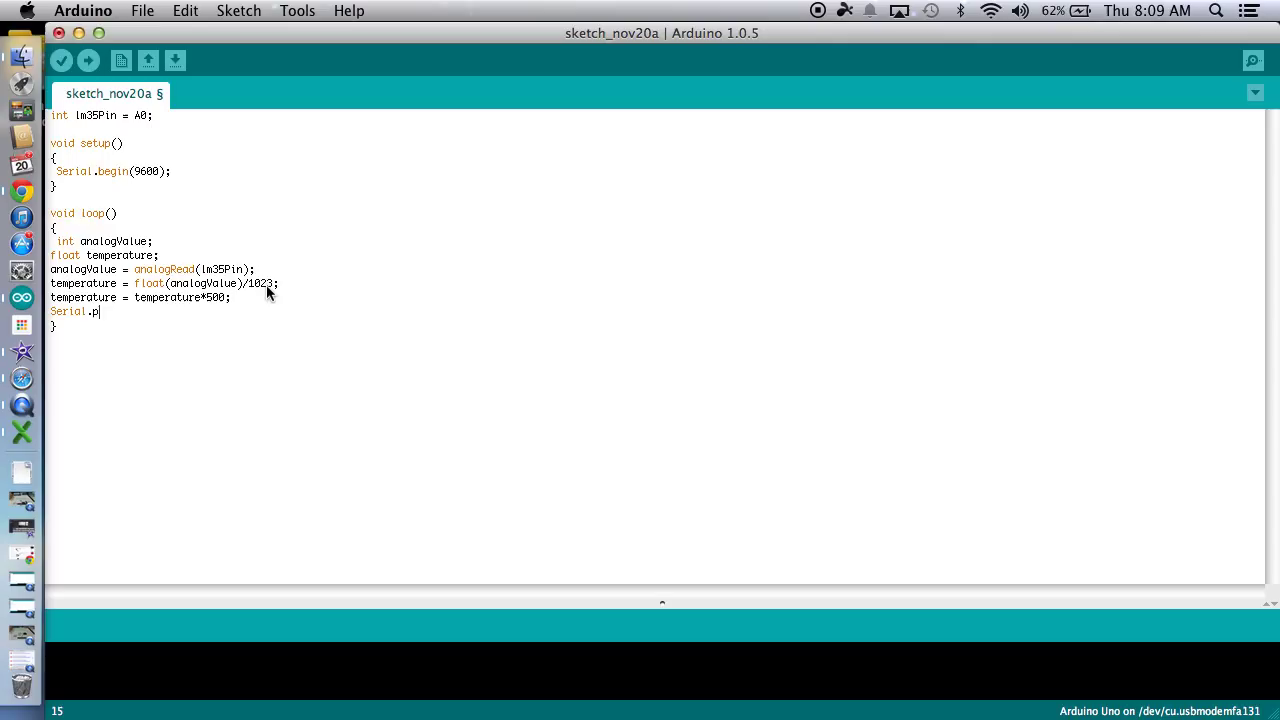
{"action": "type", "text": "rint"}
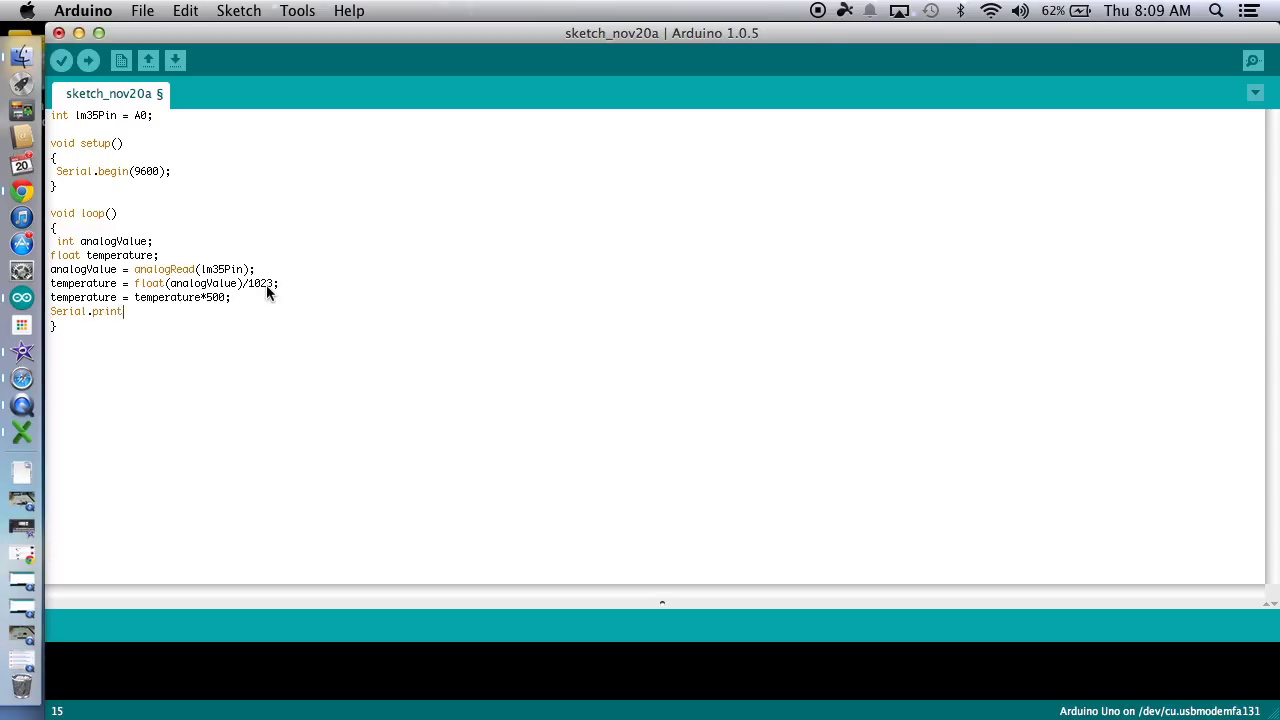
{"action": "type", "text": "("}
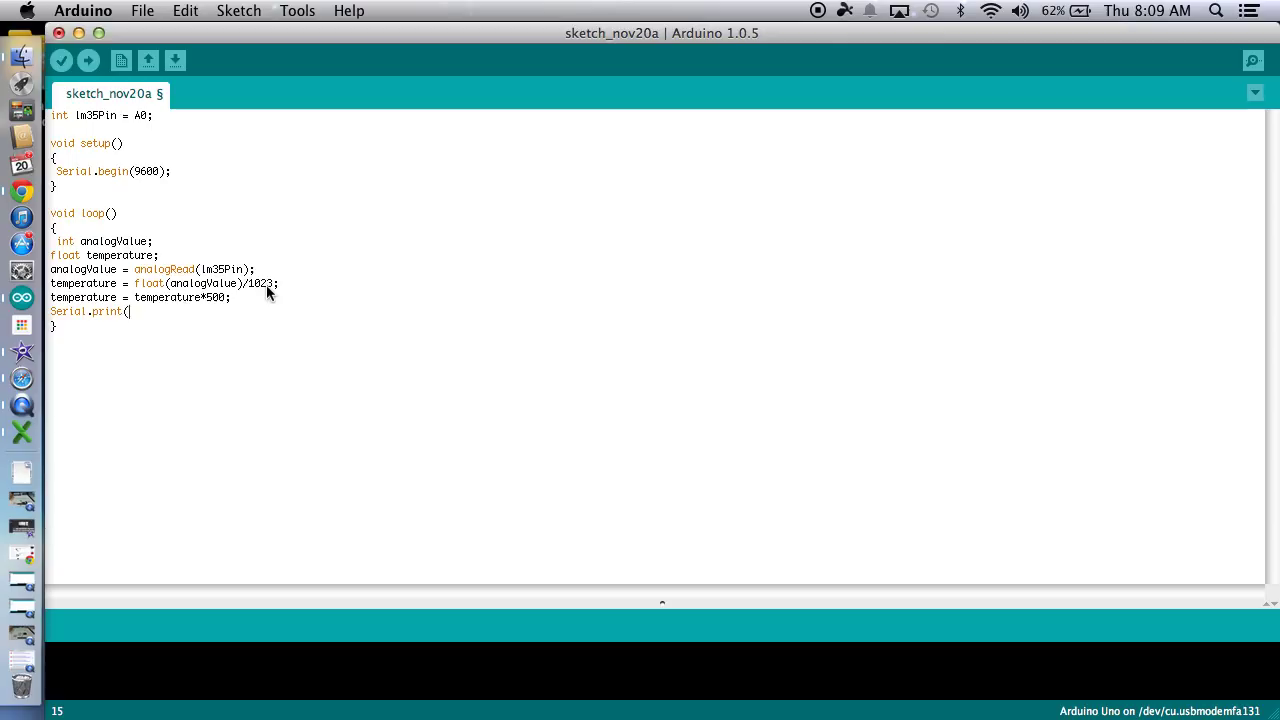
{"action": "type", "text": "Te"}
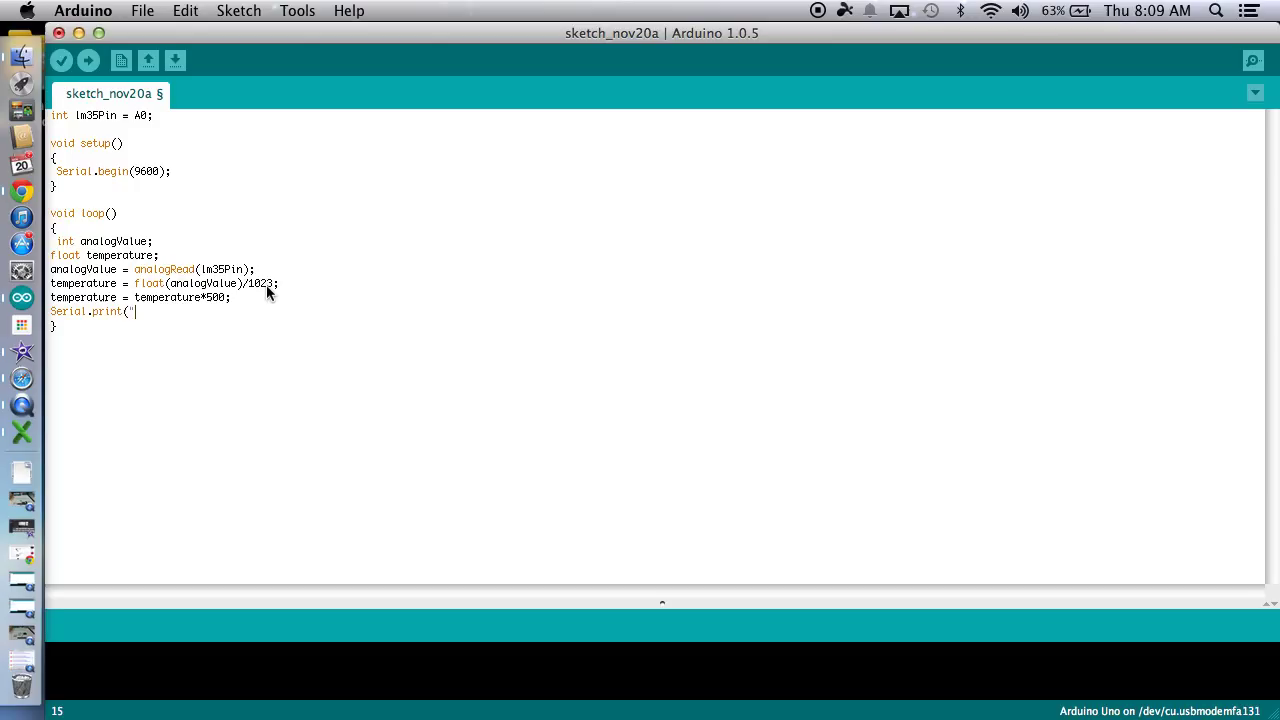
{"action": "type", "text": "TE"}
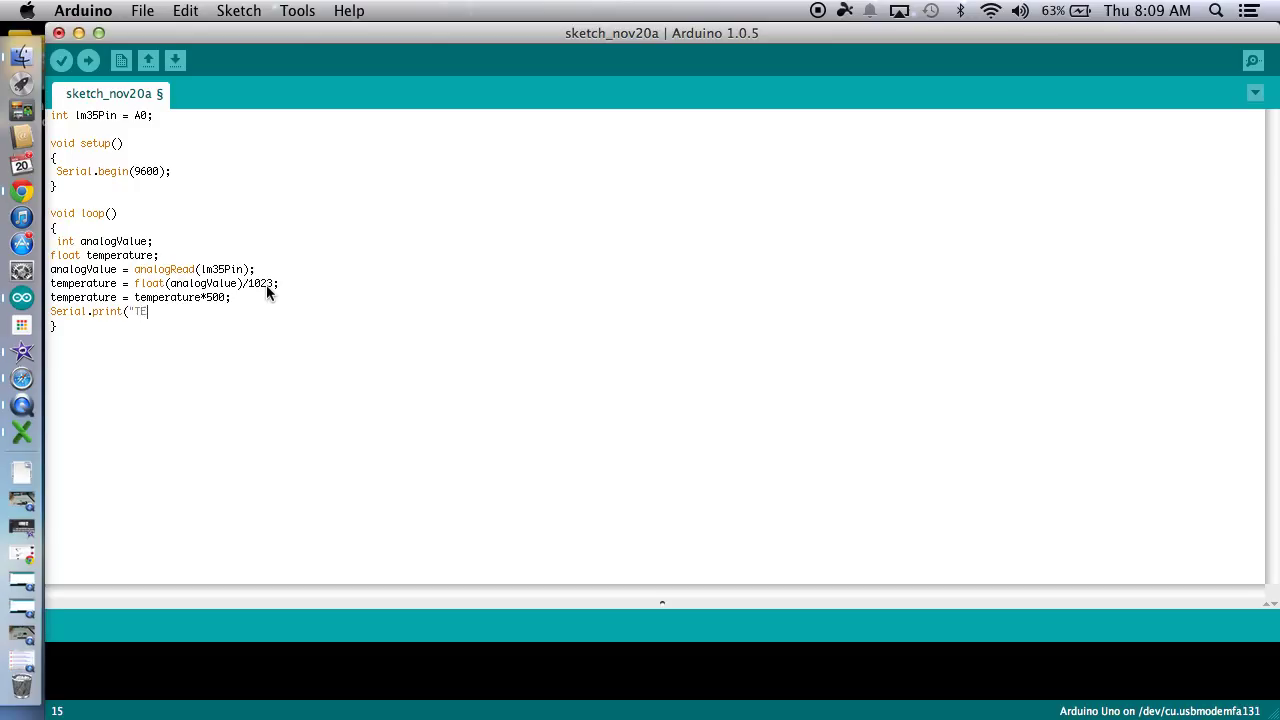
{"action": "type", "text": "MP\""}
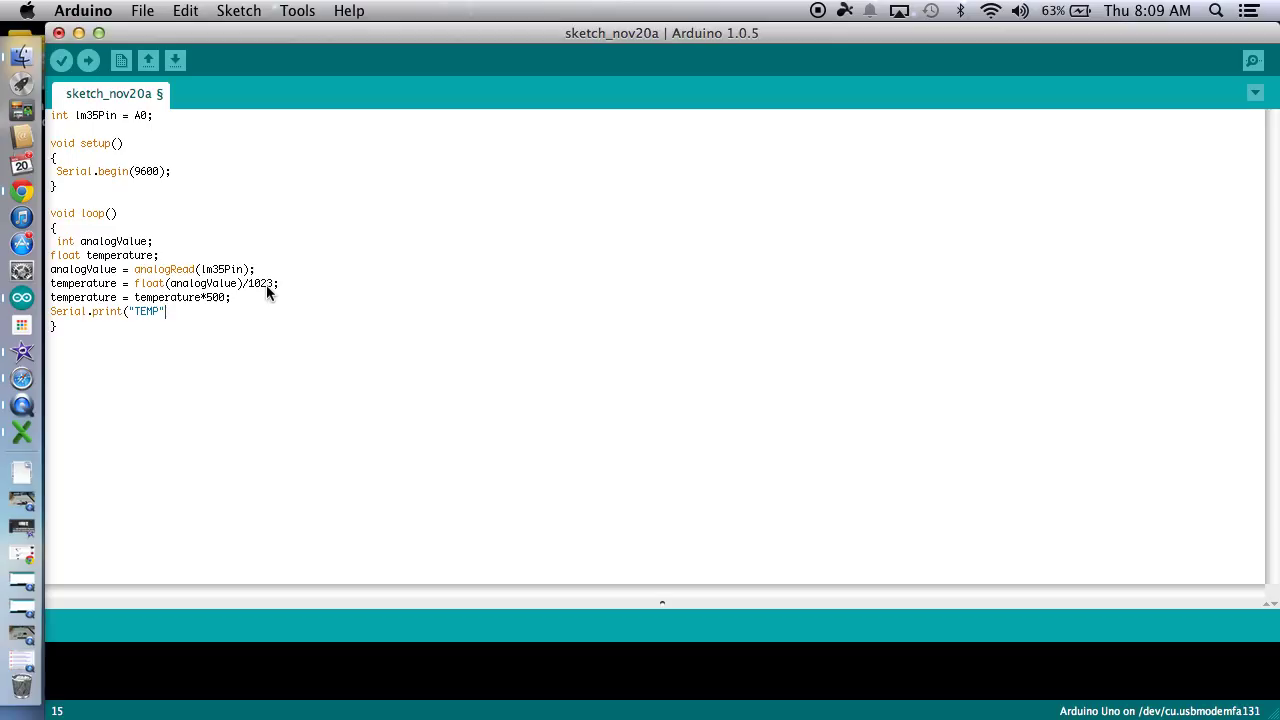
{"action": "type", "text": ":"}
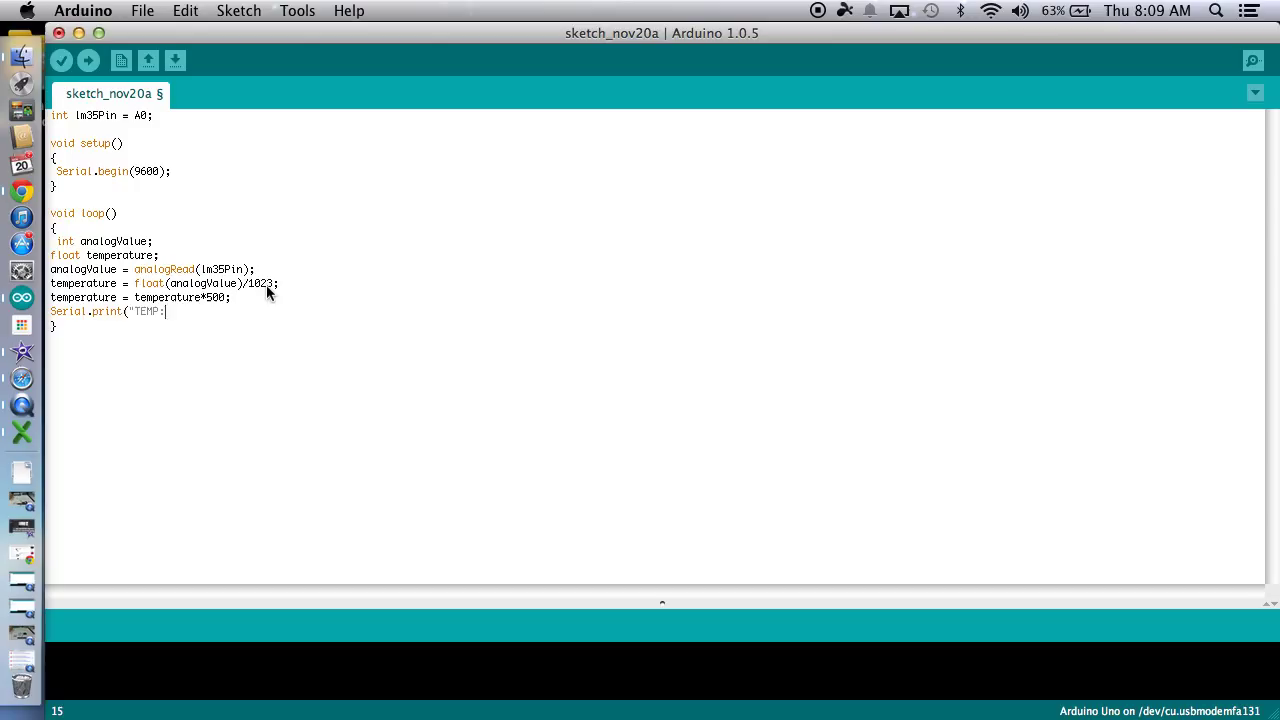
{"action": "type", "text": "\""}
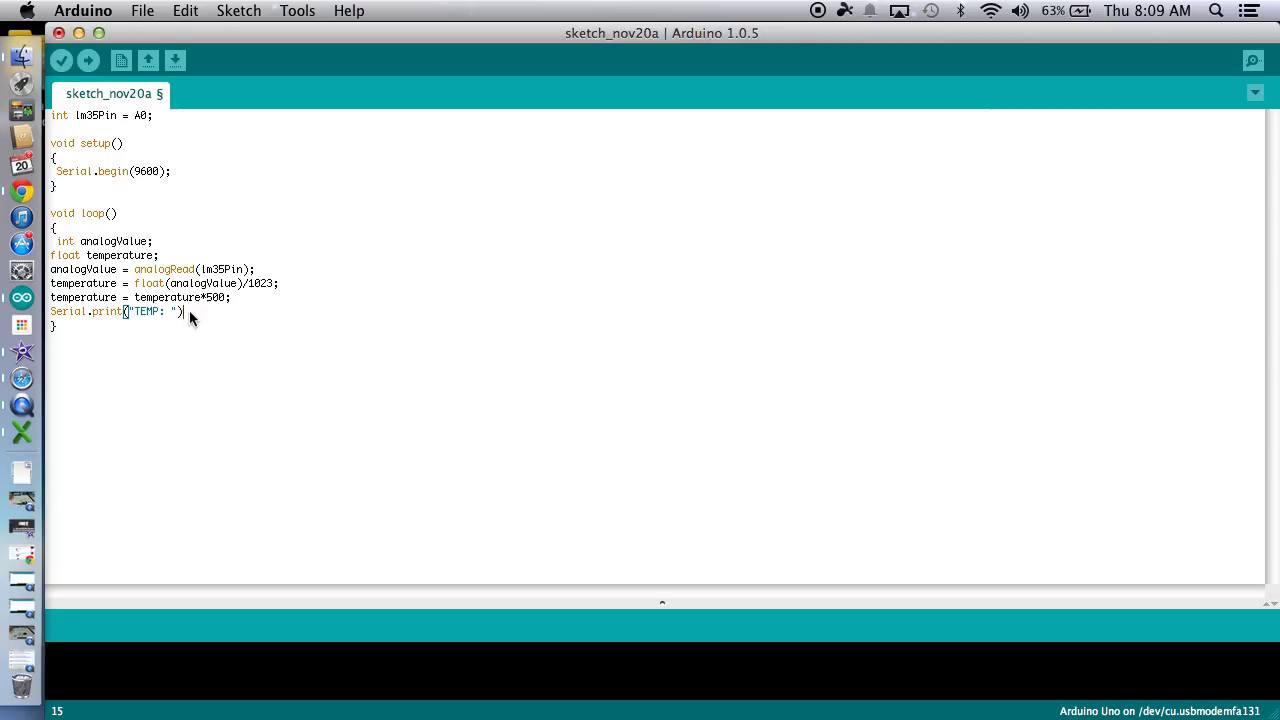
Type Serial.print(temperature) on the next line.
{"action": "type", "text": "Serial.pri"}
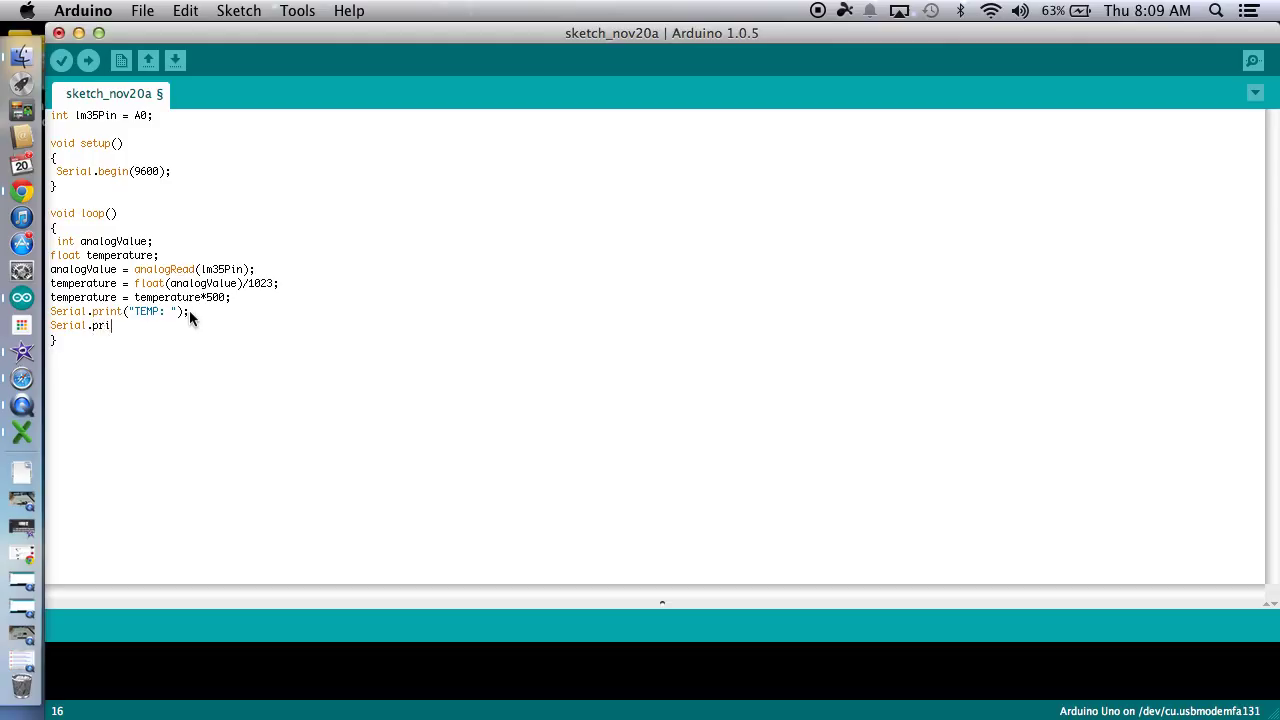
{"action": "type", "text": "nt("}
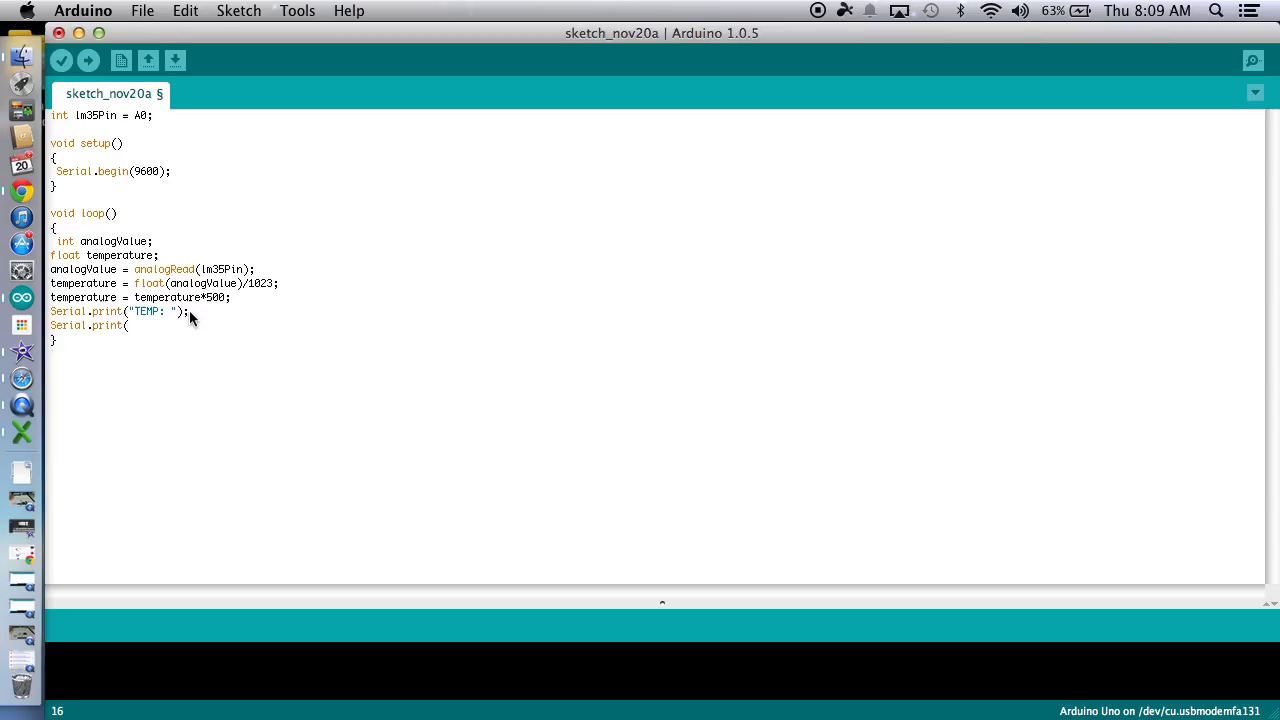
{"action": "type", "text": "temp"}
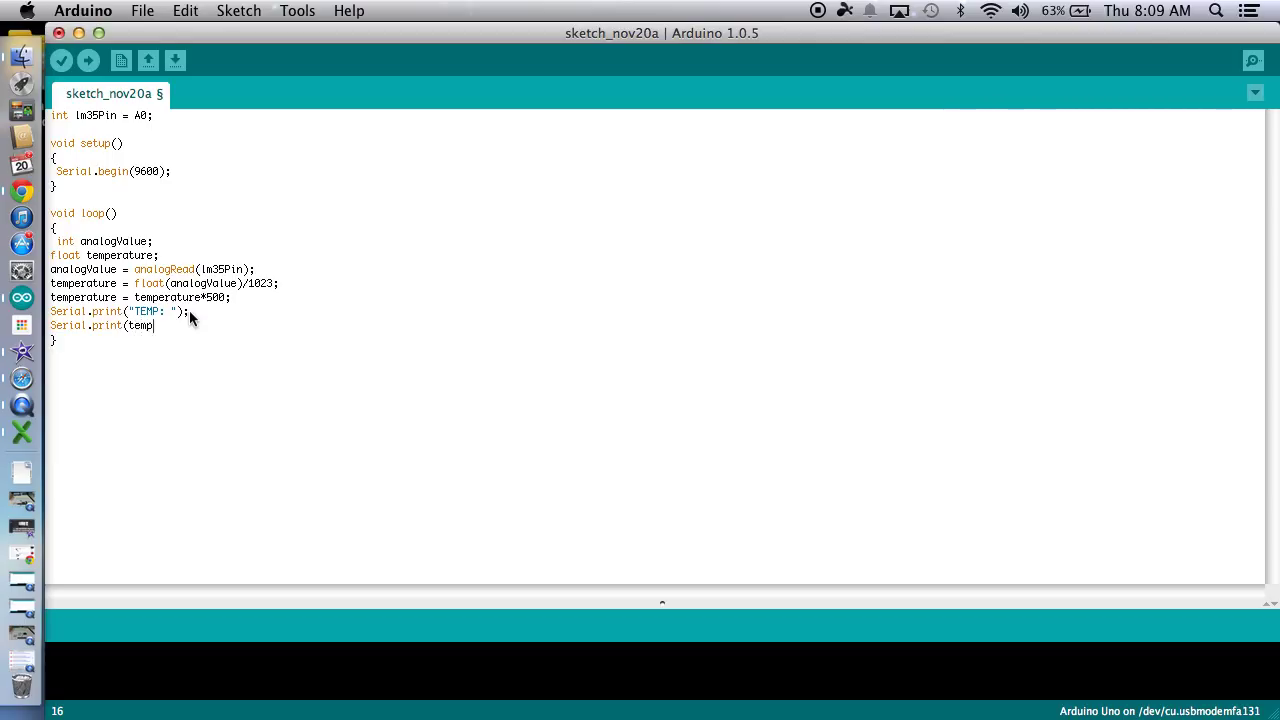
{"action": "type", "text": "erature"}
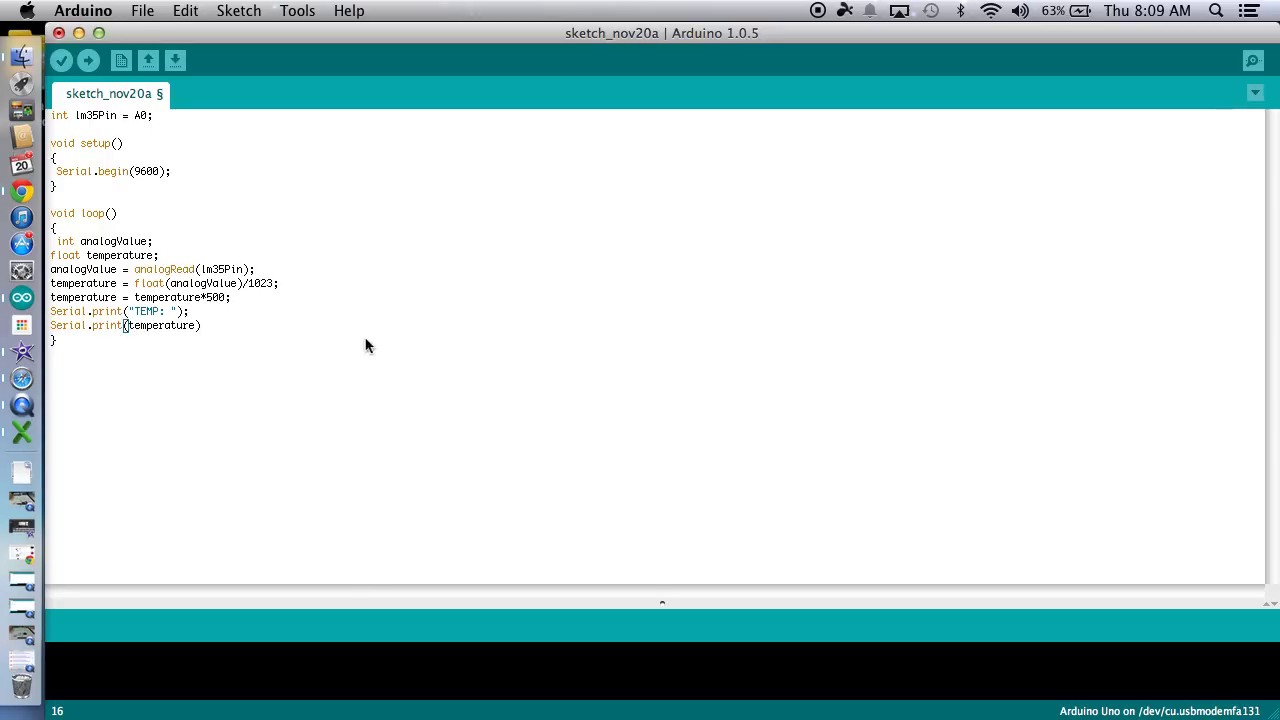
{"action": "mouse_move", "coordinate": [210, 356]}
{"action": "type", "text": ";"}
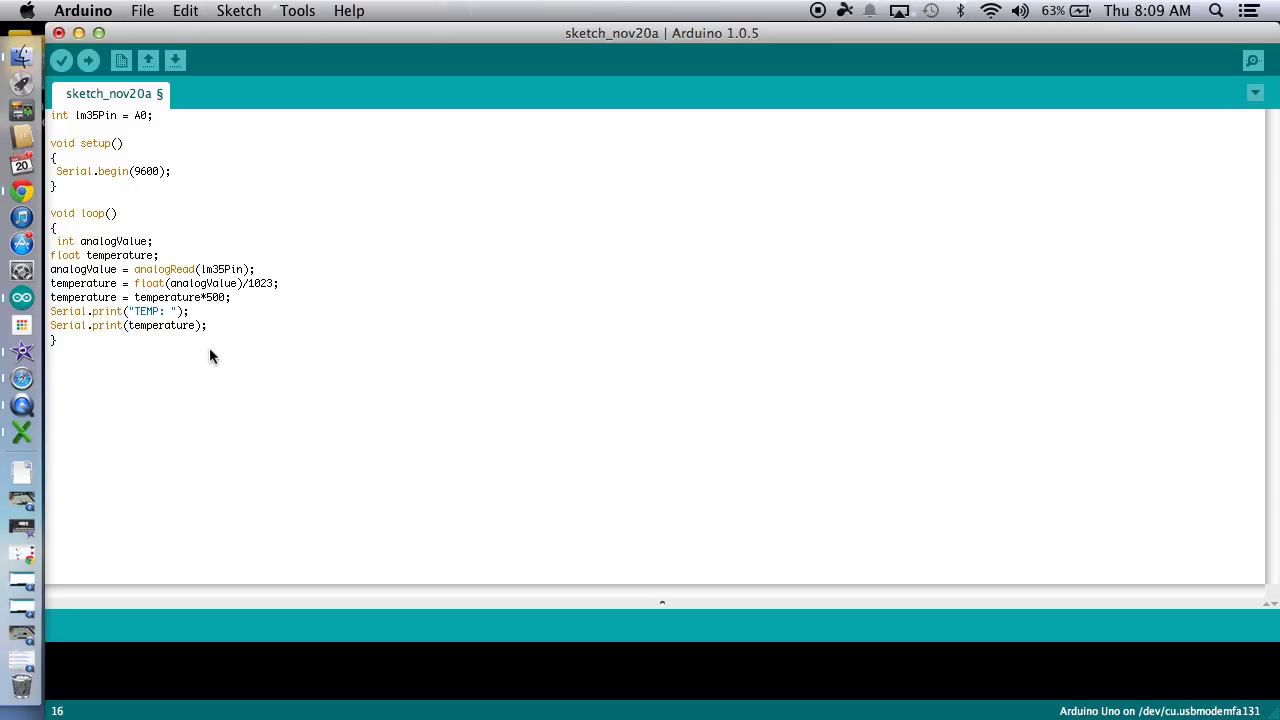
Append Serial.print("C"); and delay(1000); to the end of loop().
{"action": "type", "text": "Seri"}
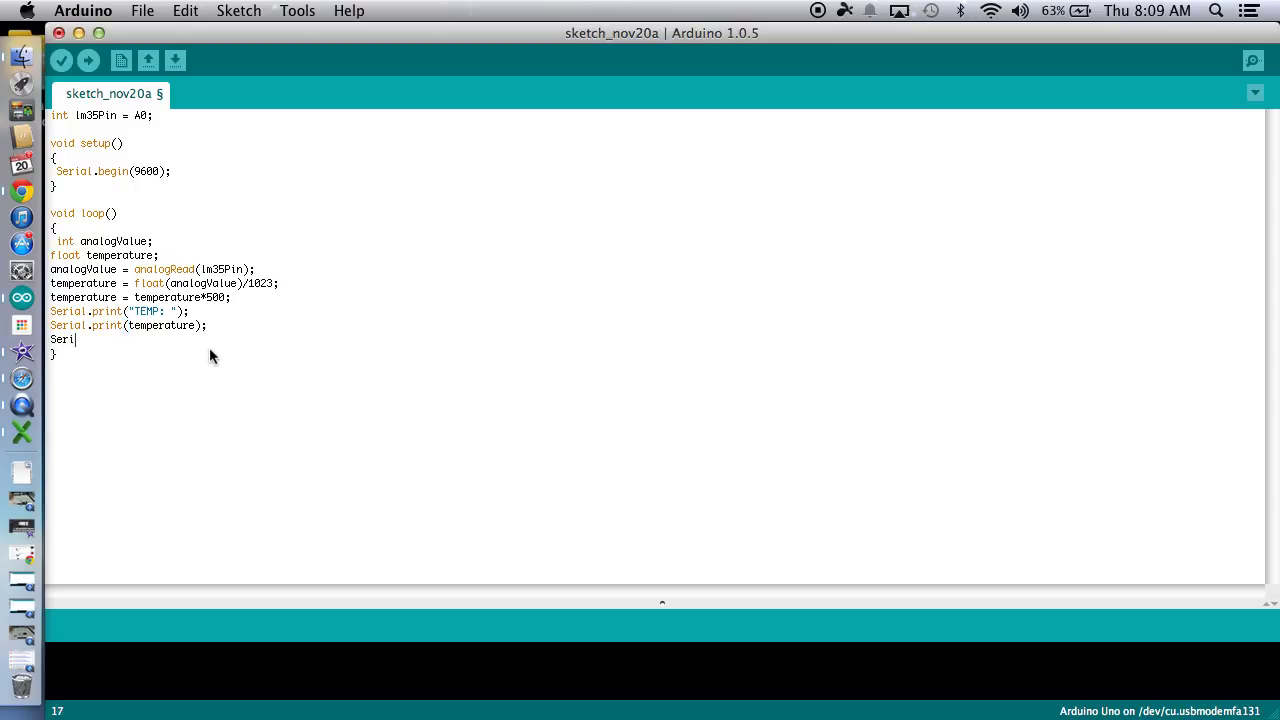
{"action": "type", "text": "al.be"}
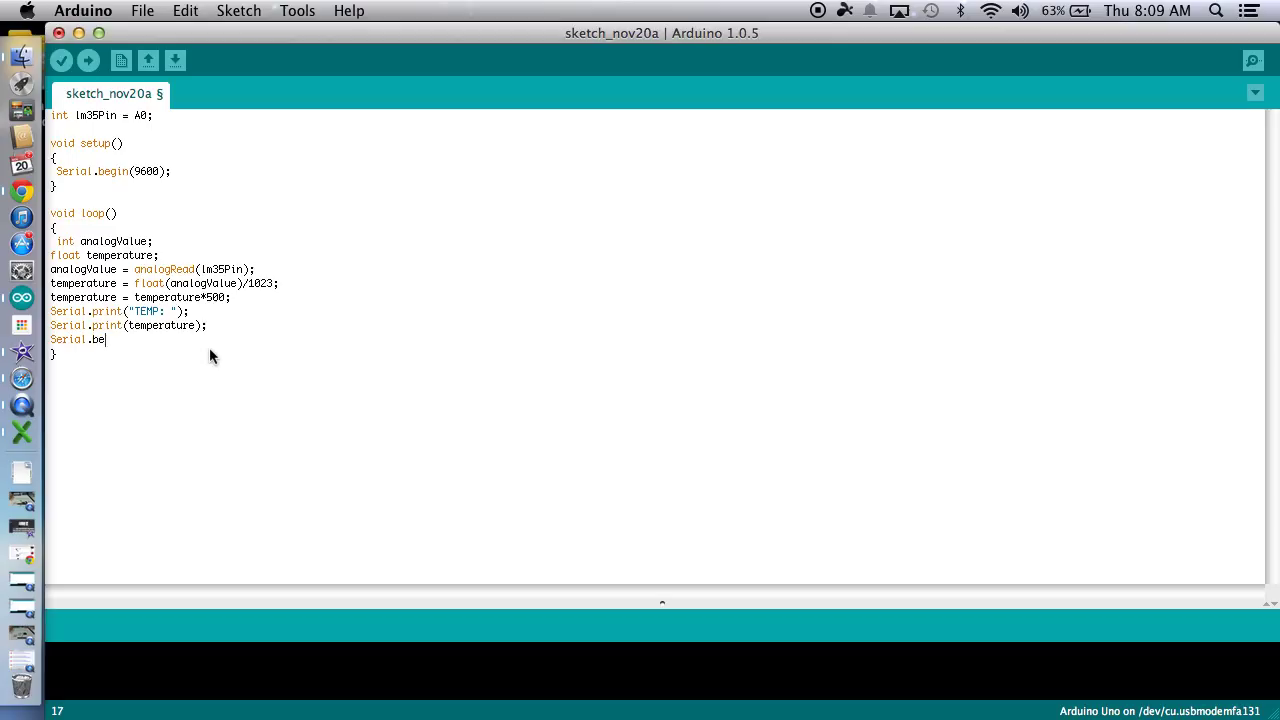
{"action": "type", "text": "print("}
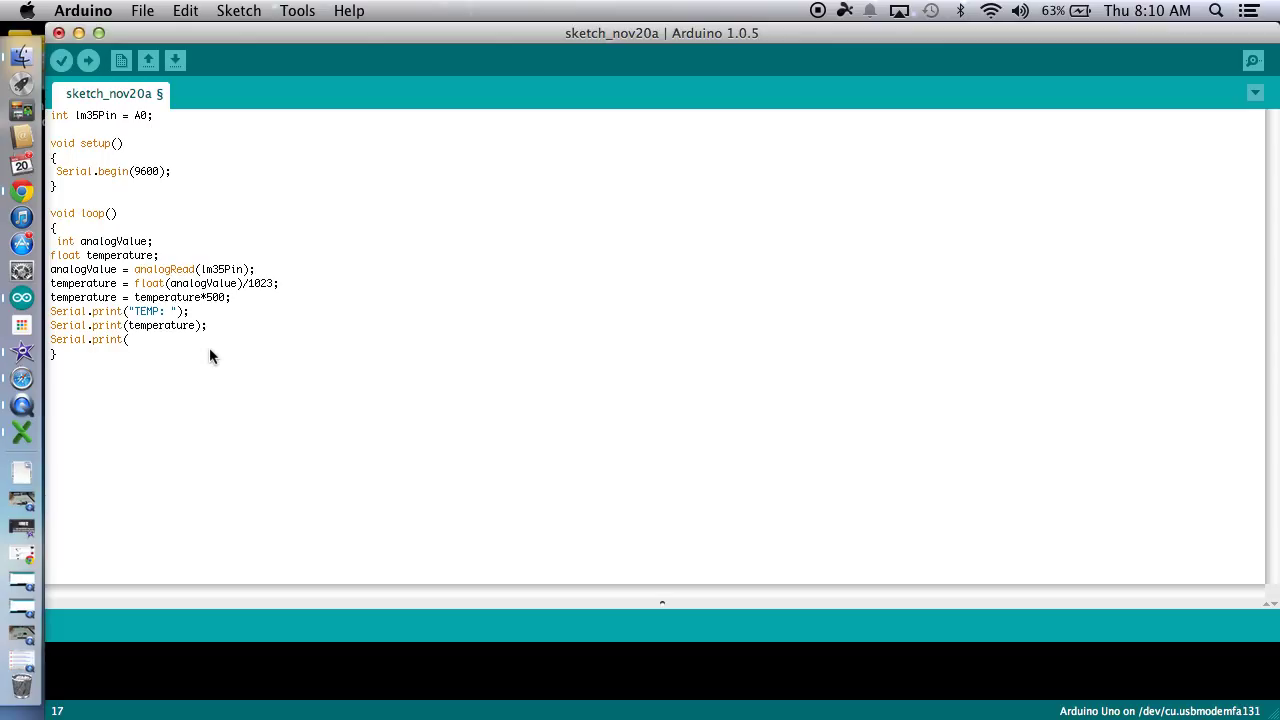
{"action": "type", "text": "\"C"}
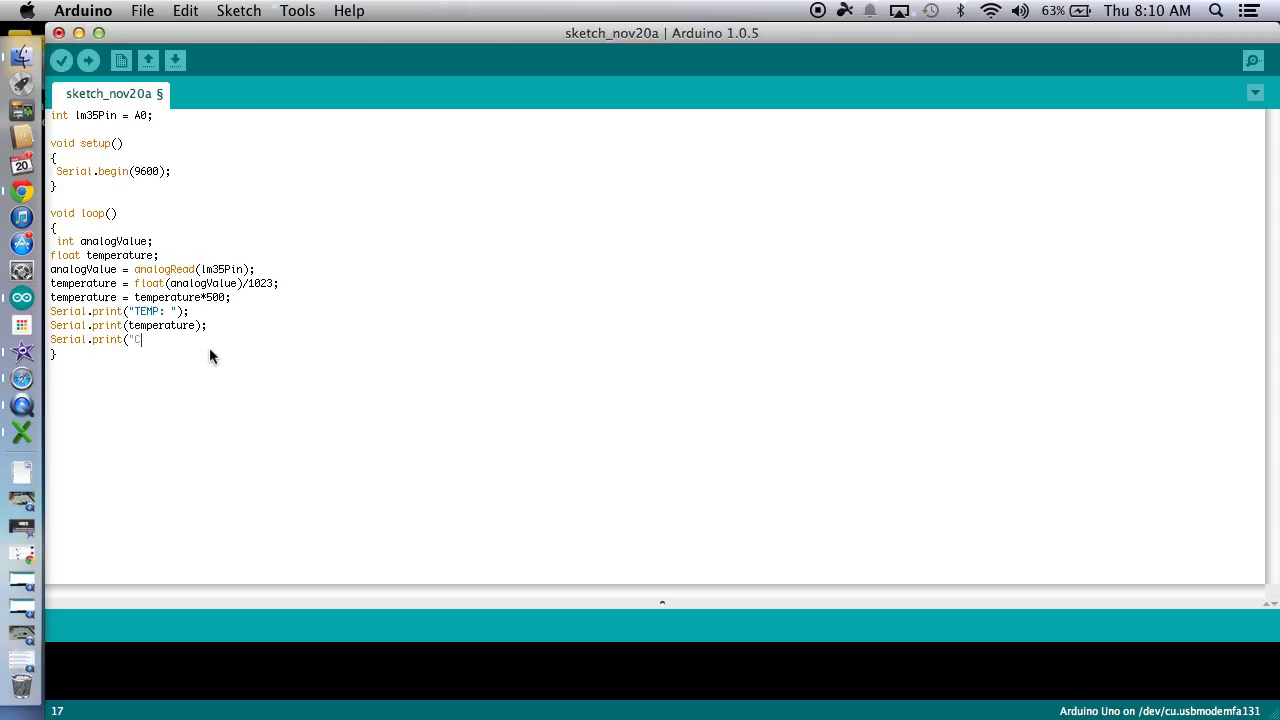
{"action": "type", "text": "\");"}
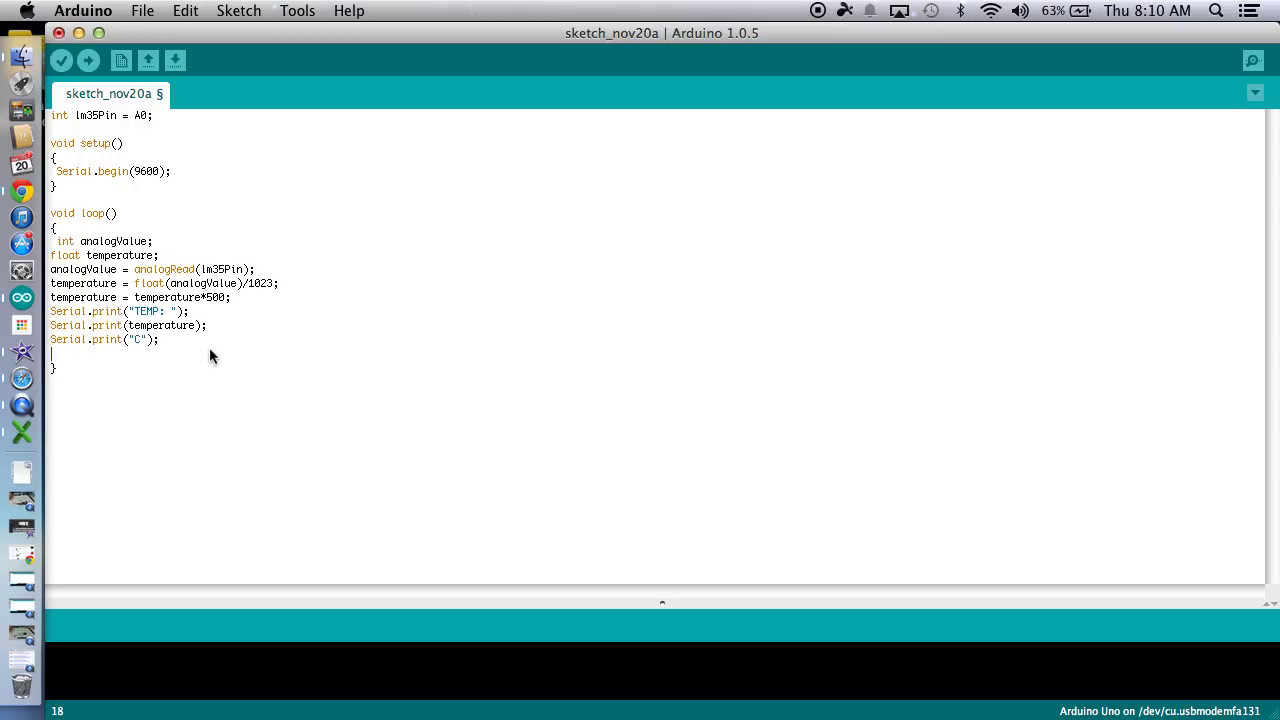
{"action": "type", "text": "delay"}
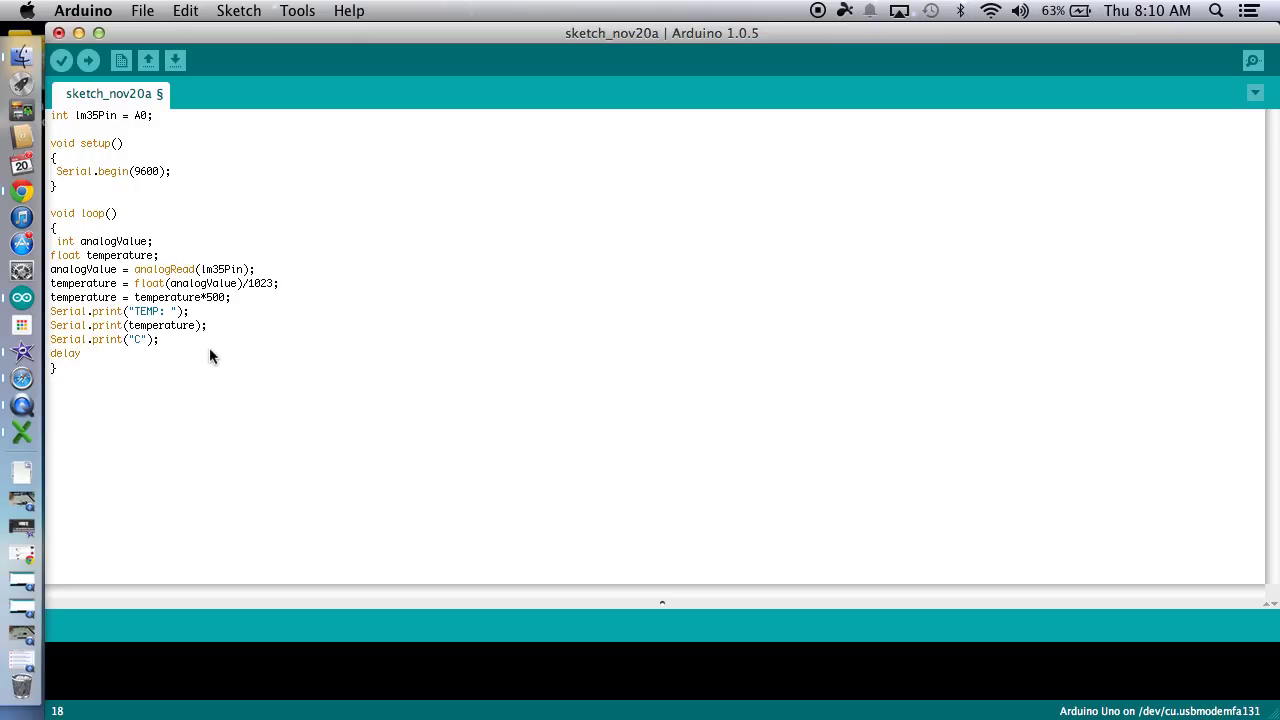
{"action": "type", "text": "(1"}
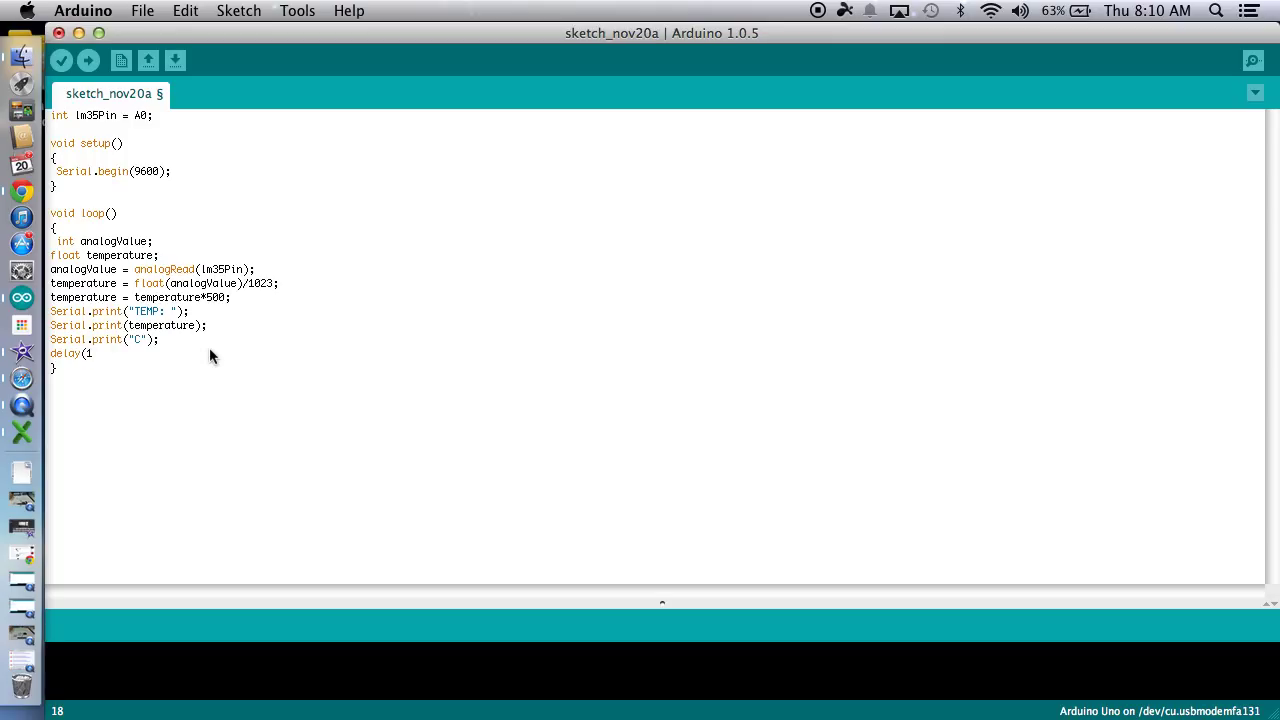
{"action": "type", "text": "000);"}
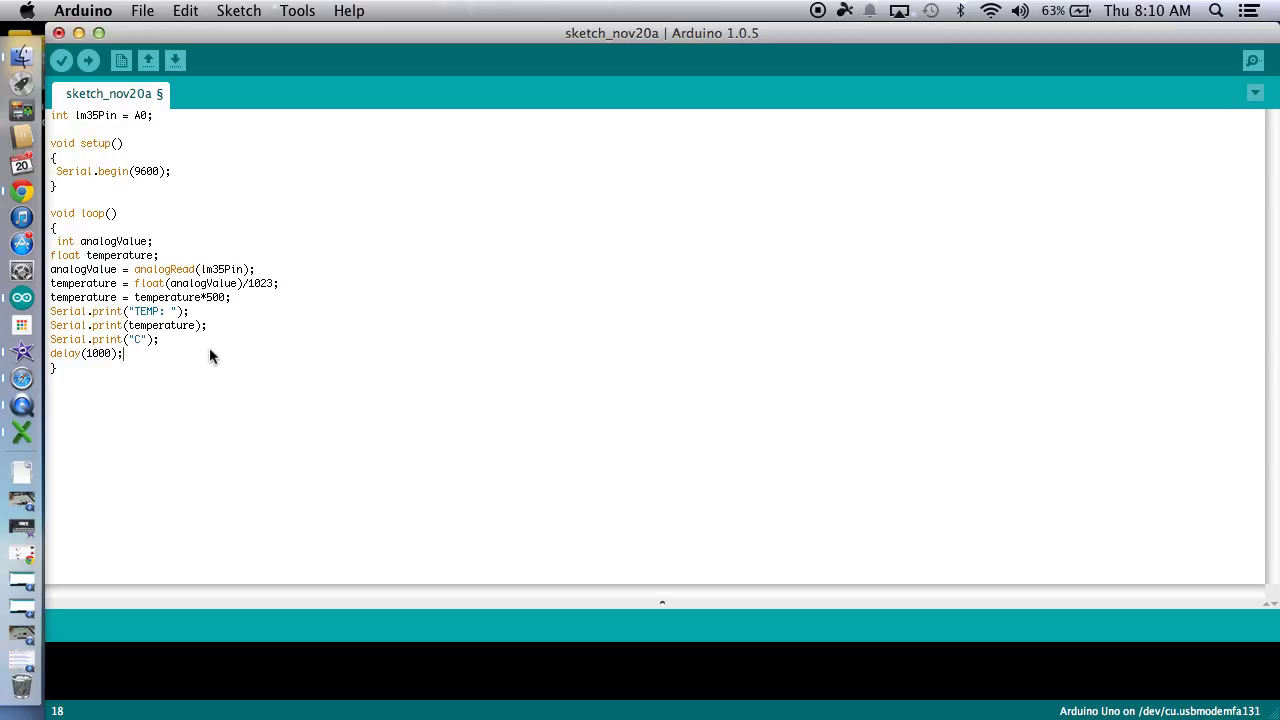
{"action": "mouse_move", "coordinate": [68, 52]}
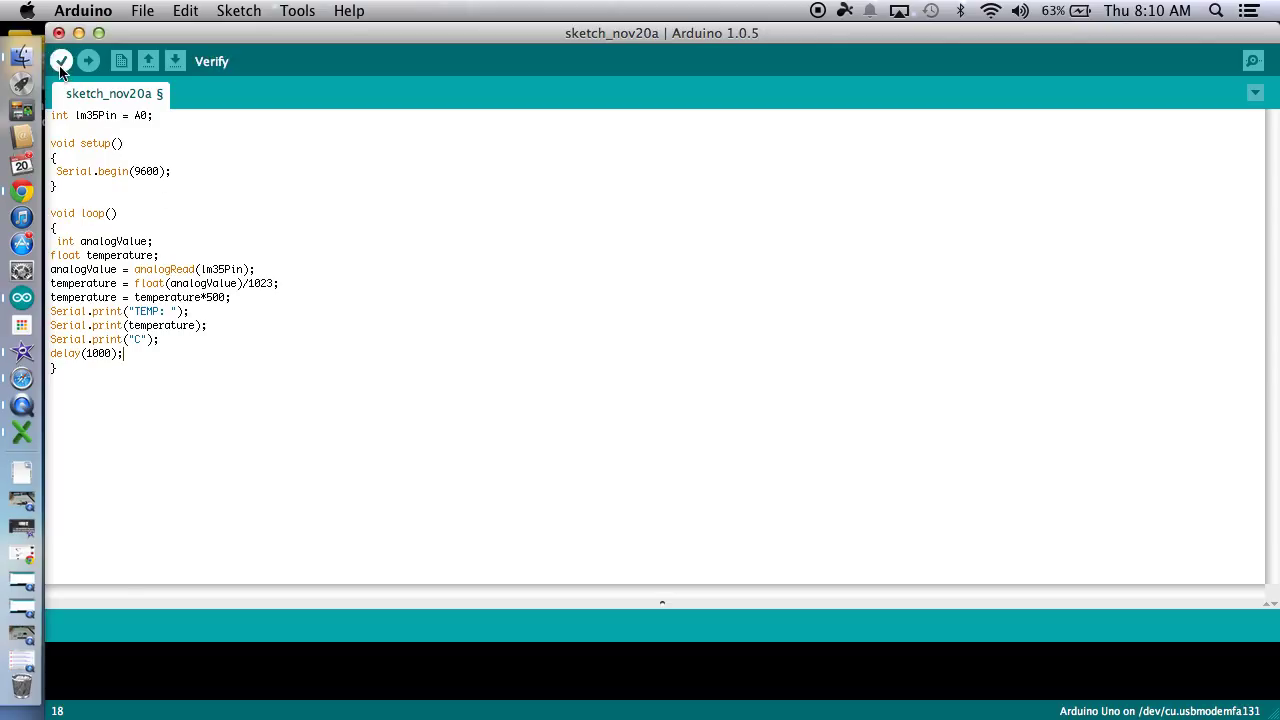
Upload, cancel the 'Serial port not found' prompt, and select /dev/cu.usbmodemfd121.
{"action": "left_click", "coordinate": [66, 55]}
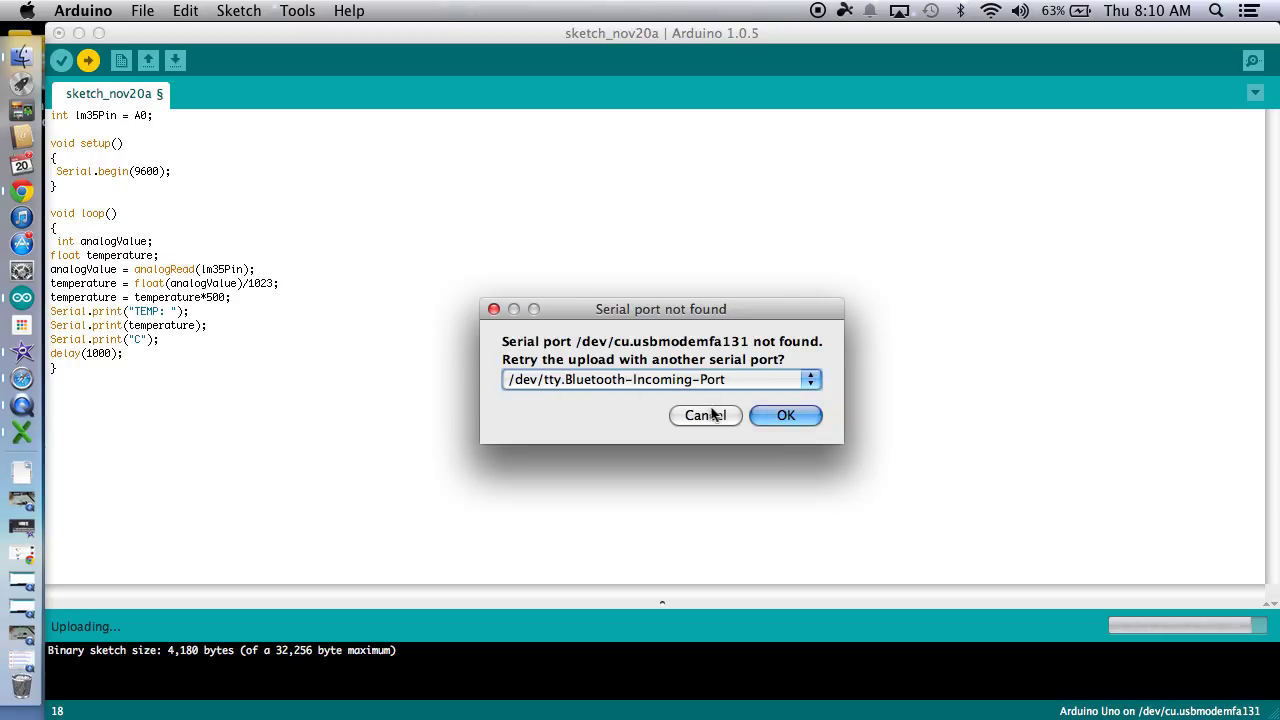
{"action": "left_click", "coordinate": [297, 11]}
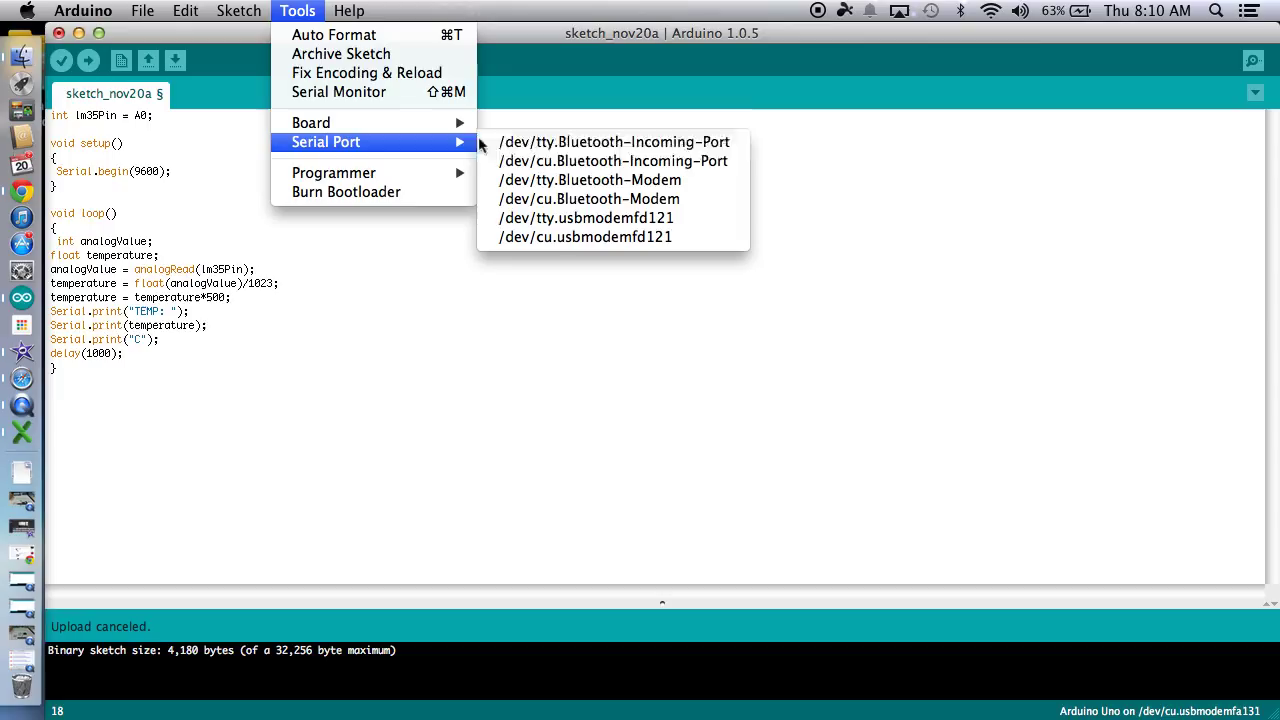
{"action": "mouse_move", "coordinate": [574, 240]}
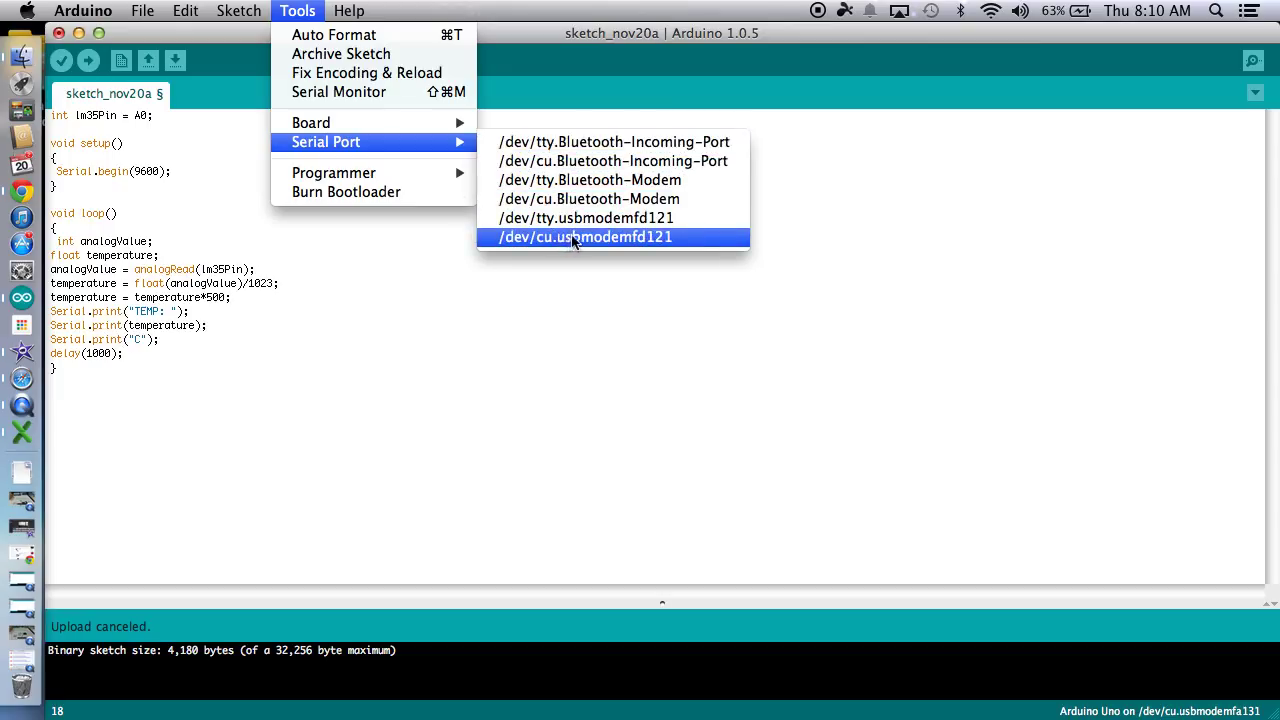
{"action": "left_click", "coordinate": [581, 237]}
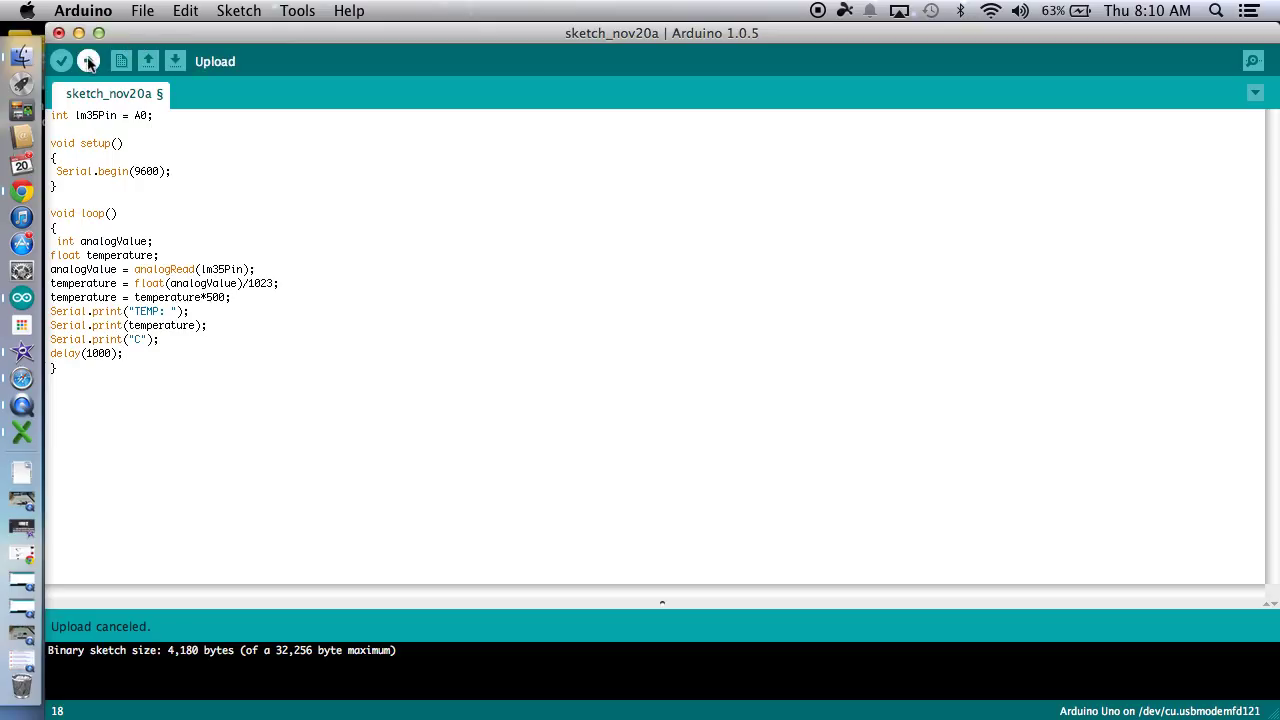
Upload the sketch and view its 9600-baud serial output, with TEMP readings around 21.51C.
{"action": "left_click", "coordinate": [95, 58]}
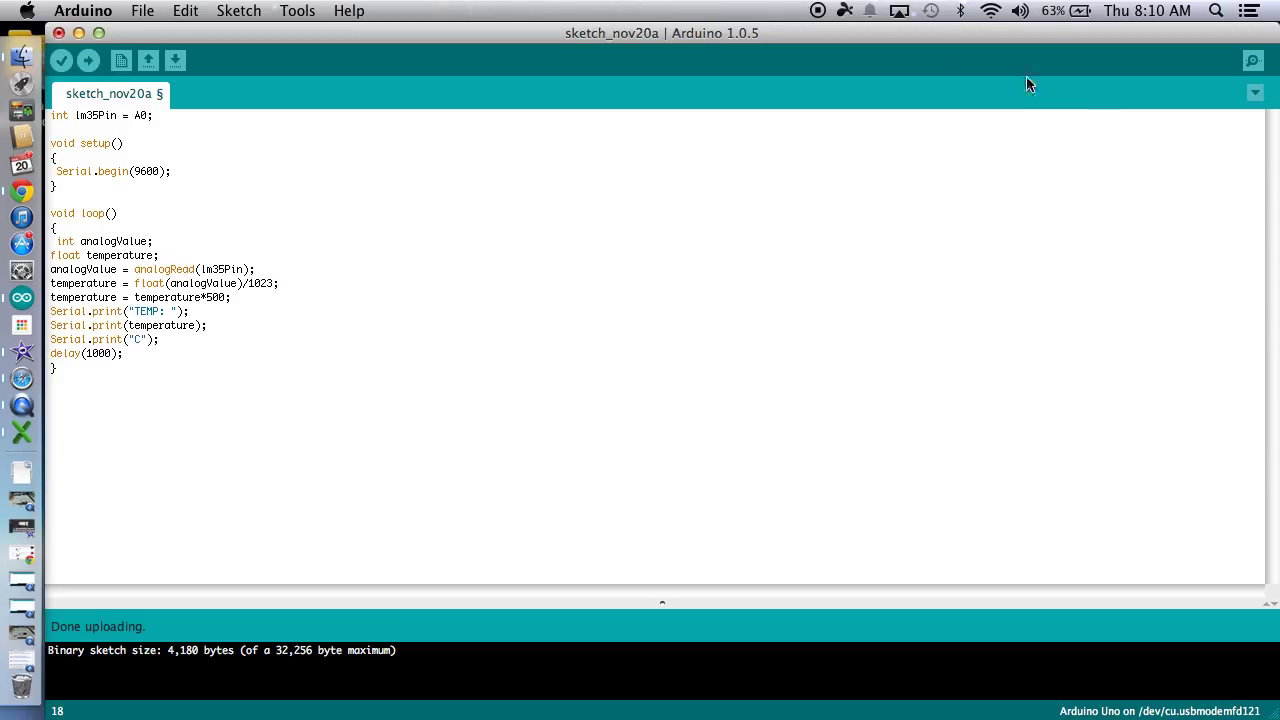
{"action": "left_click", "coordinate": [1253, 62]}
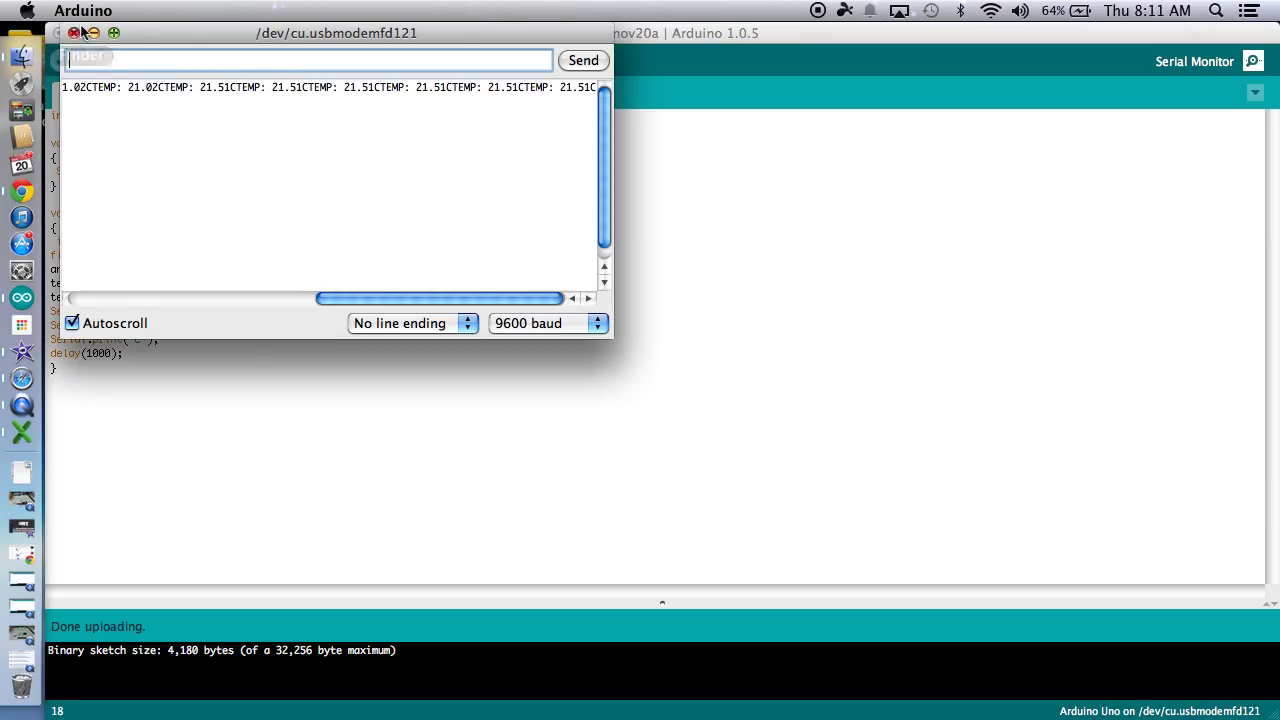
Change the last Serial.print("C") to Serial.println and recheck the TEMP readings in the Serial Monitor.
{"action": "left_click", "coordinate": [93, 38]}
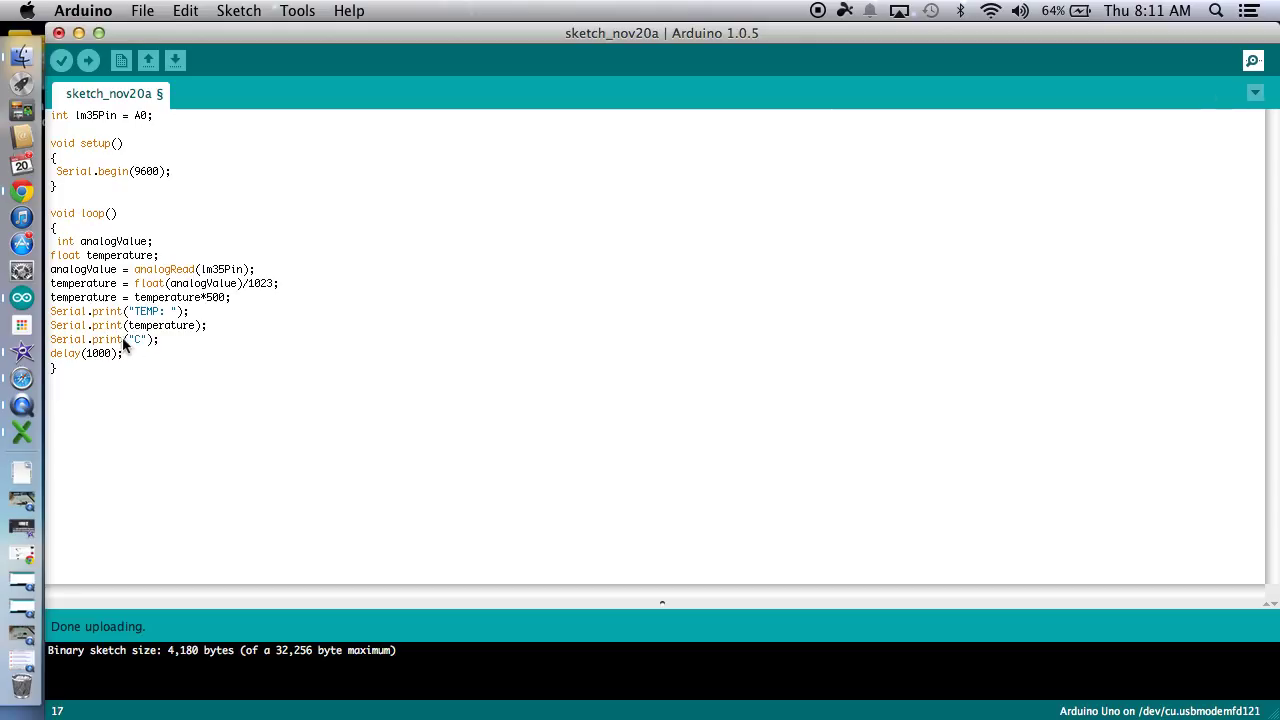
{"action": "type", "text": "ln"}
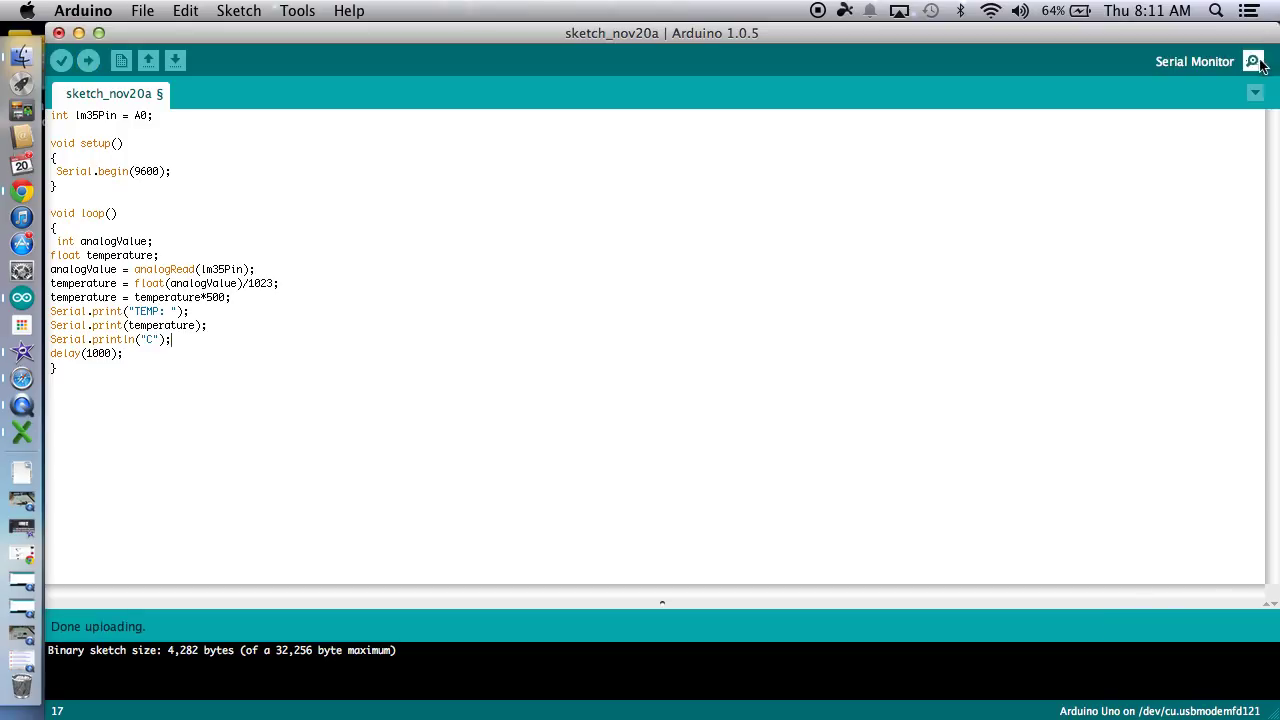
{"action": "left_click", "coordinate": [1252, 64]}
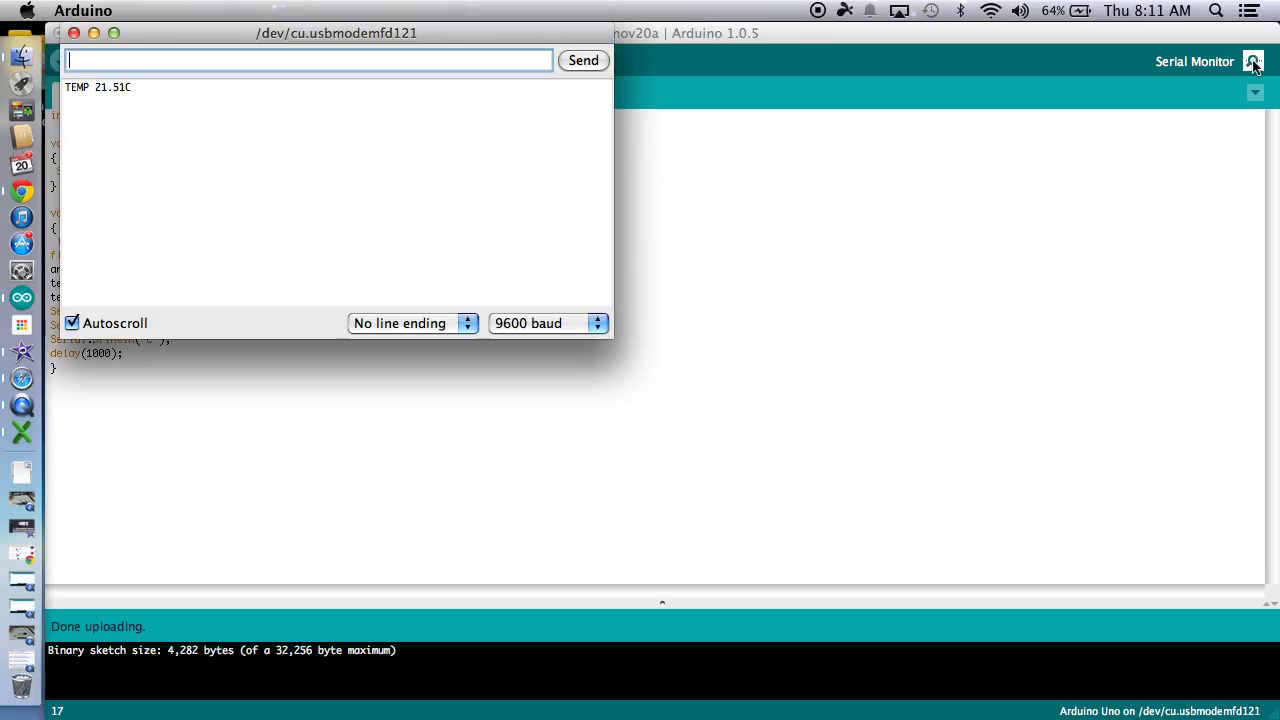